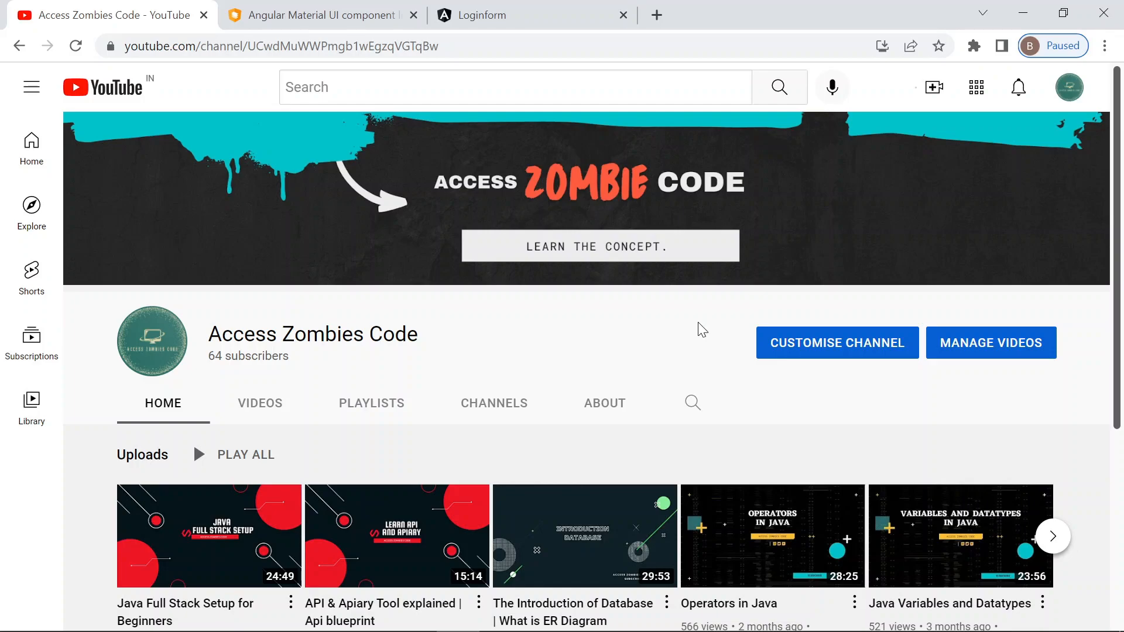
mouse_move(734, 316)
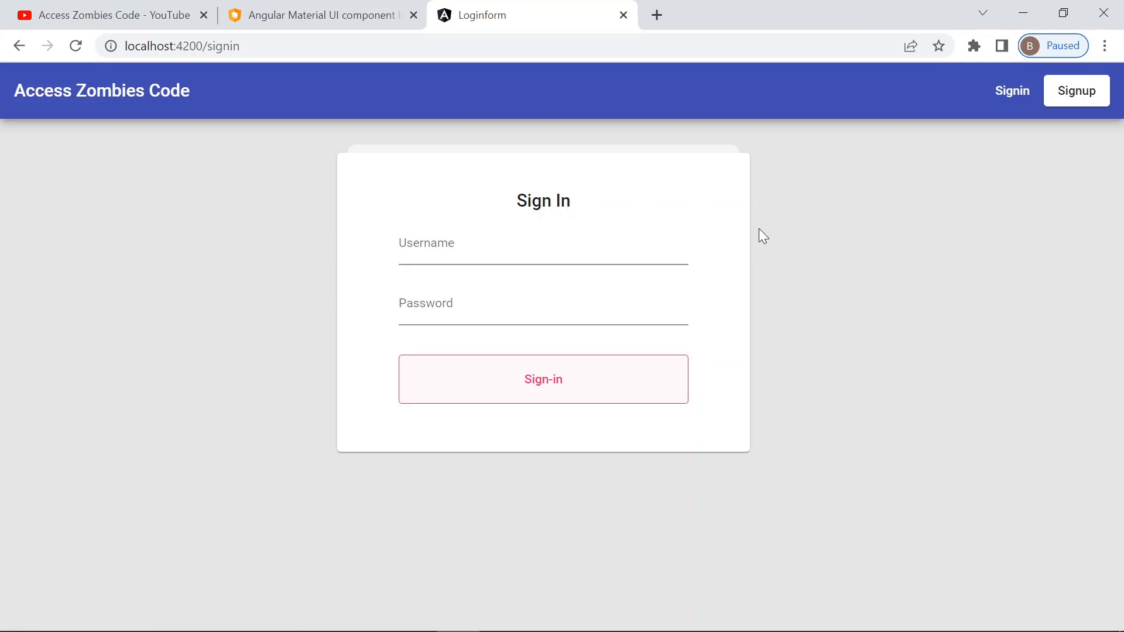
mouse_move(673, 408)
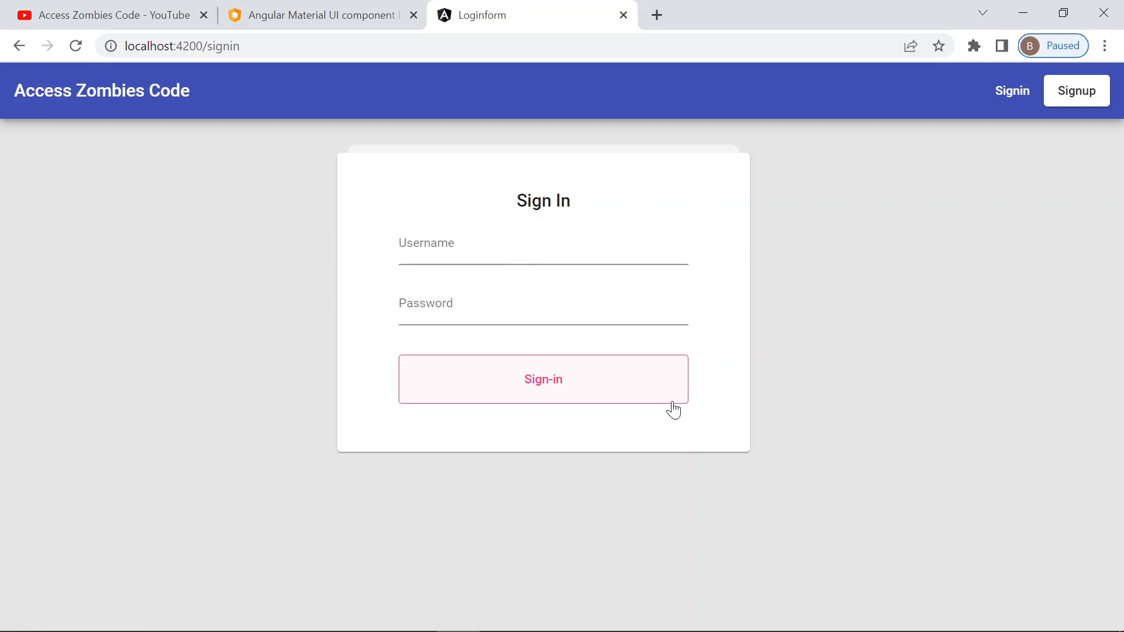
mouse_move(750, 310)
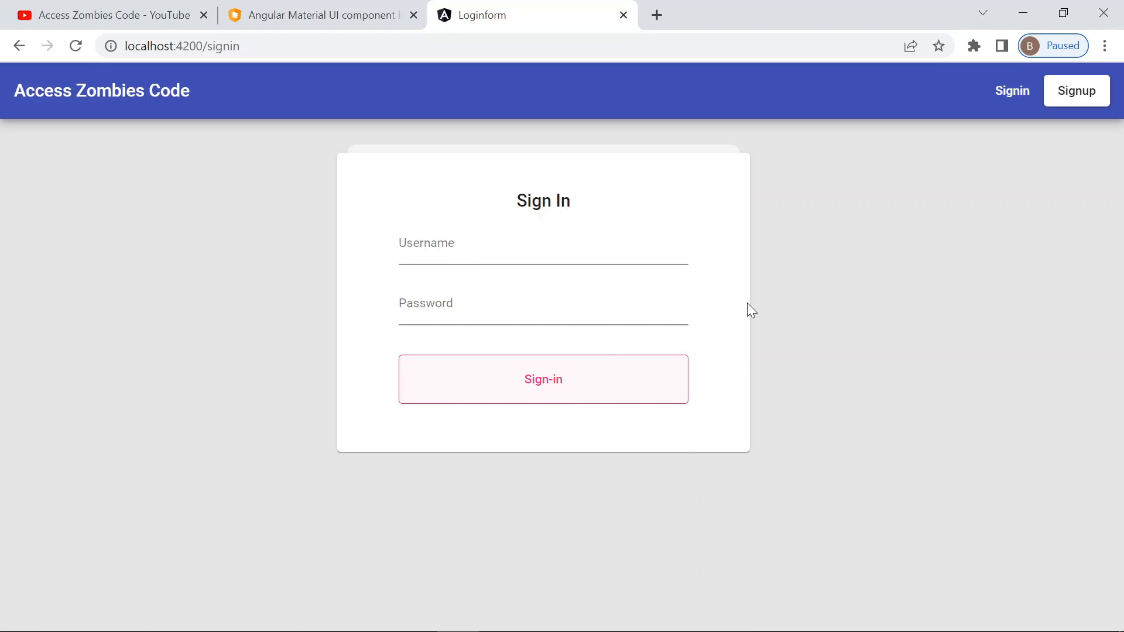
mouse_move(866, 211)
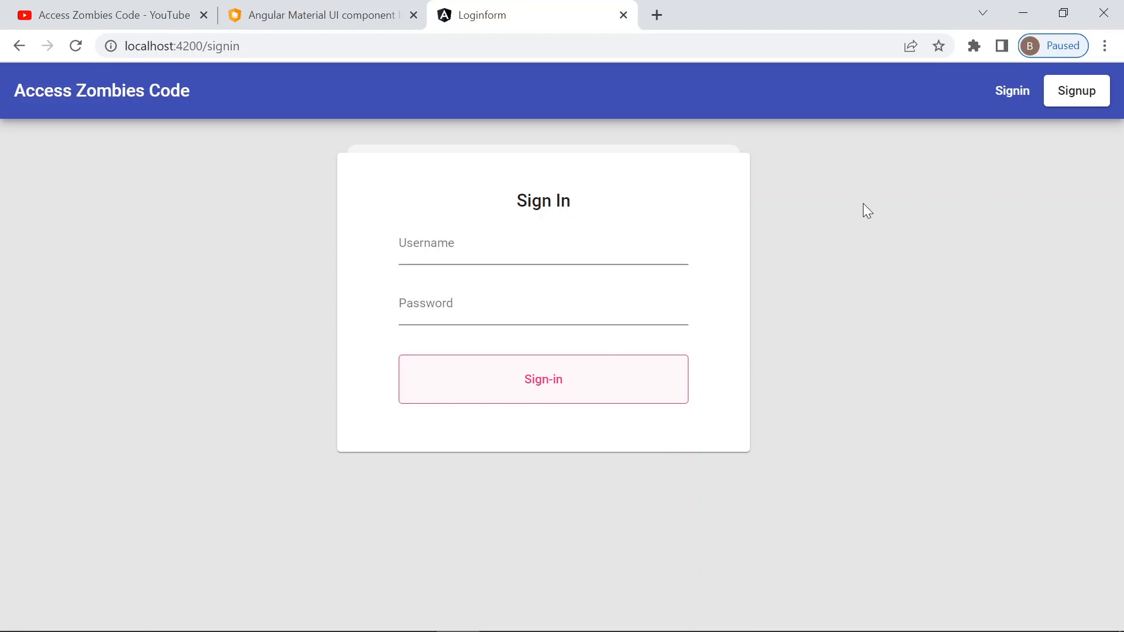
mouse_move(791, 267)
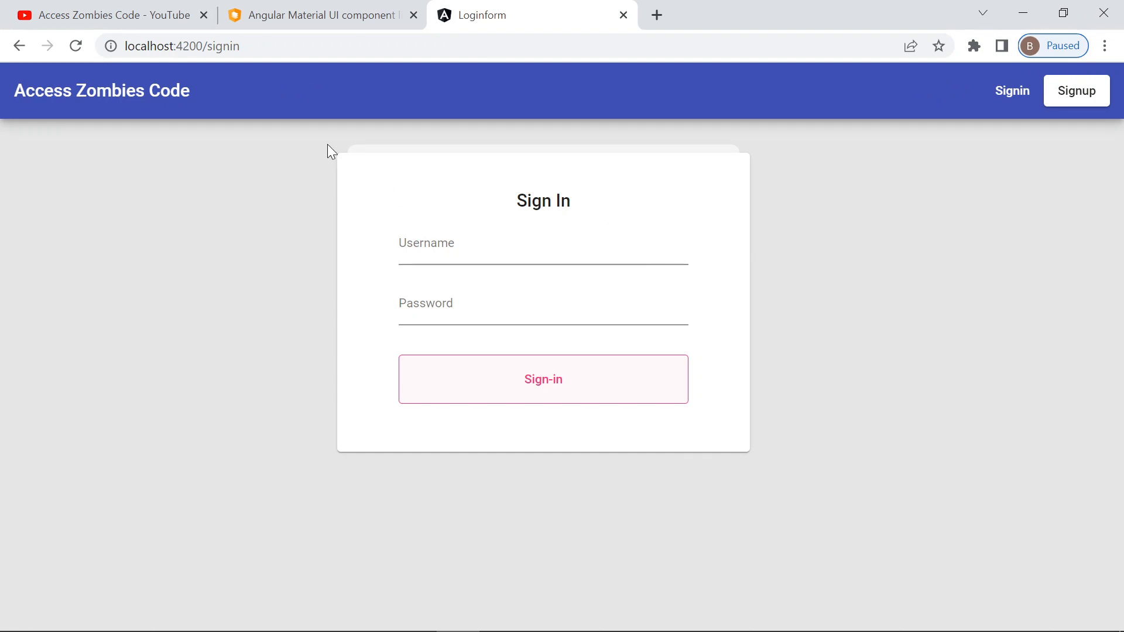
mouse_move(351, 91)
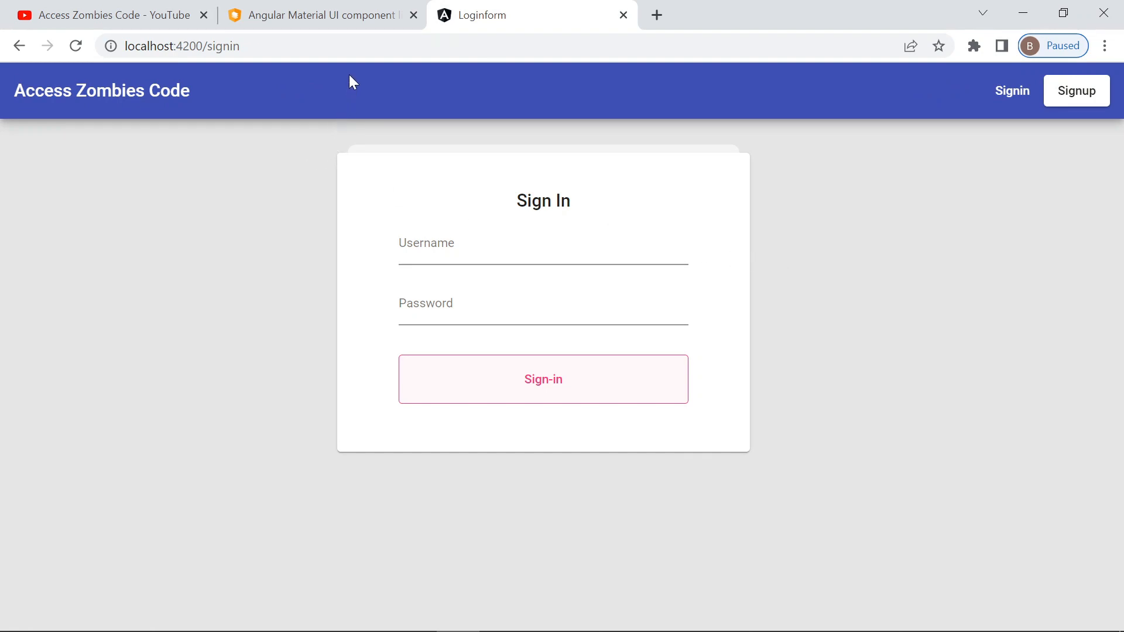
mouse_move(1008, 96)
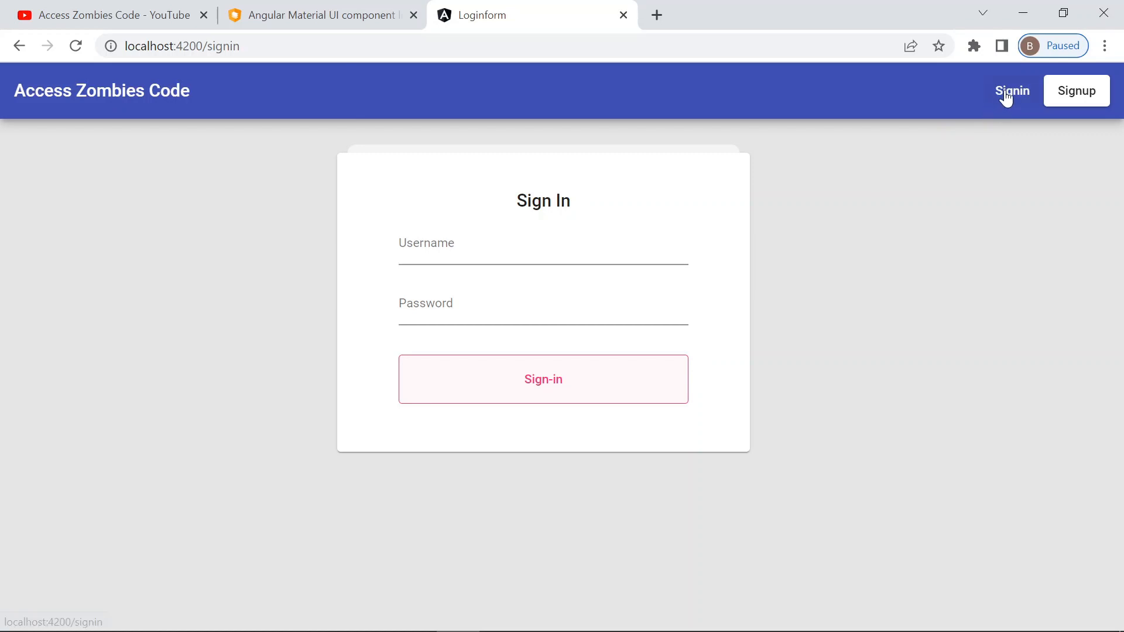
mouse_move(515, 246)
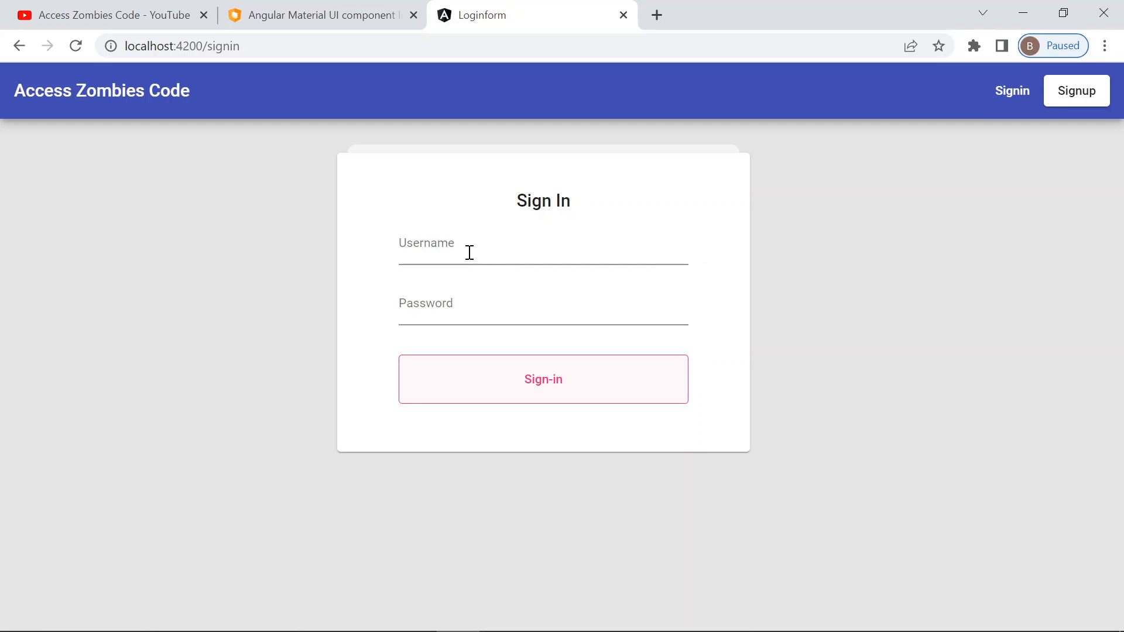
mouse_move(466, 312)
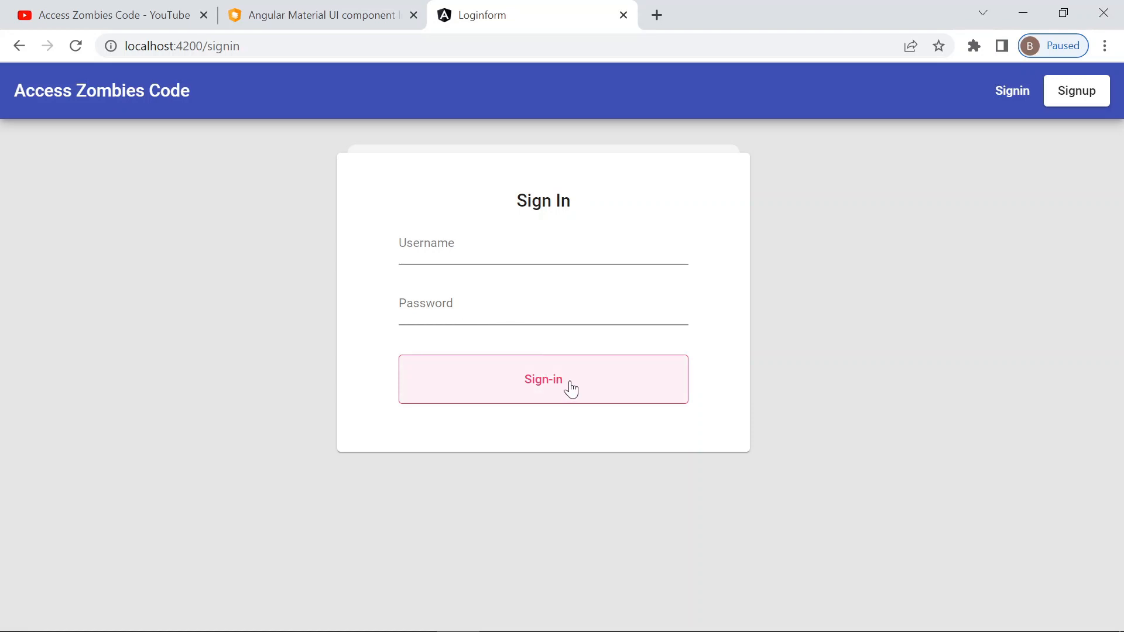
click(1076, 90)
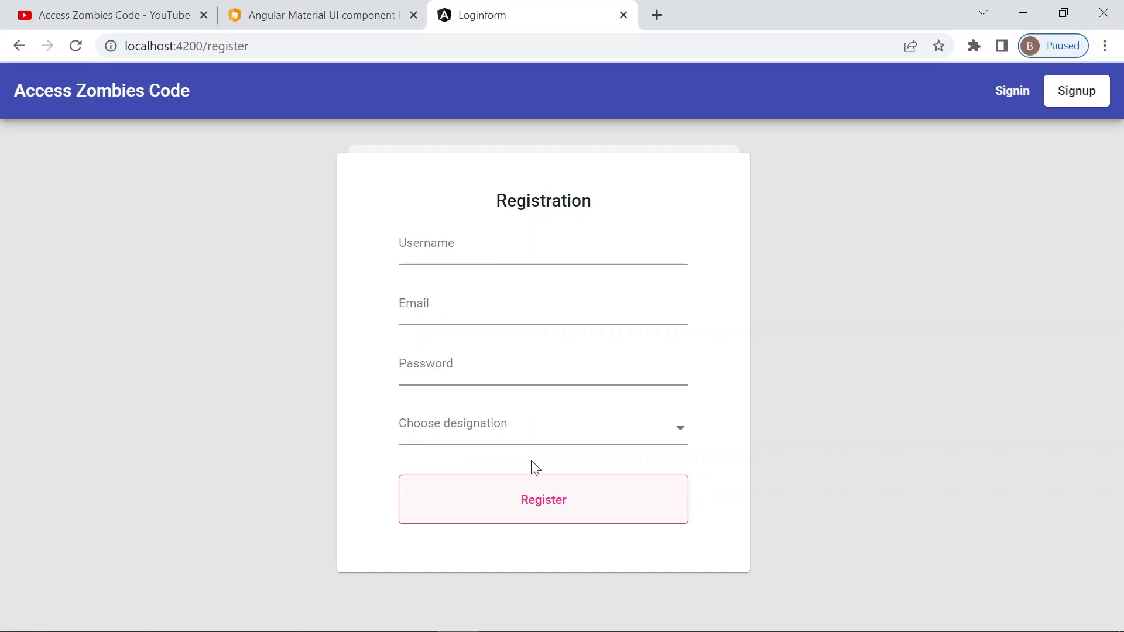
mouse_move(703, 478)
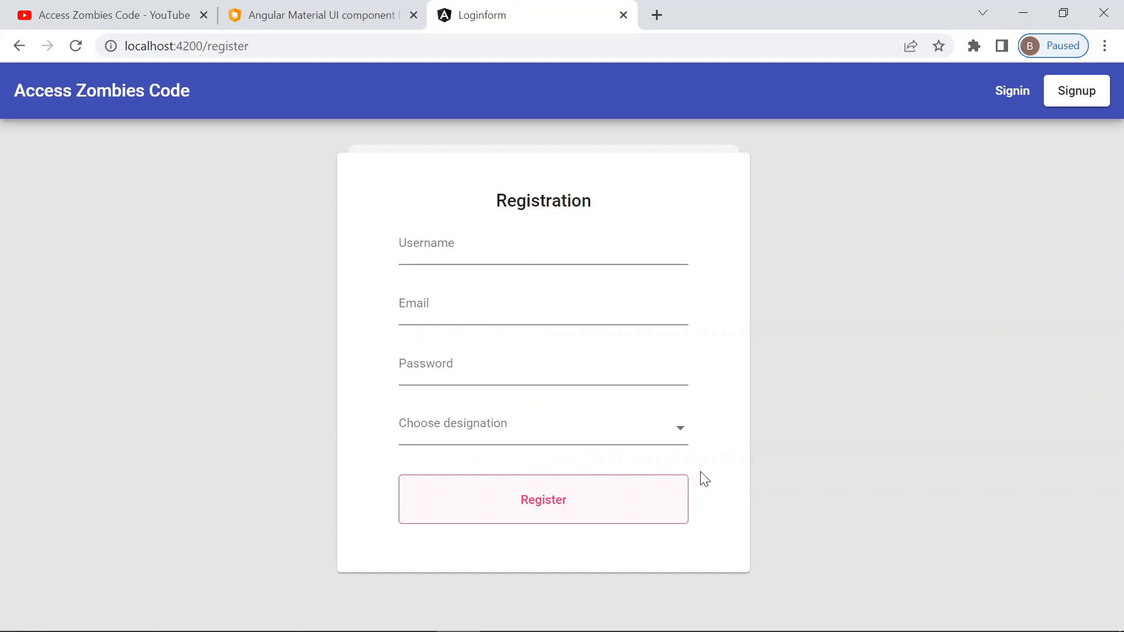
mouse_move(601, 496)
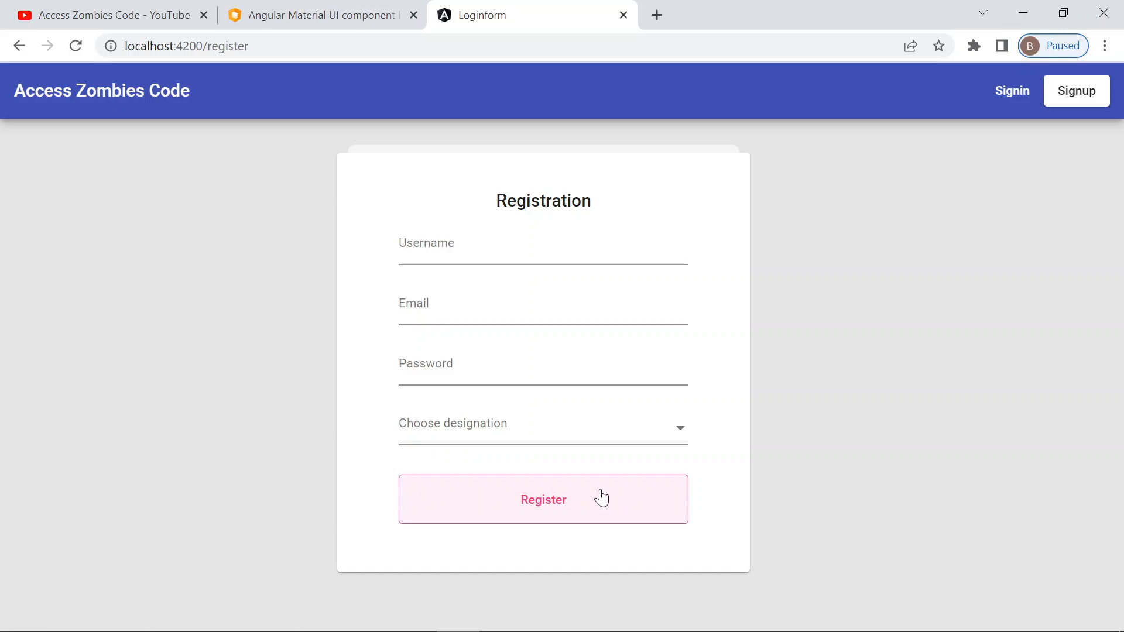
mouse_move(555, 462)
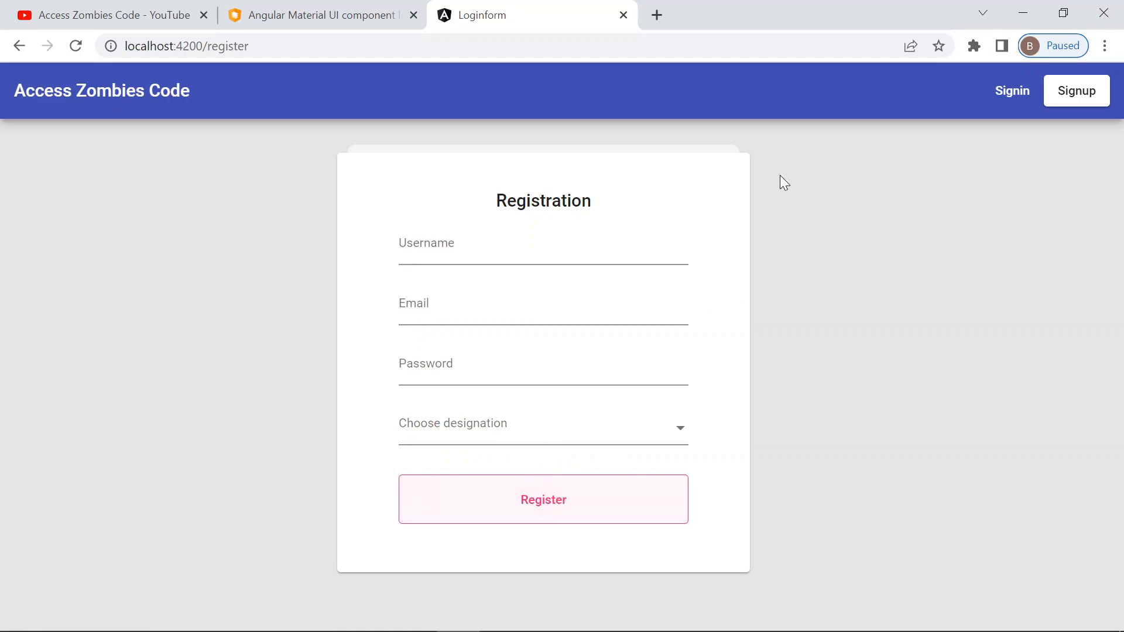
mouse_move(1004, 94)
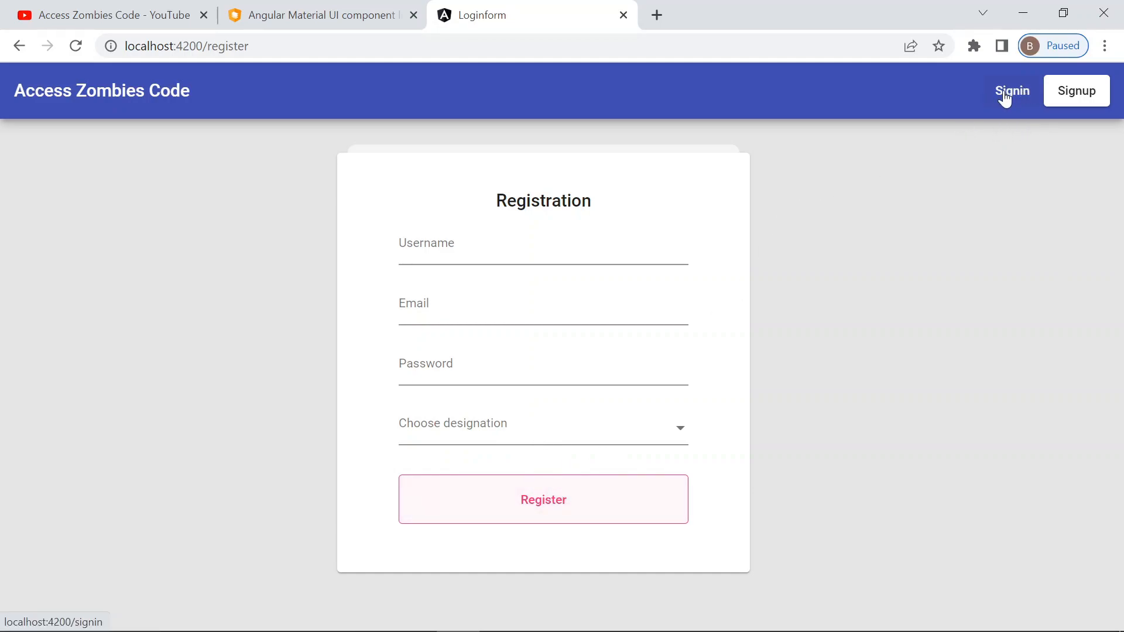
mouse_move(1034, 101)
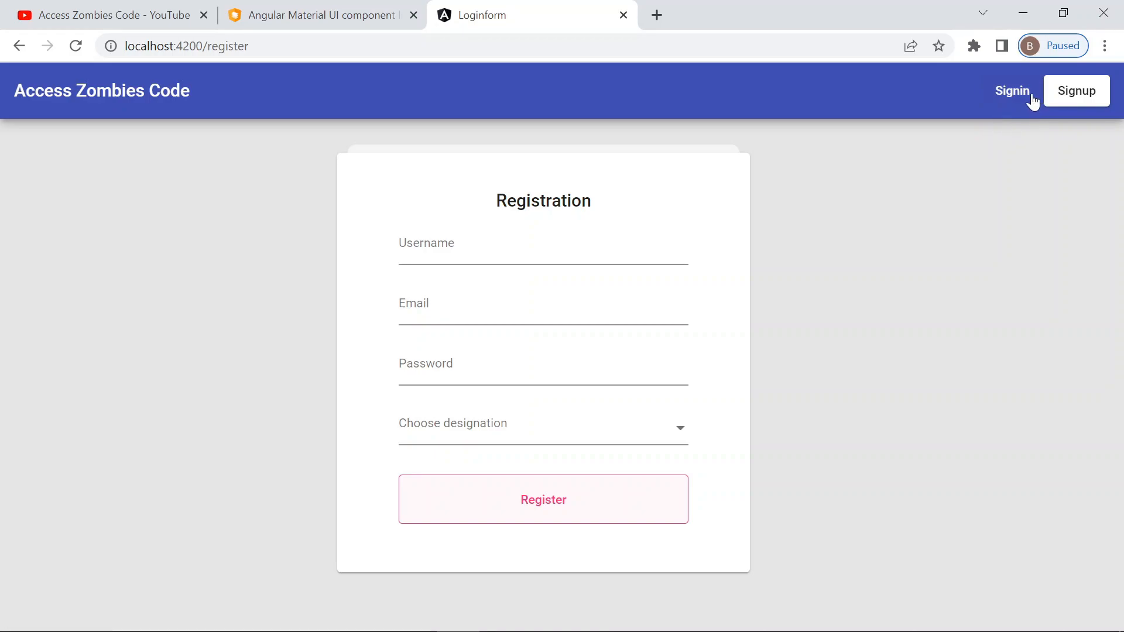
Step: Return to the Sign In page, then launch a command prompt in D:\Youtube\angular via cmd
click(1011, 91)
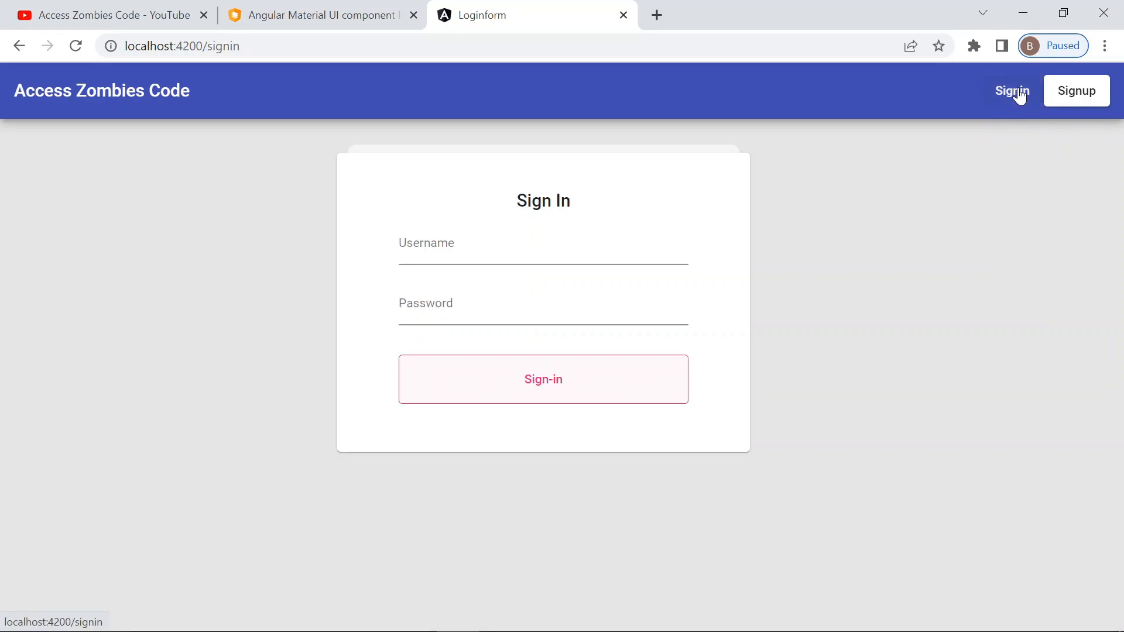
click(1075, 91)
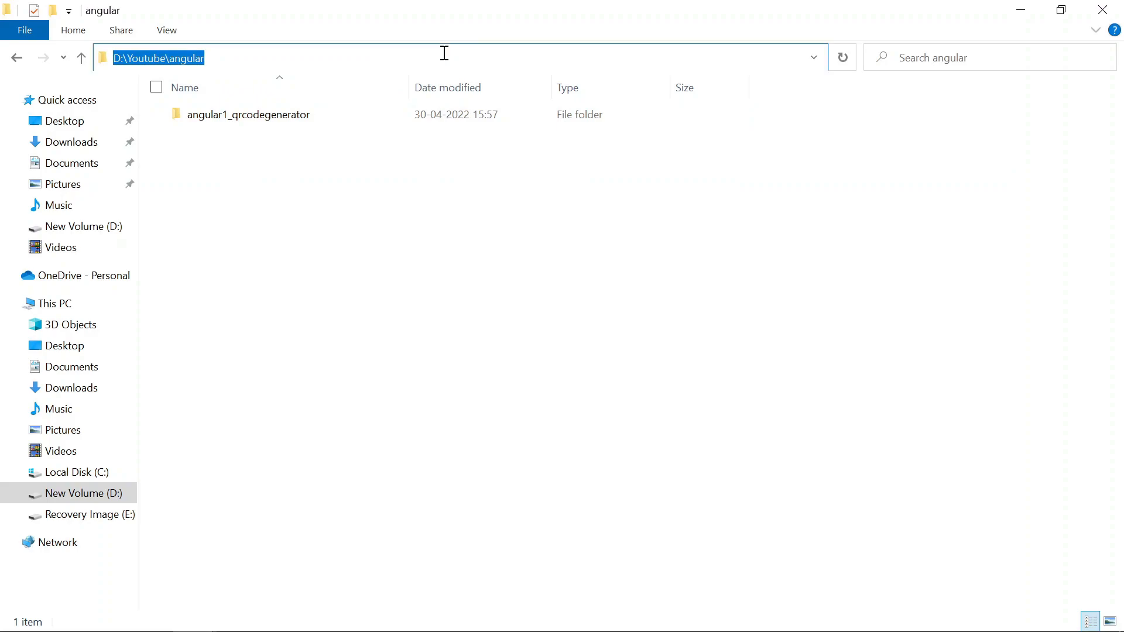
text(cmd)
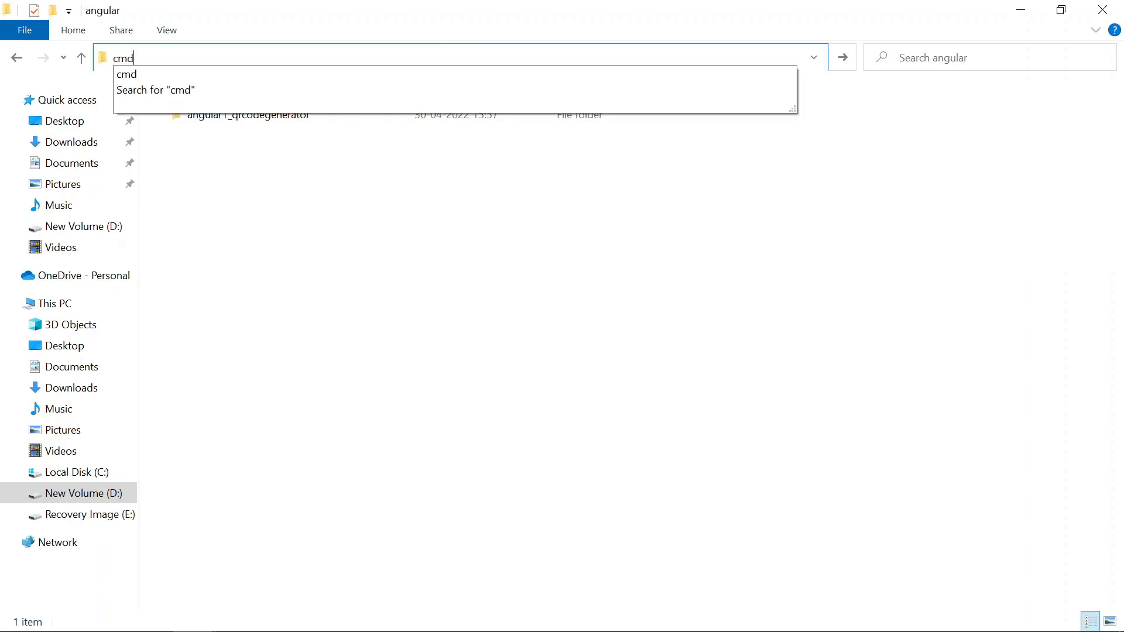
key(Enter)
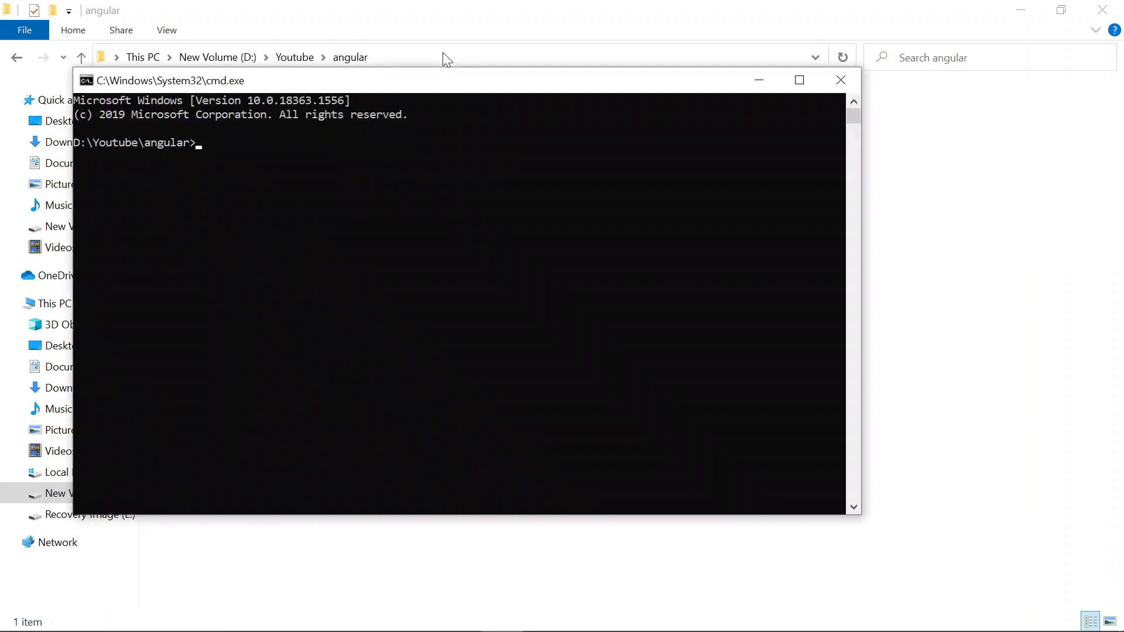
Step: Create the angular2-loginform project with ng new using CSS styling, then cd into its folder
text(ng new)
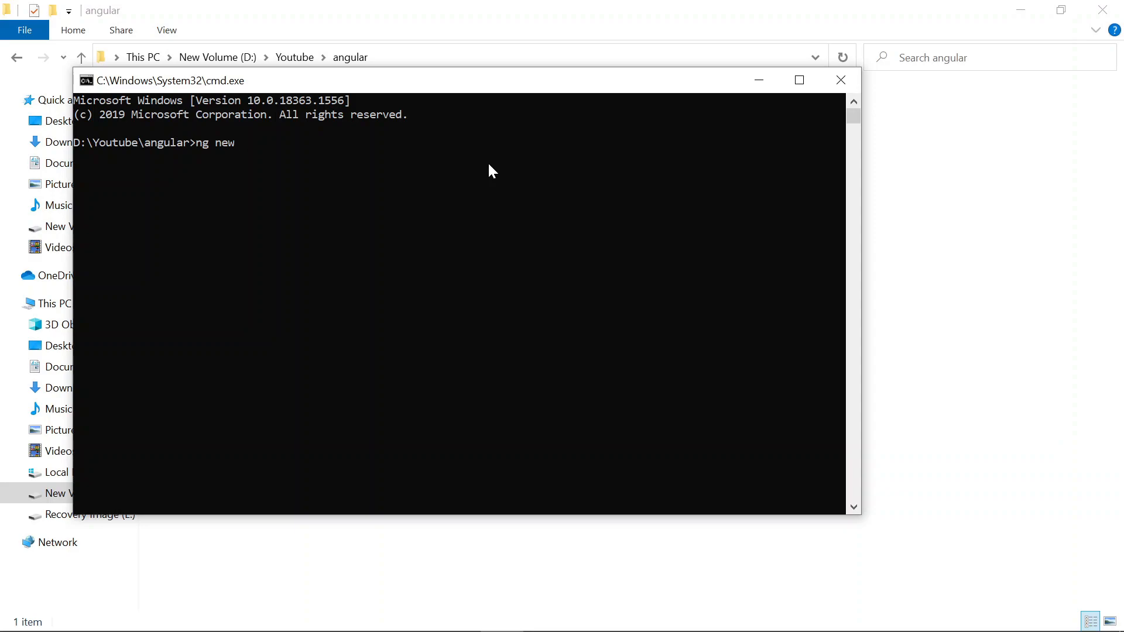
text(login)
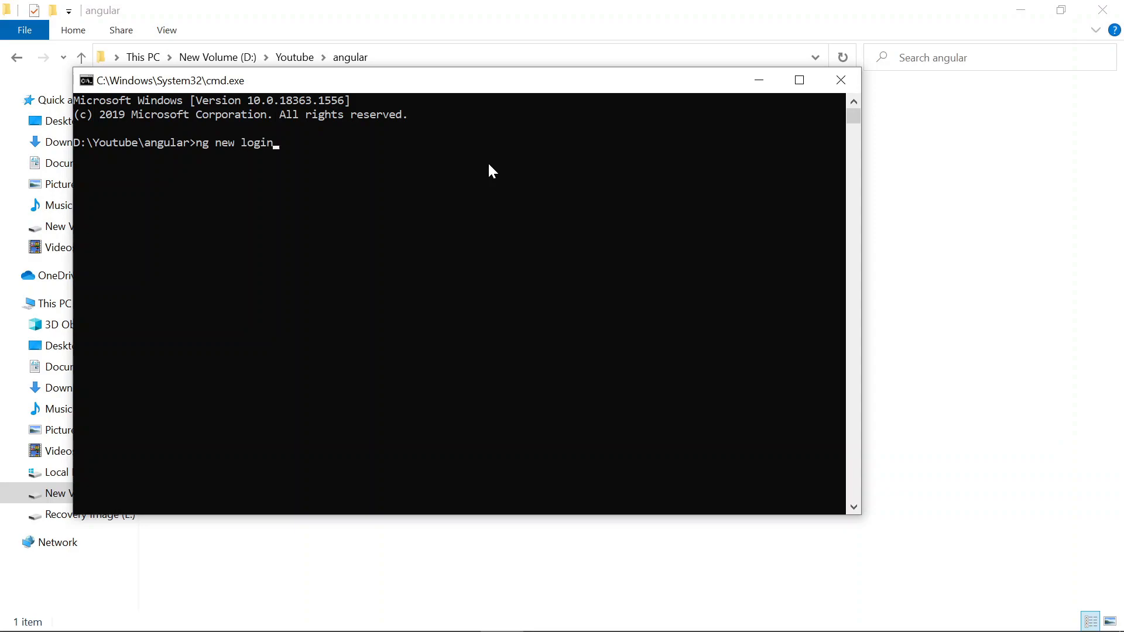
text(for)
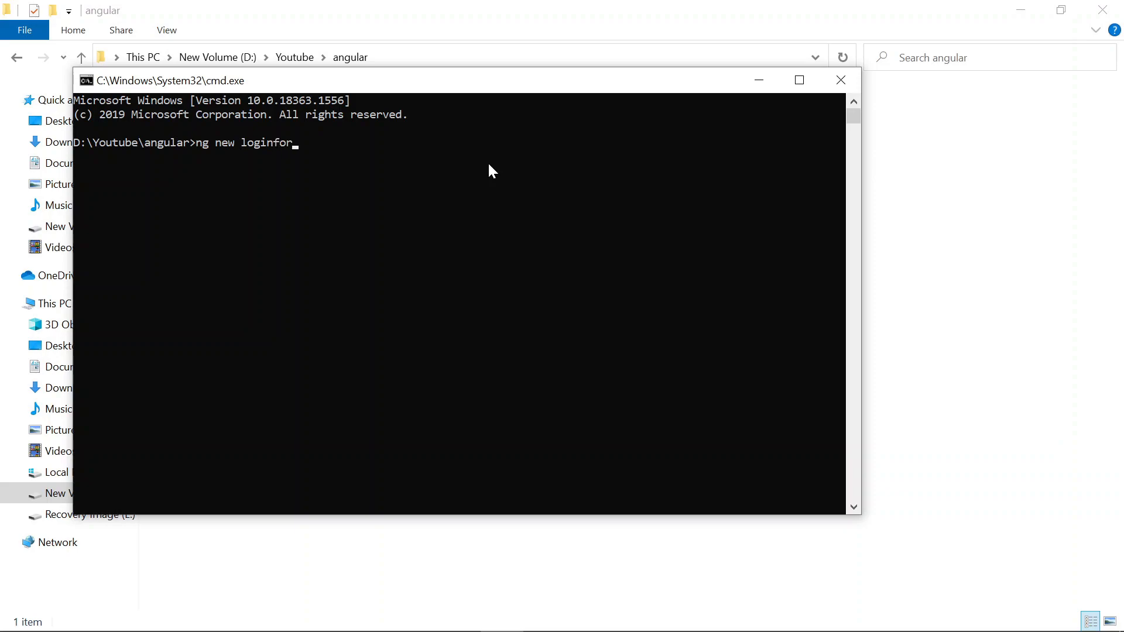
text(m)
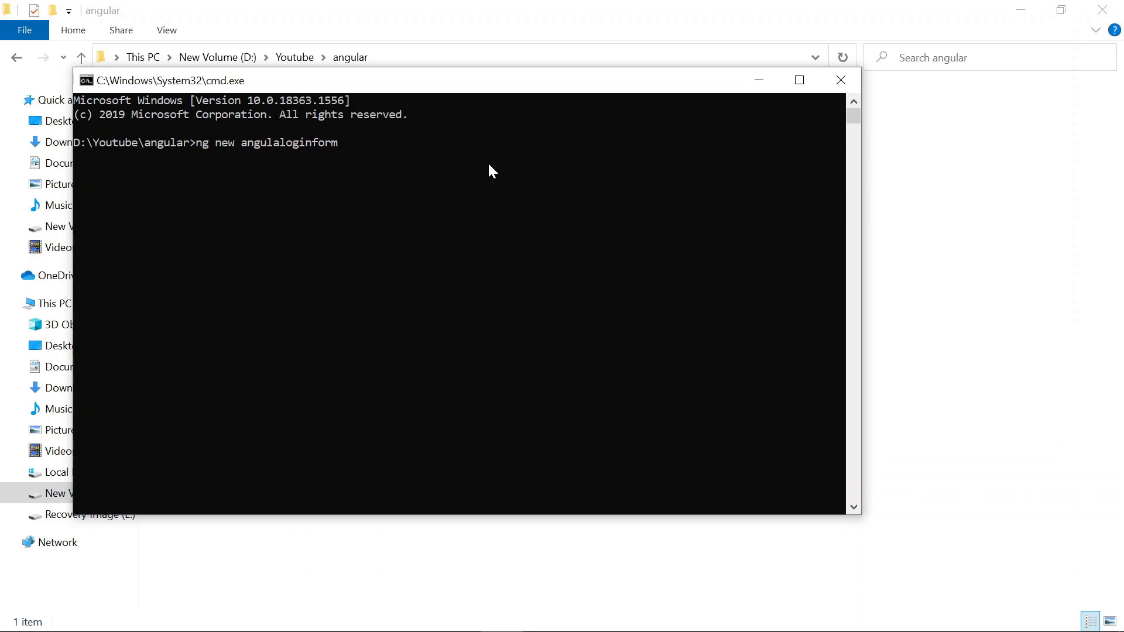
text(r2)
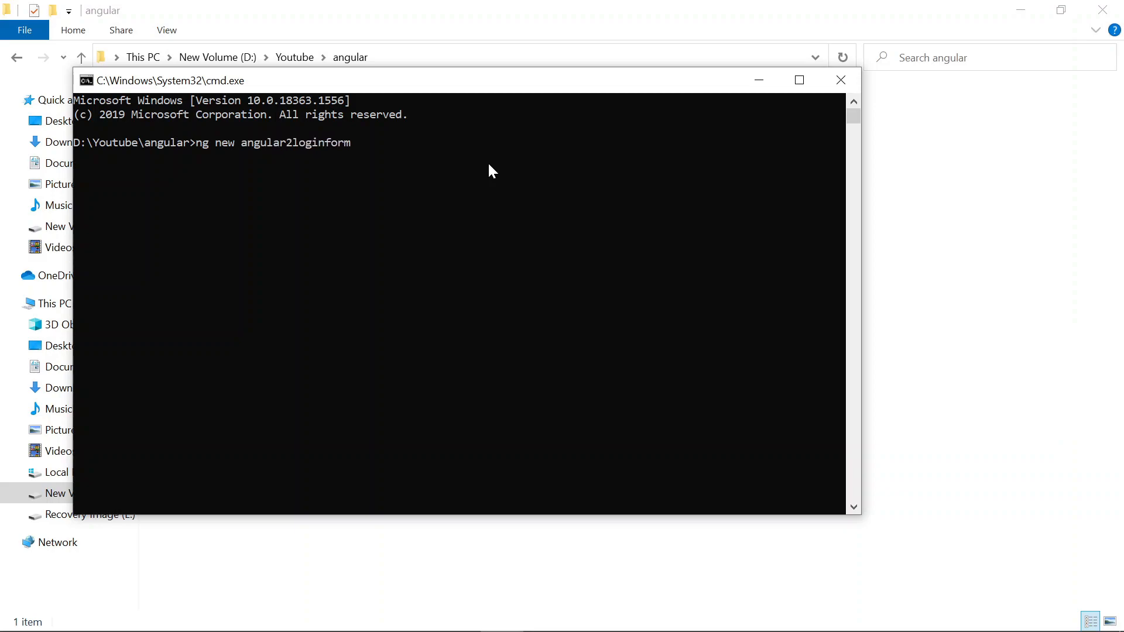
text(_)
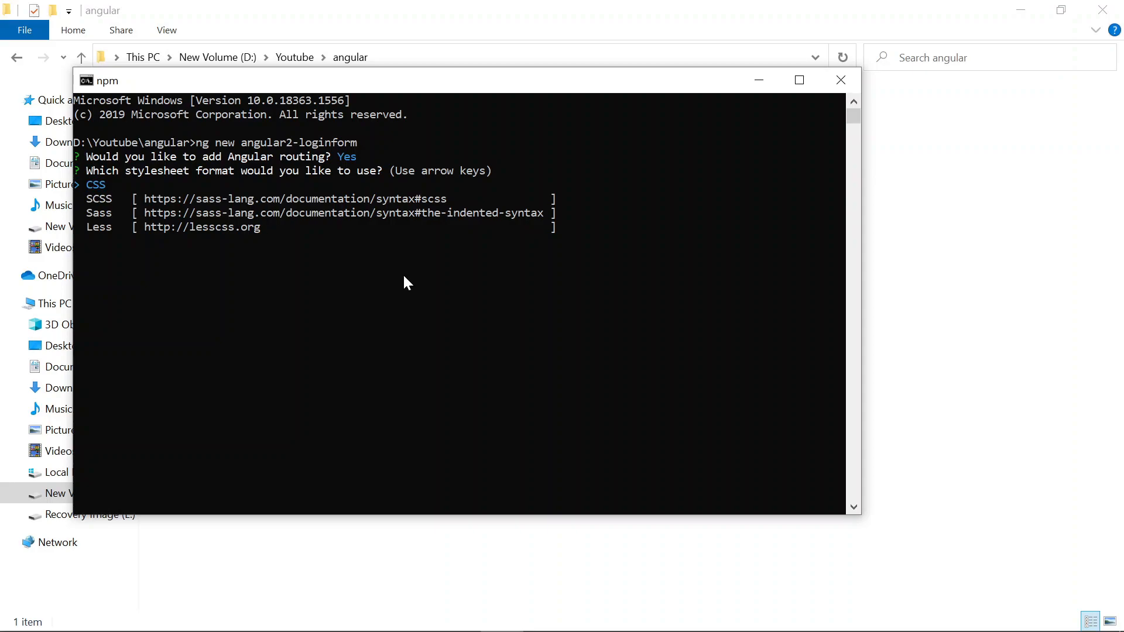
key(Enter)
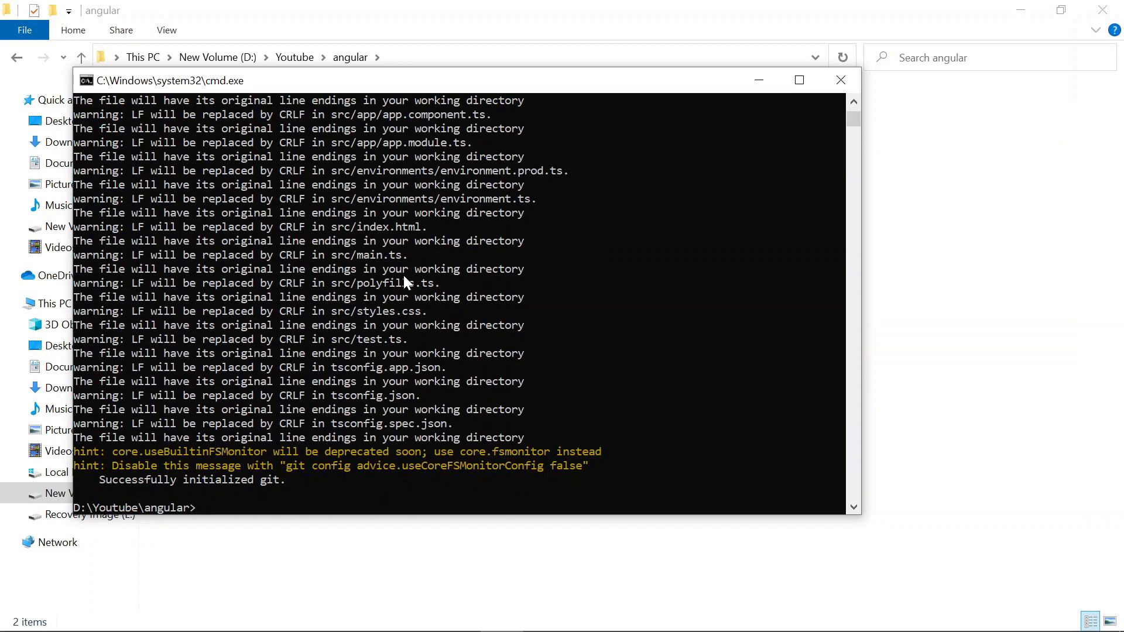
mouse_move(386, 403)
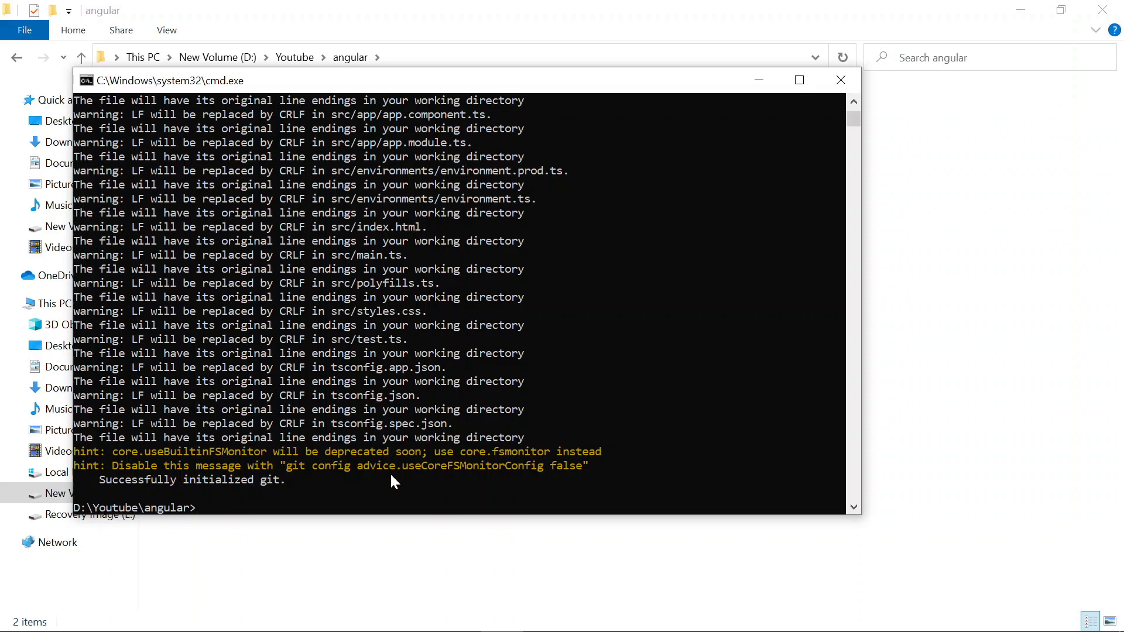
text(cd angular2-loginform)
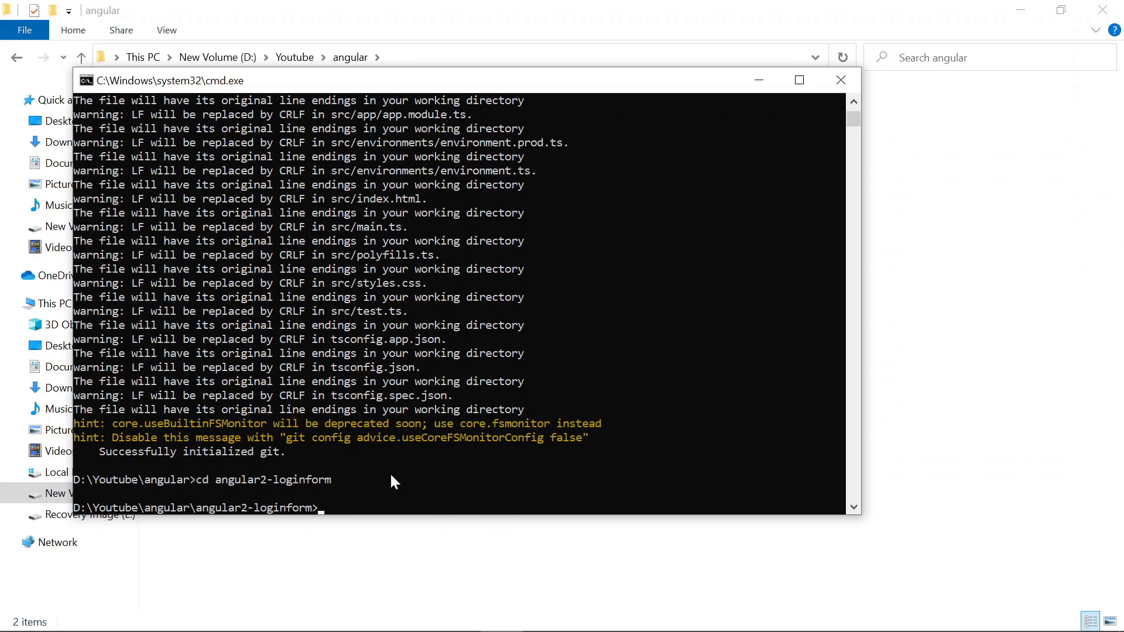
Step: Launch VS Code with code ., trust the folder, dismiss the notice and expand src
text(code)
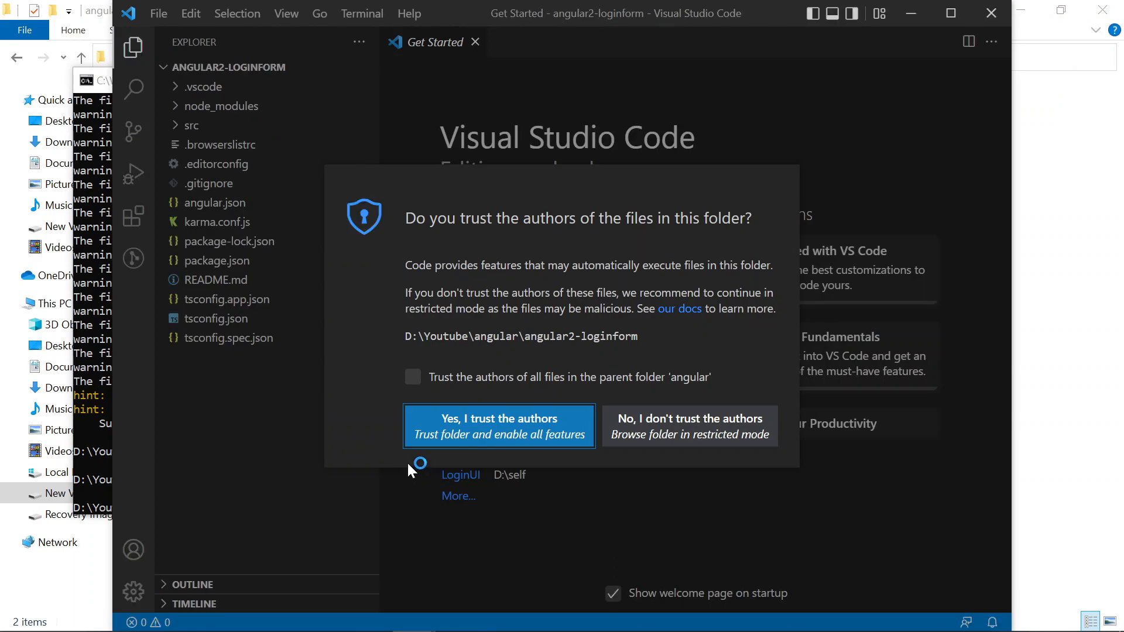
click(499, 426)
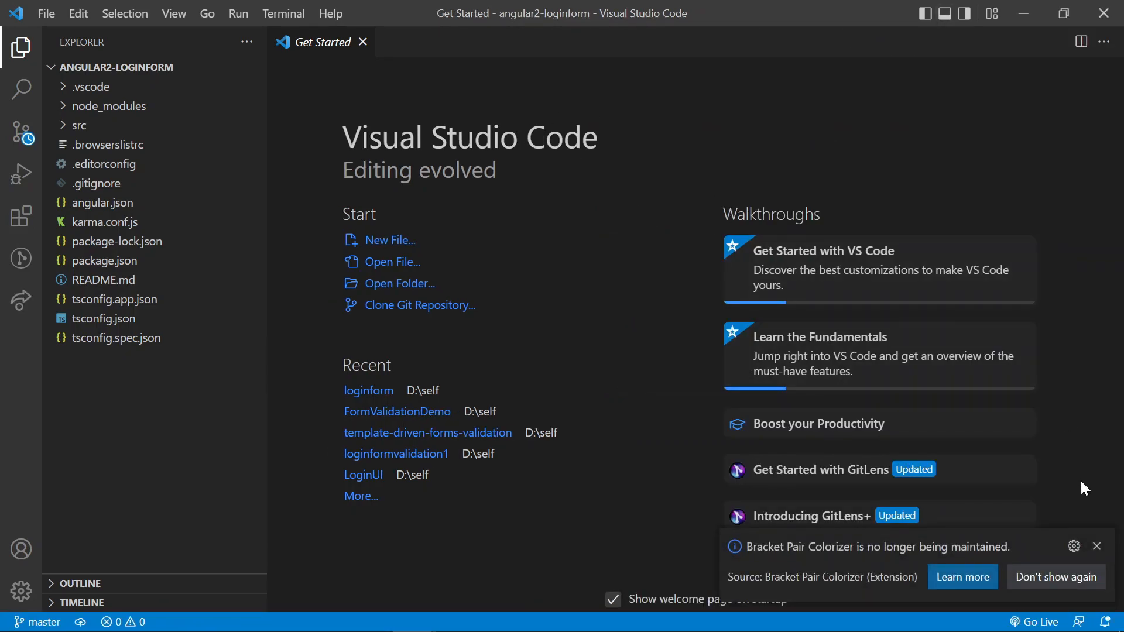
click(1097, 546)
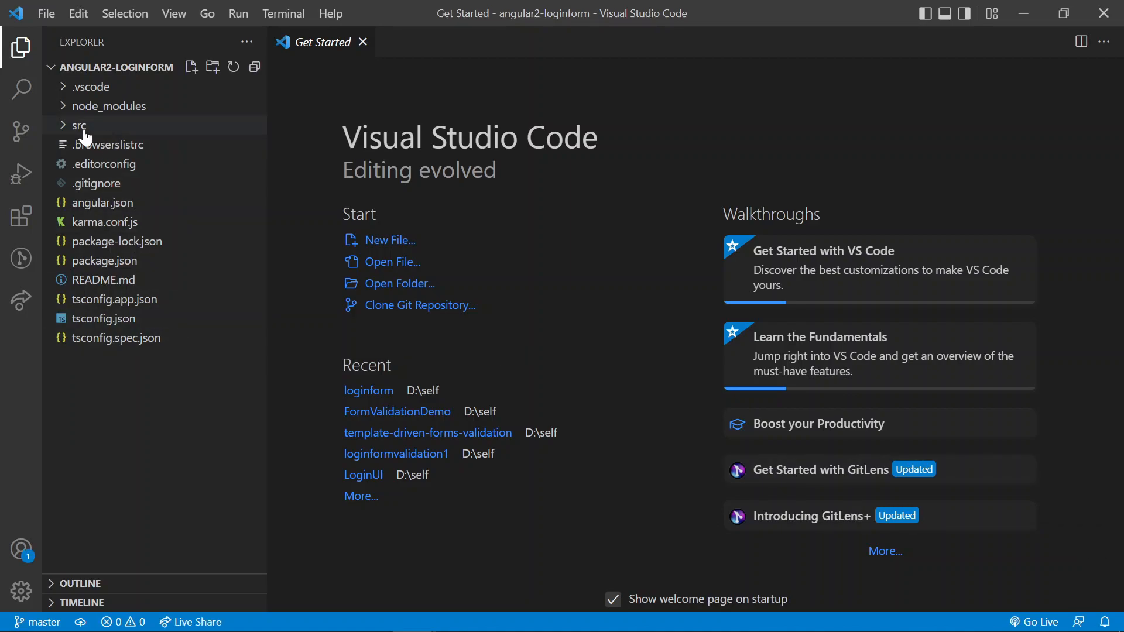
click(78, 125)
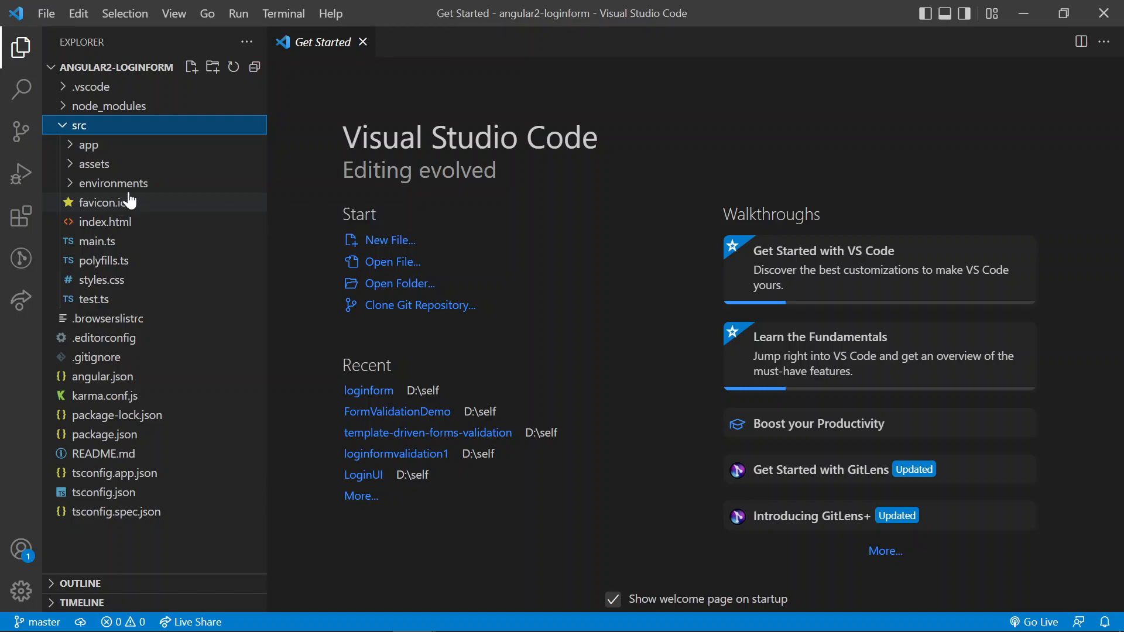
click(283, 15)
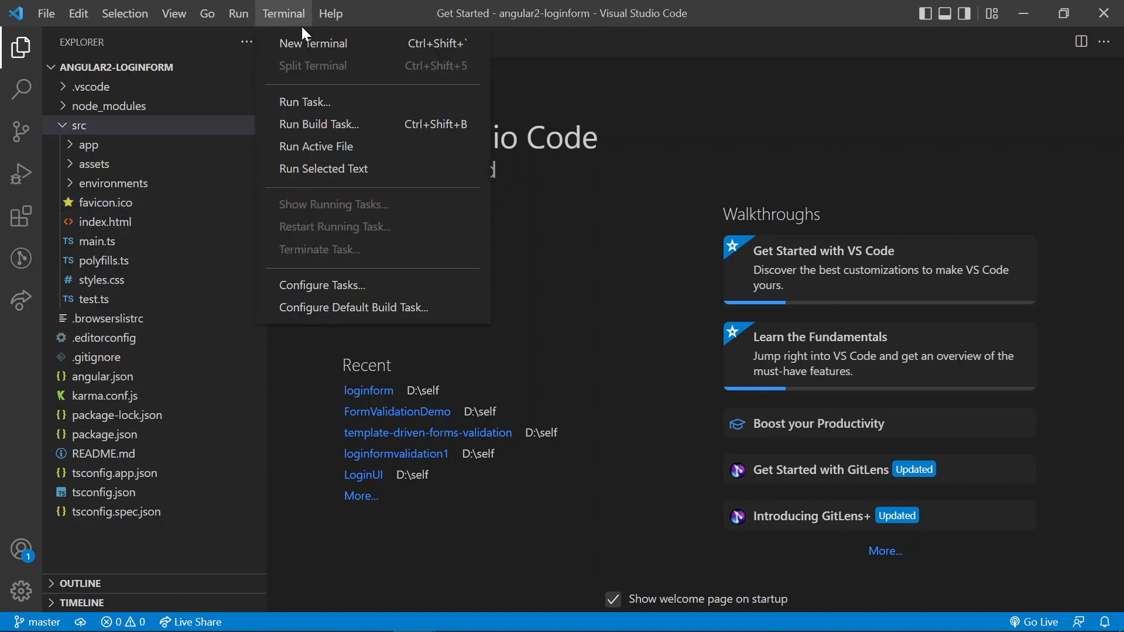
Step: Run ng serve -o in a new terminal on a different port, then expand the app folder
click(314, 43)
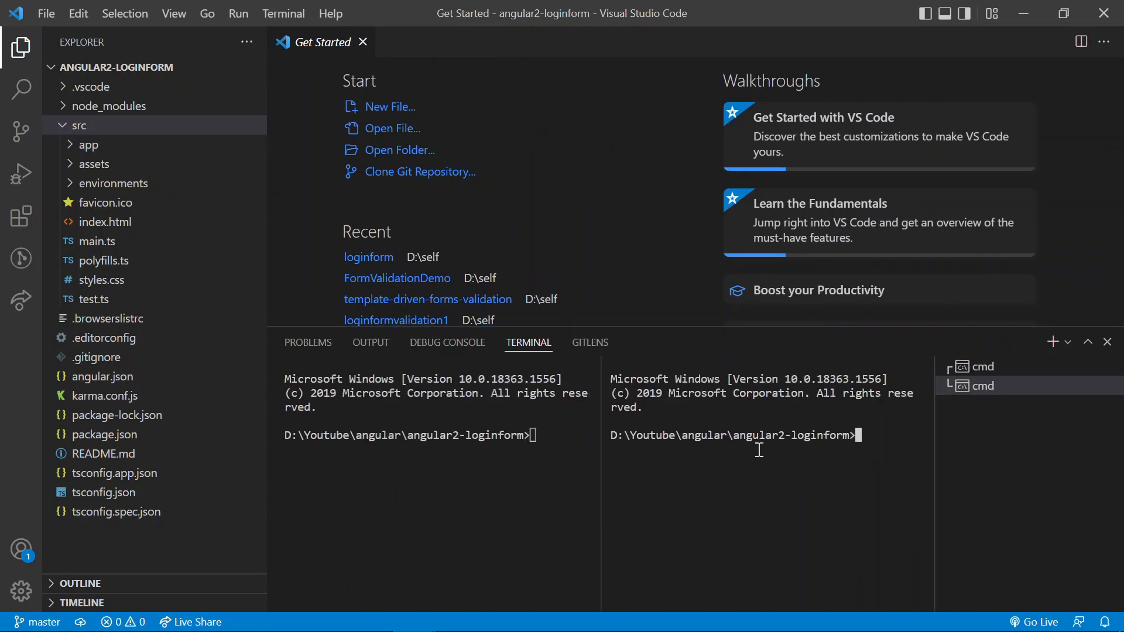
mouse_move(885, 501)
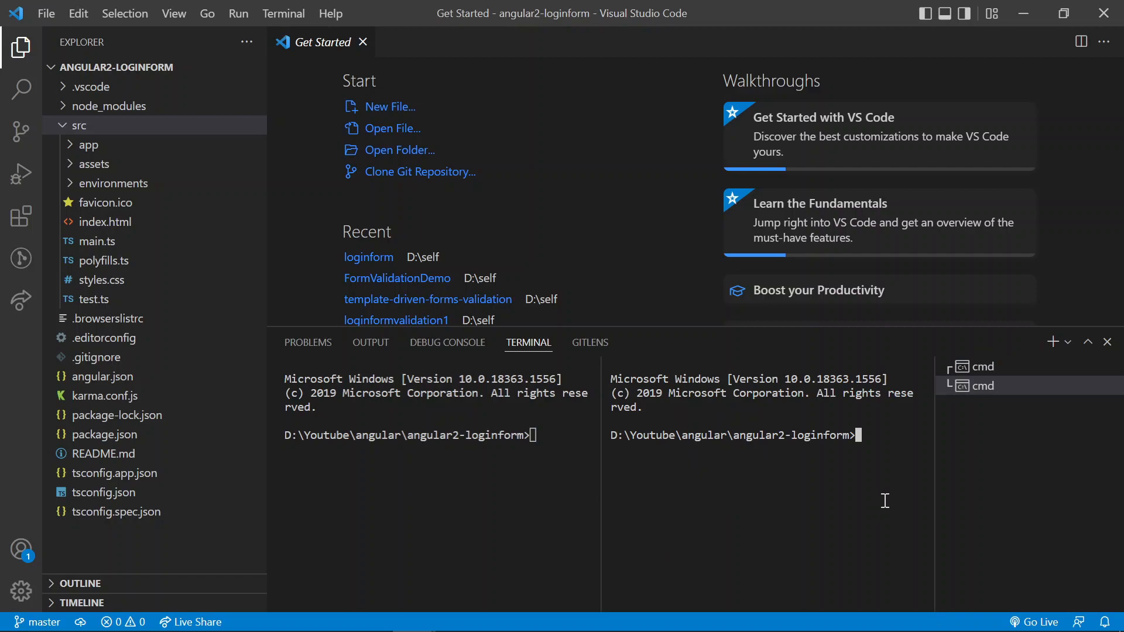
mouse_move(884, 484)
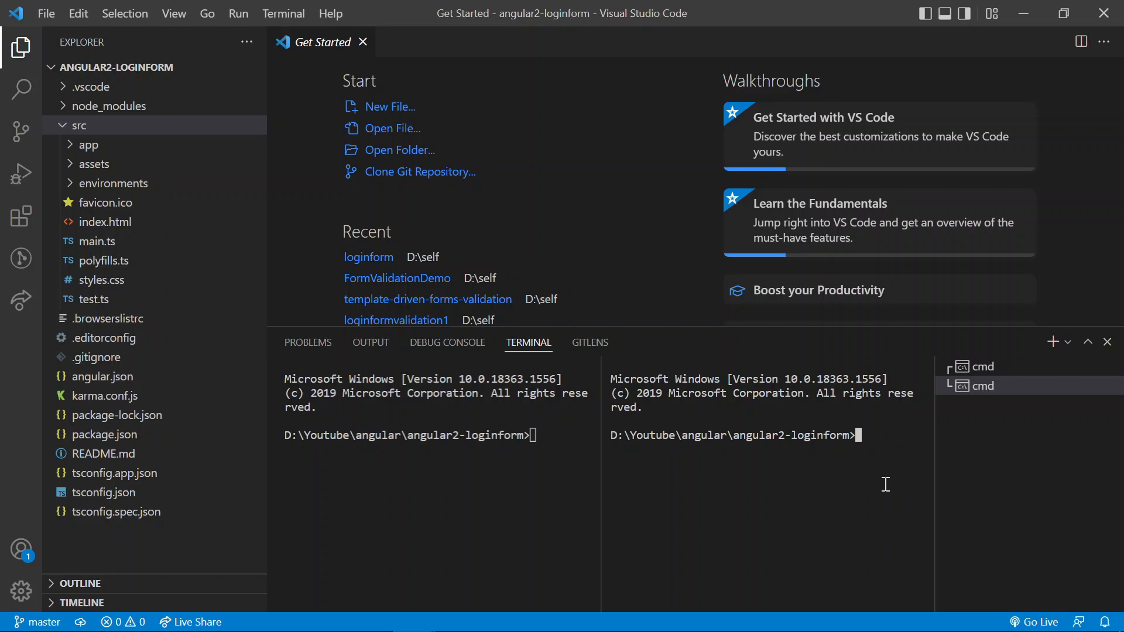
text(ng)
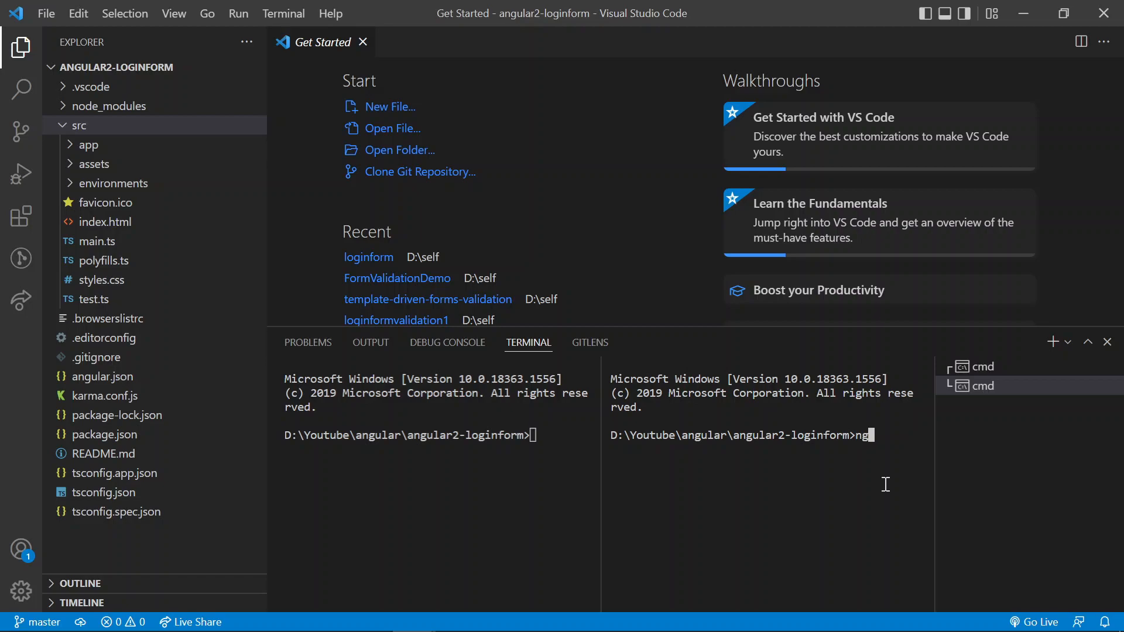
text(serve -o)
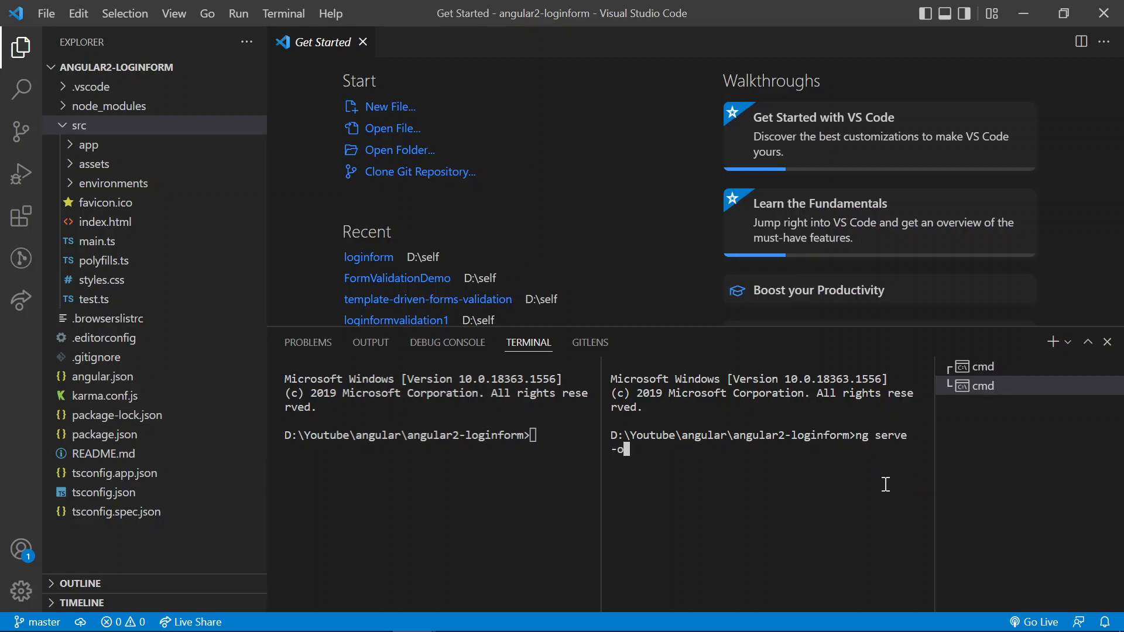
key(Enter)
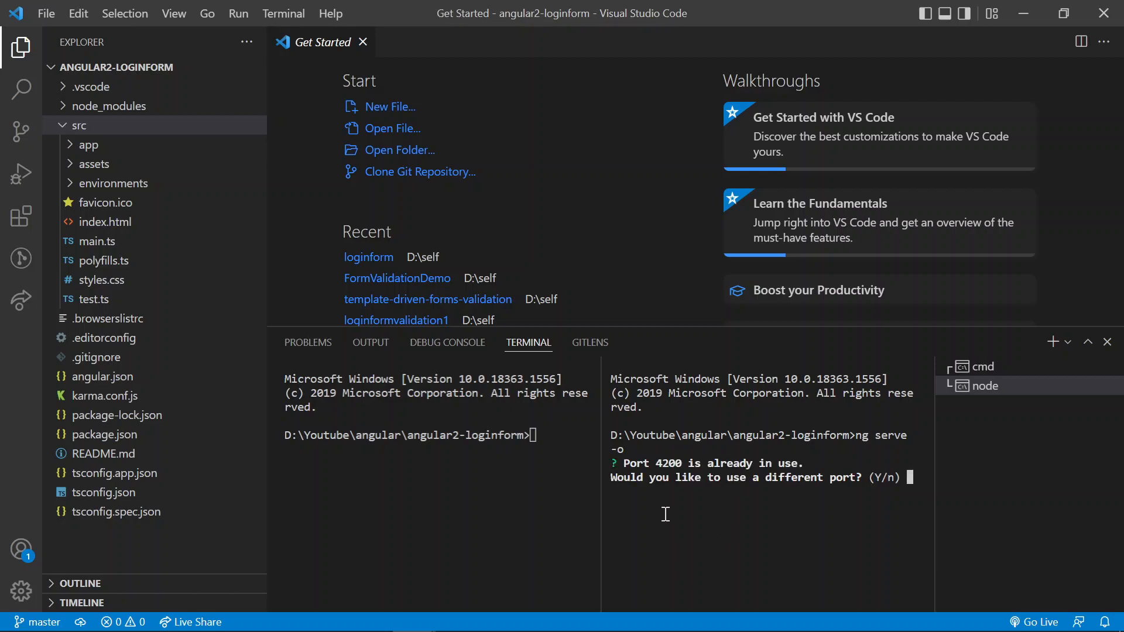
text(y)
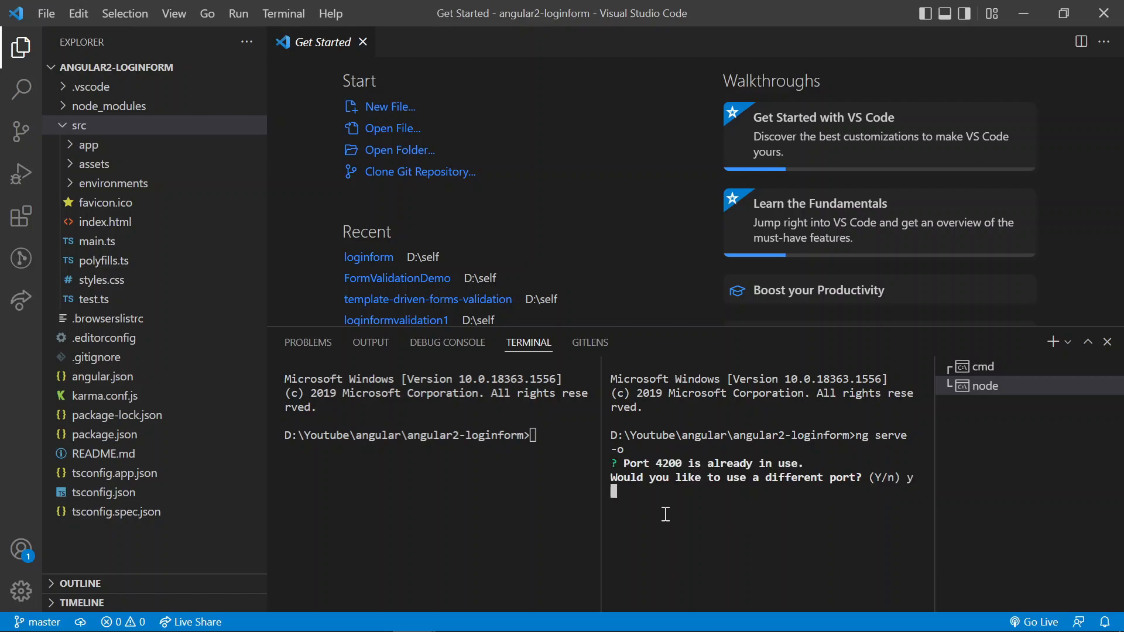
key(Enter)
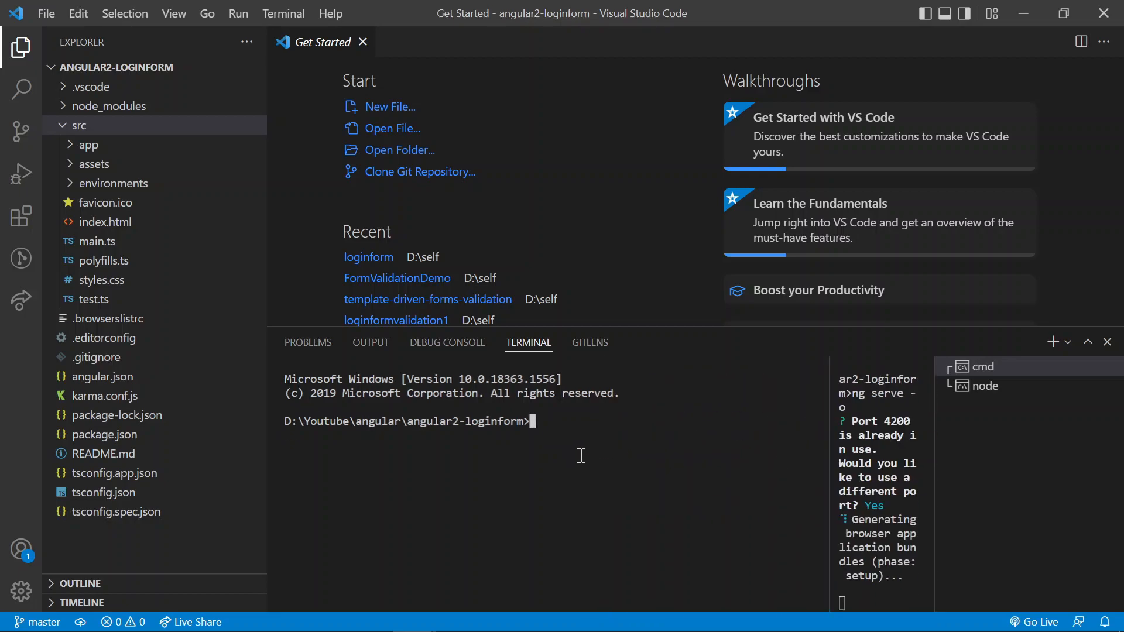
mouse_move(509, 467)
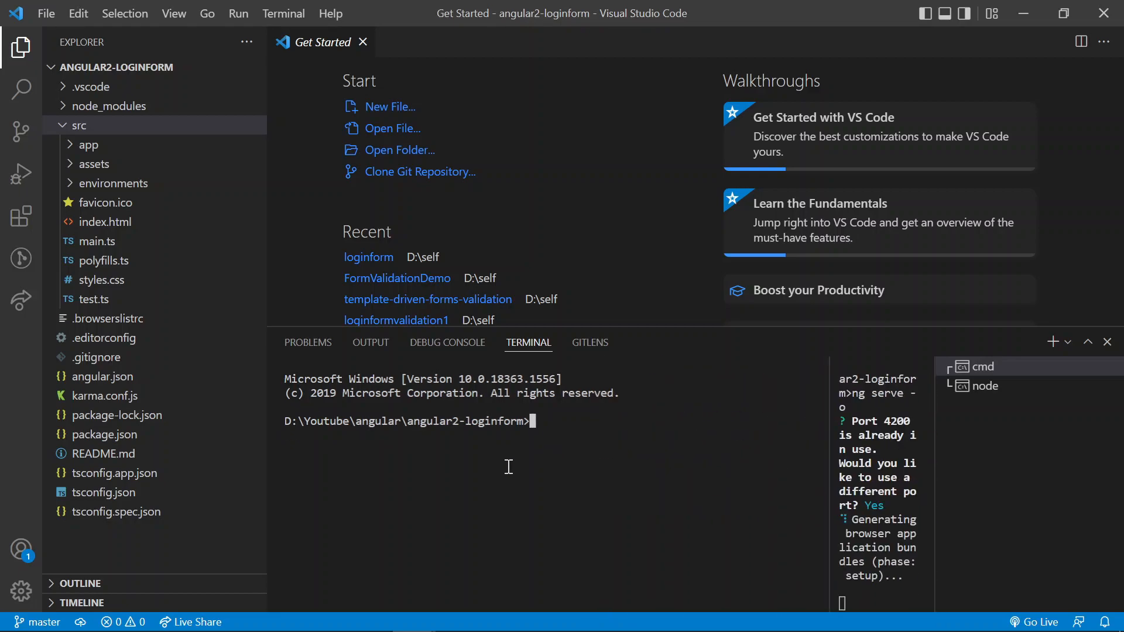
click(87, 146)
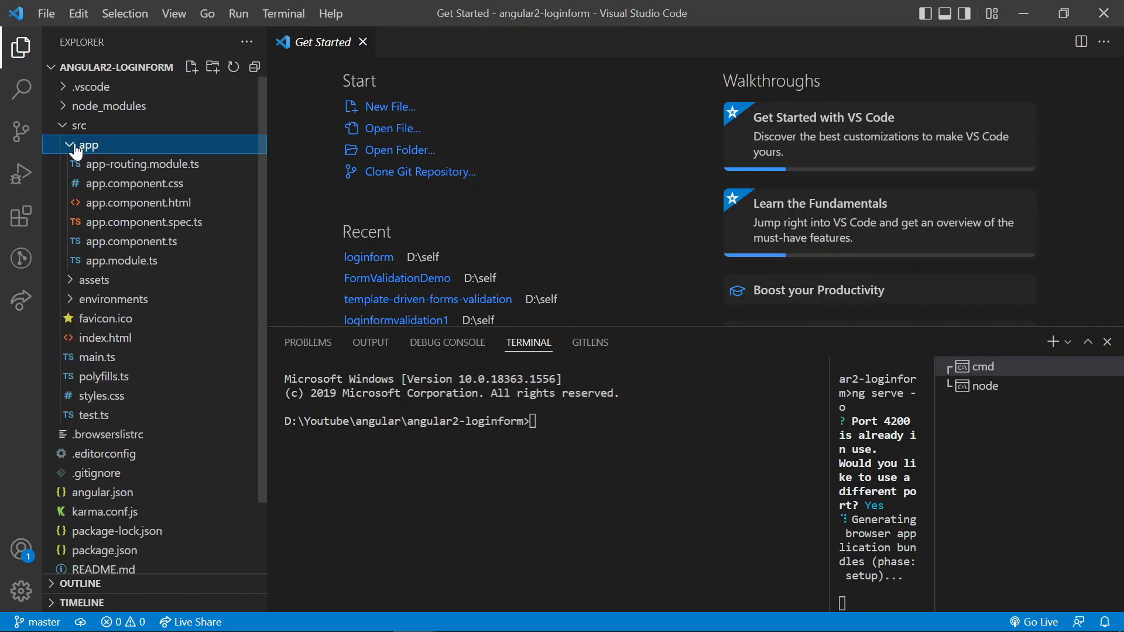
mouse_move(110, 206)
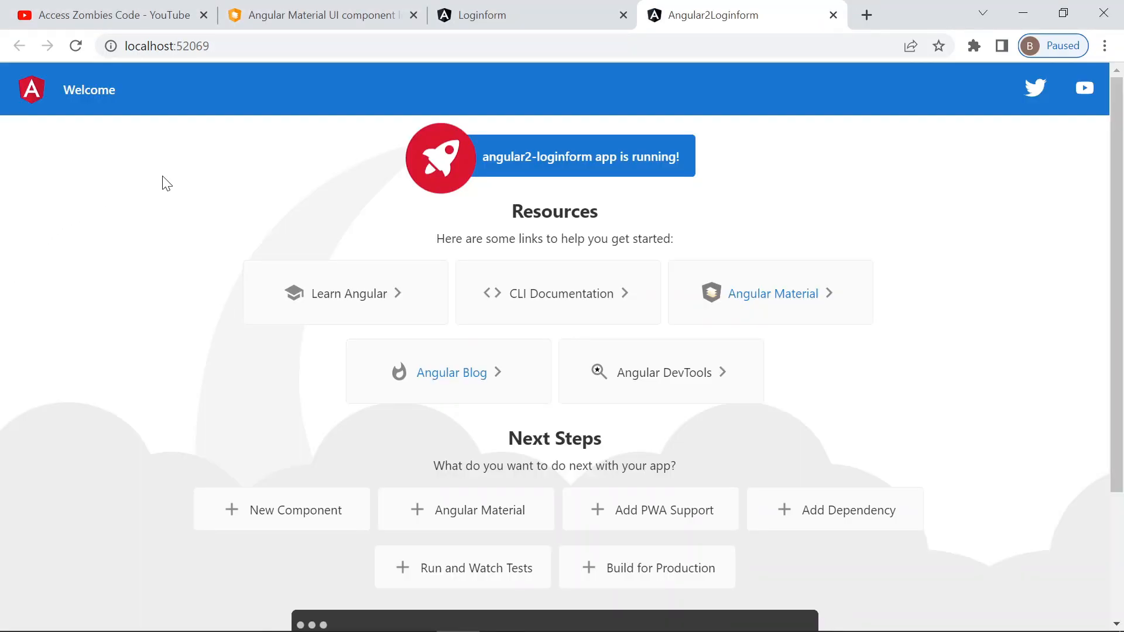
mouse_move(183, 185)
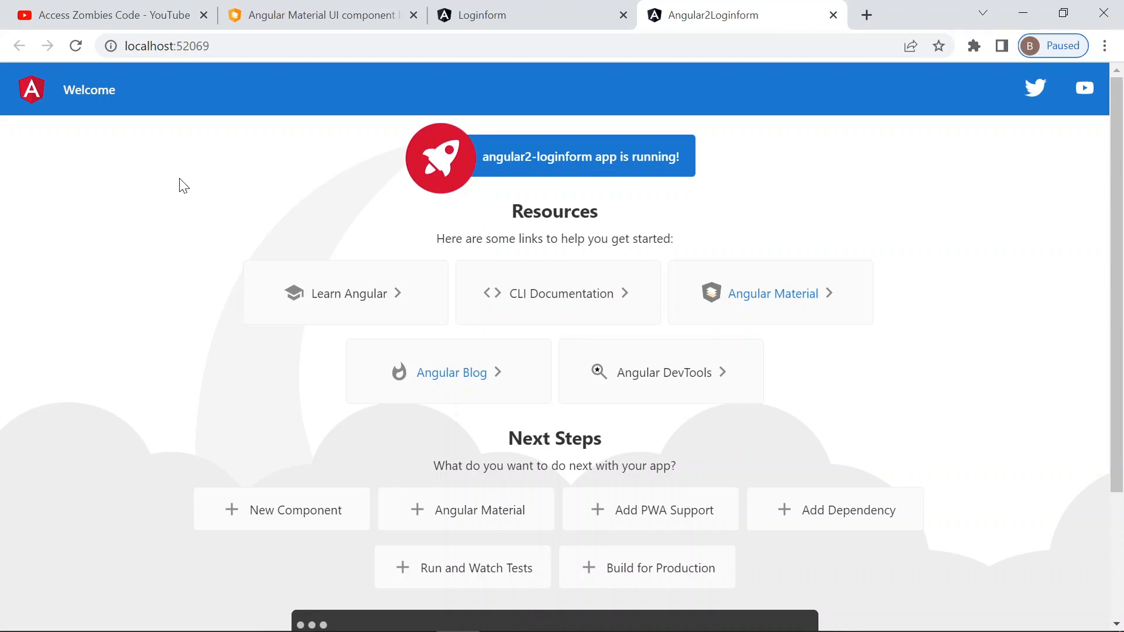
mouse_move(351, 132)
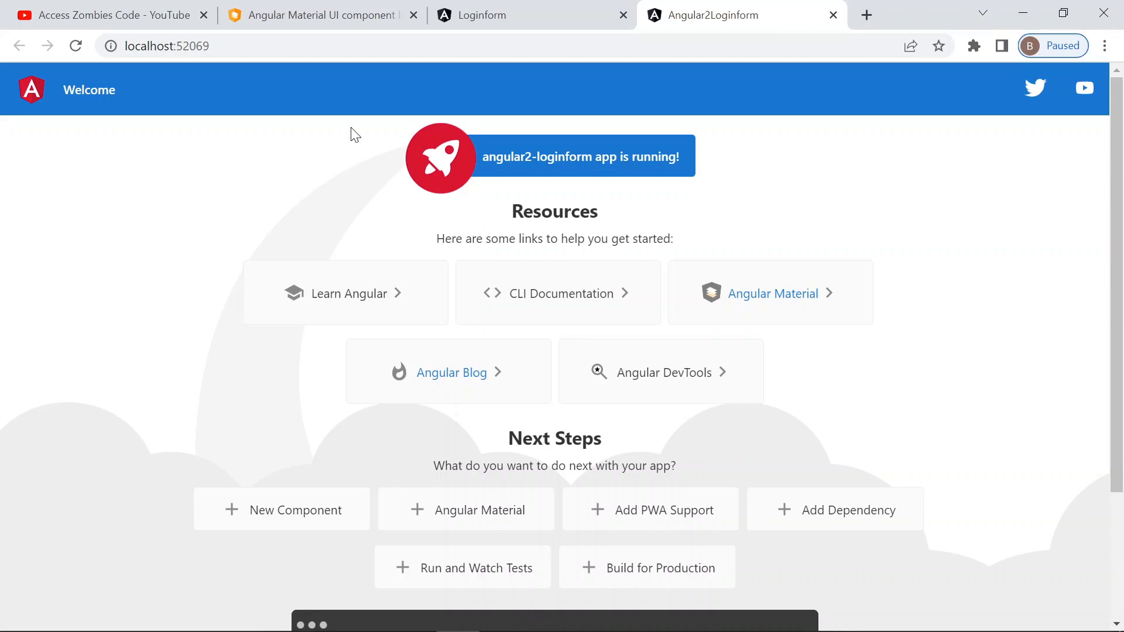
mouse_move(358, 112)
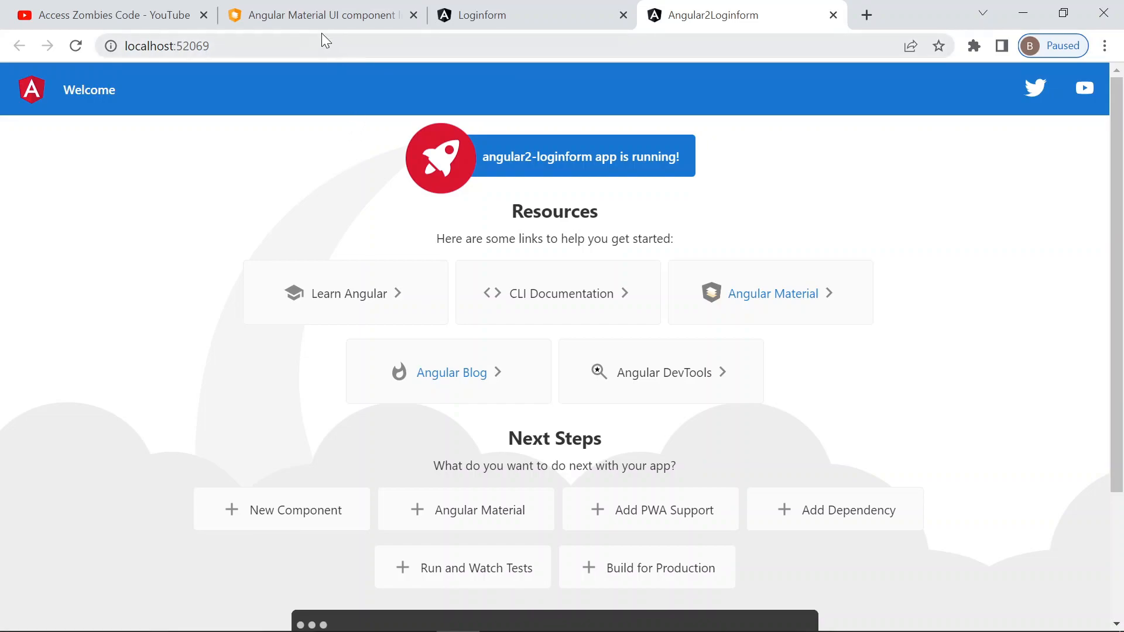
click(318, 15)
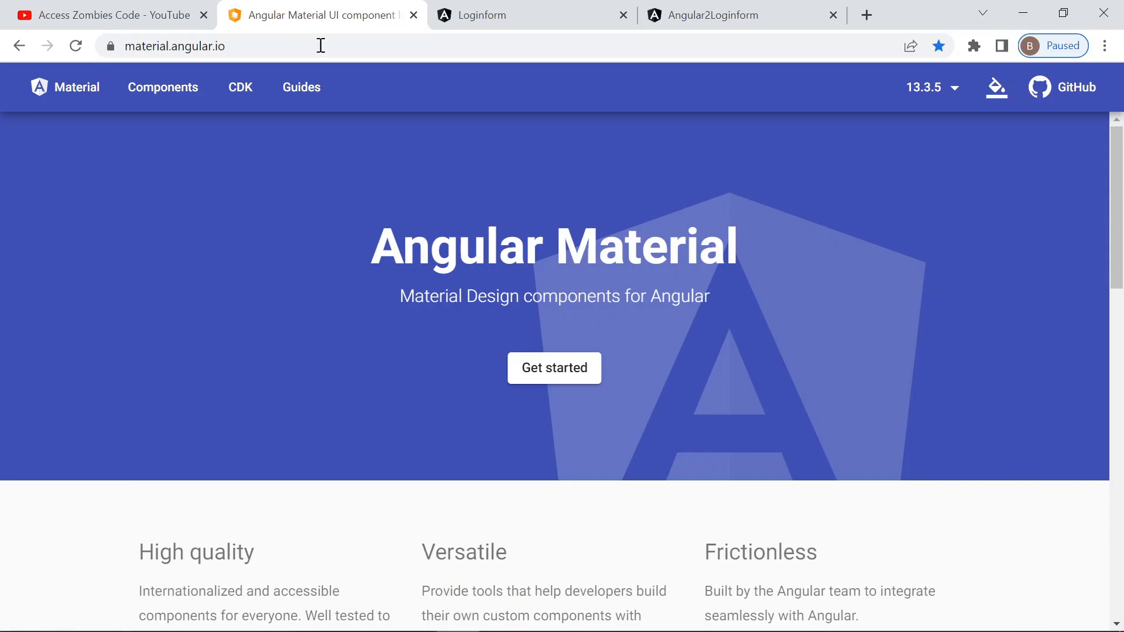
mouse_move(567, 389)
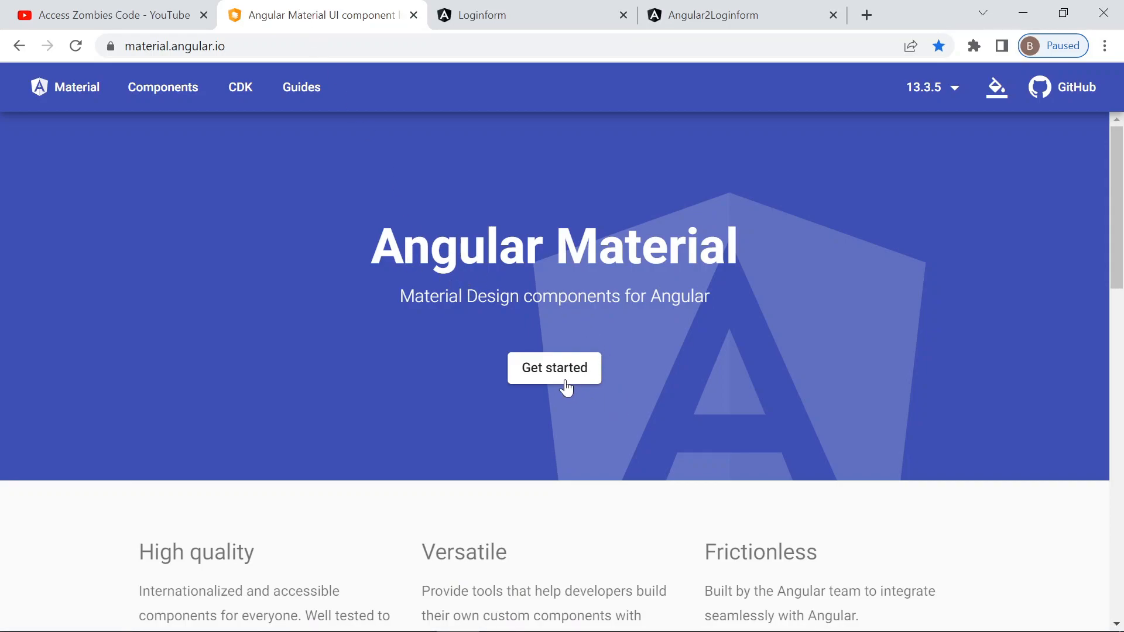
click(555, 368)
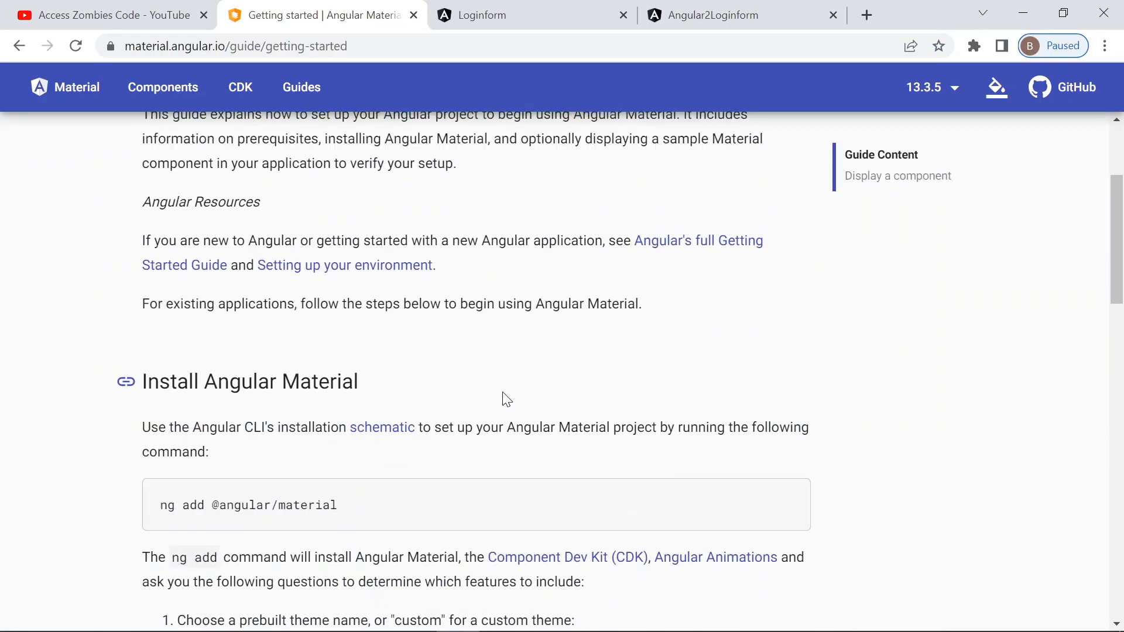
scroll(down, 3)
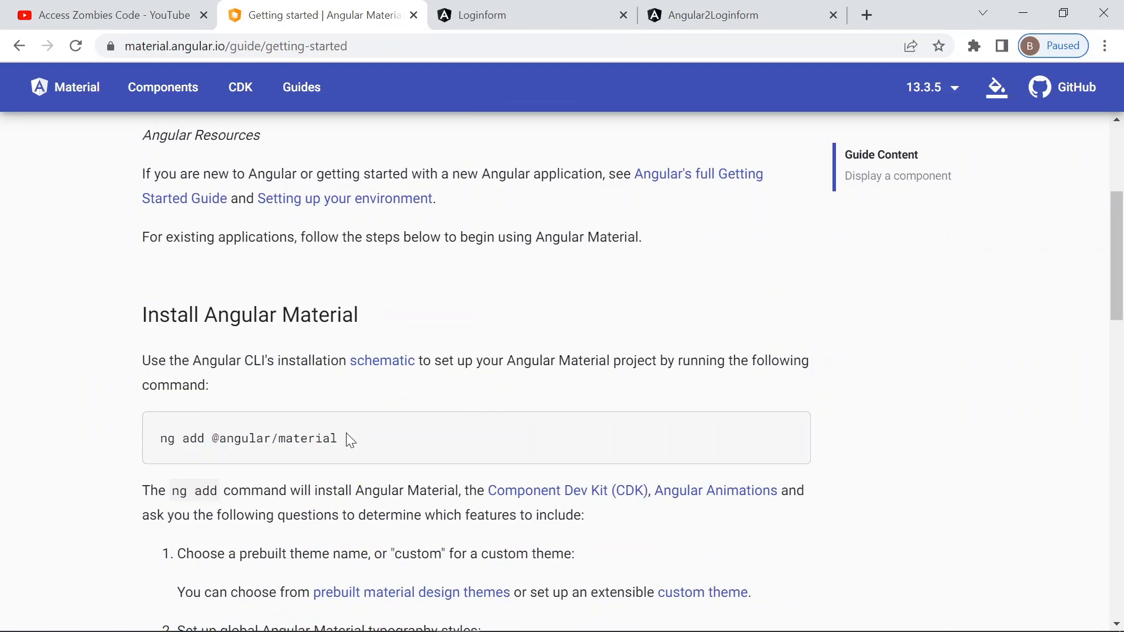
mouse_move(367, 430)
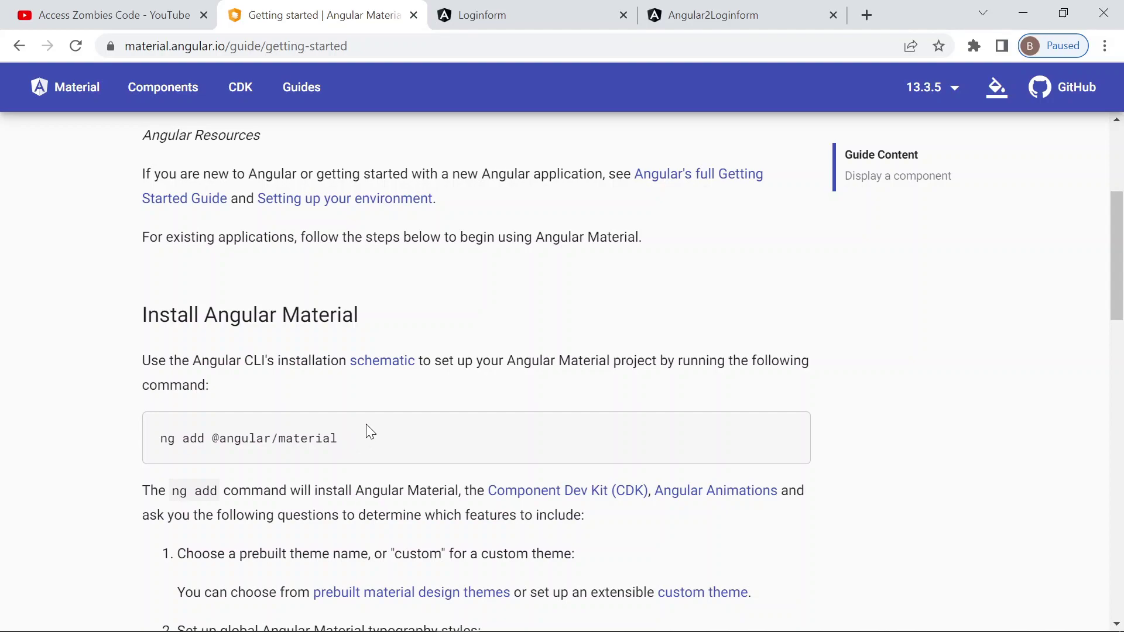
double_click(321, 437)
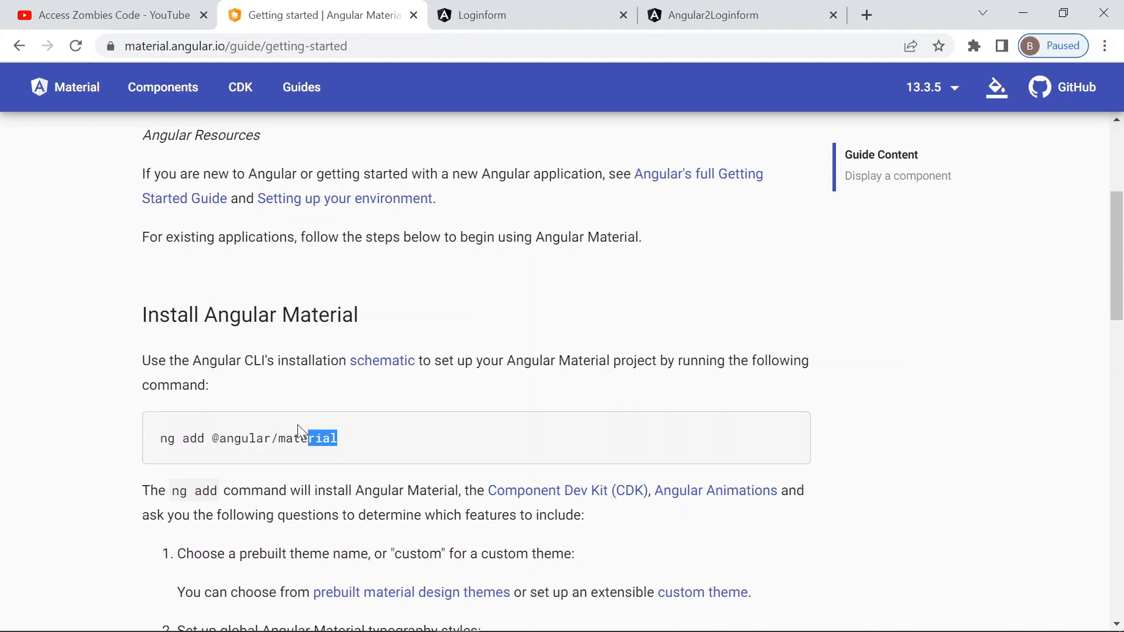
triple_click(247, 437)
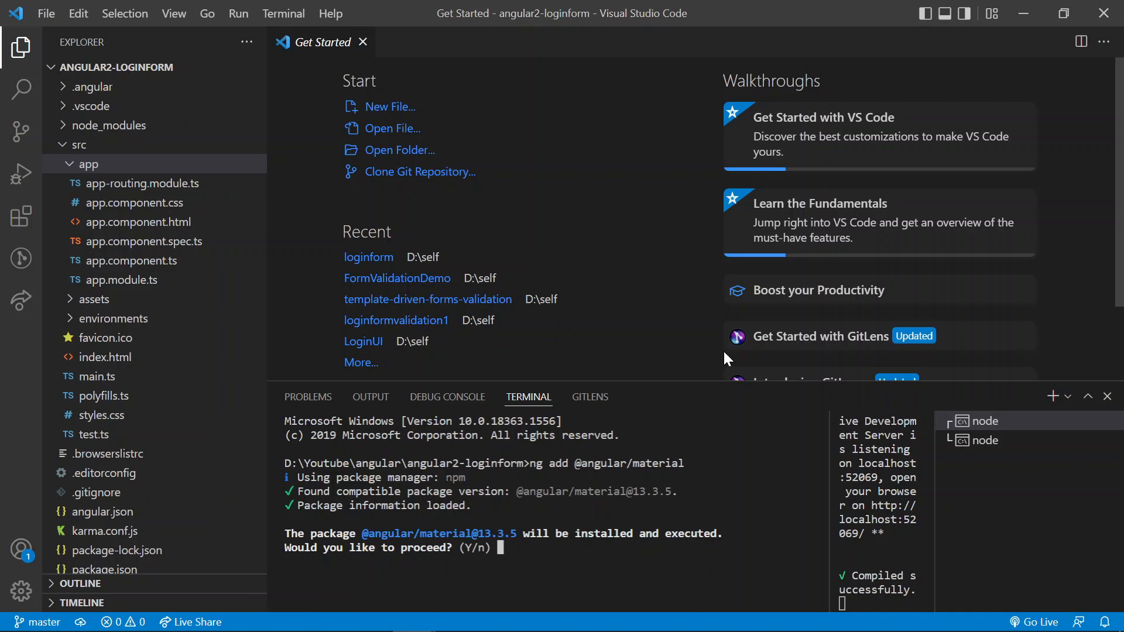
Step: Answer y to confirm installing Angular Material 13.3.5 in the terminal
text(y)
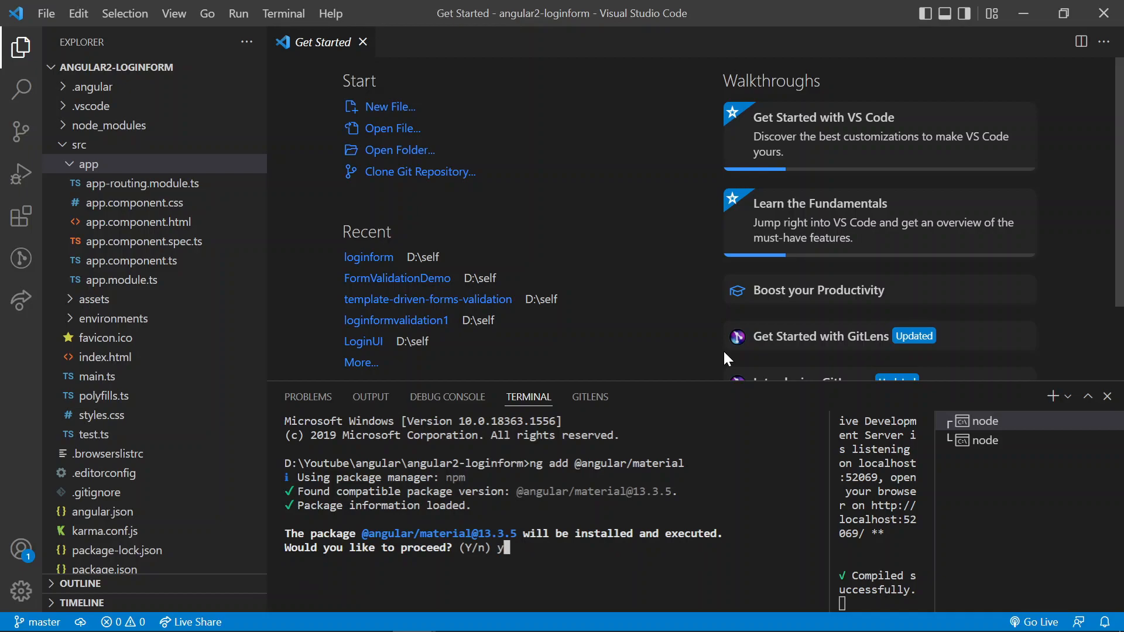
key(Enter)
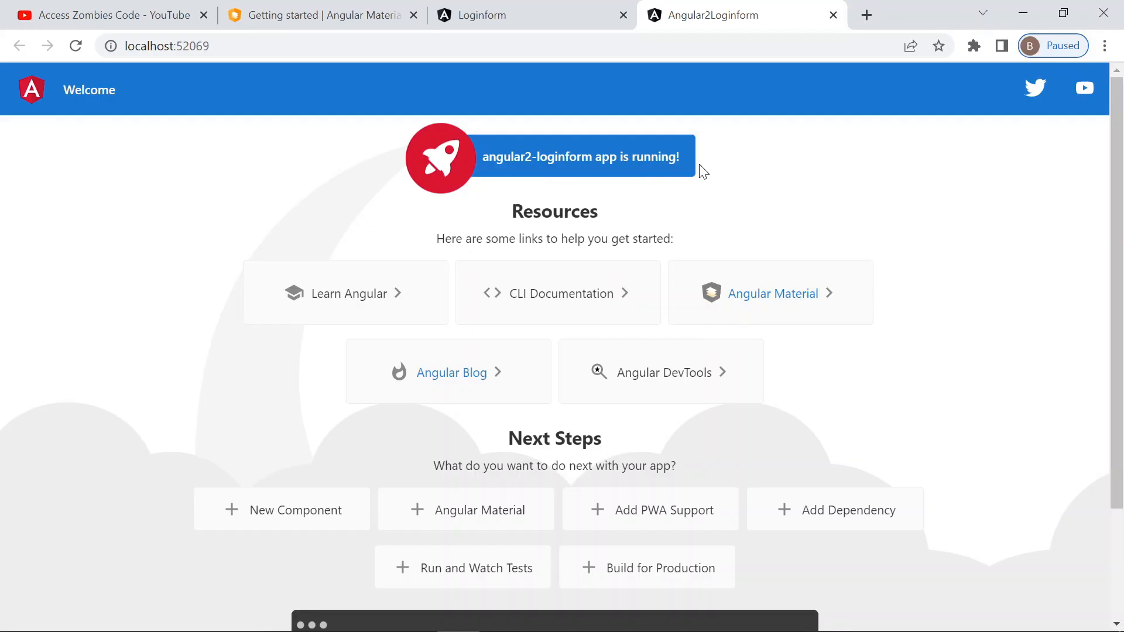
mouse_move(367, 115)
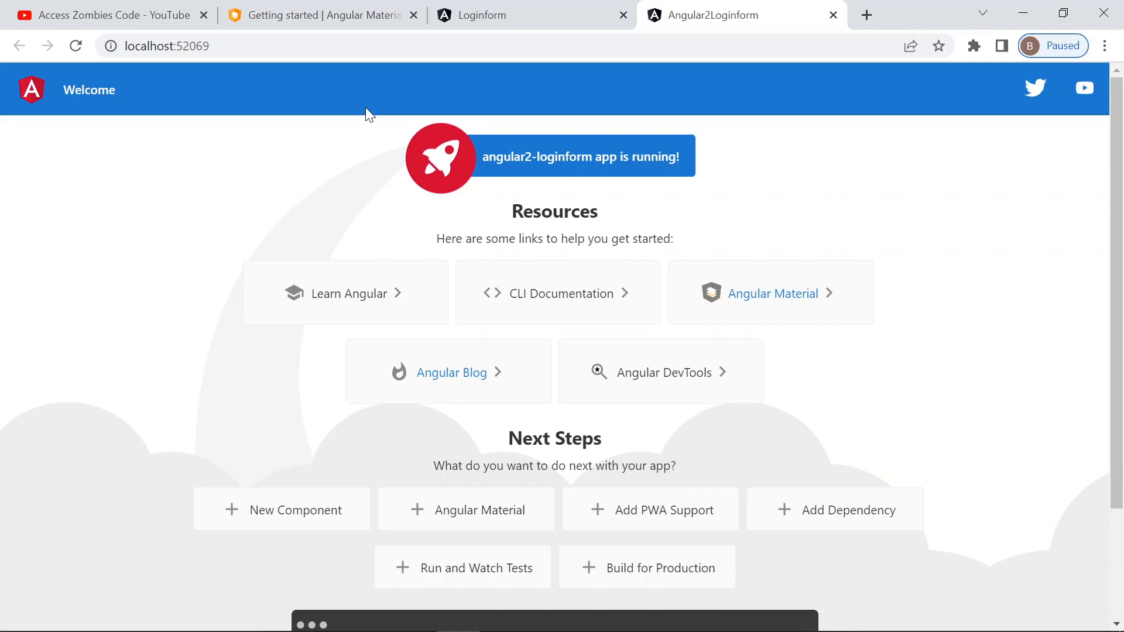
mouse_move(935, 347)
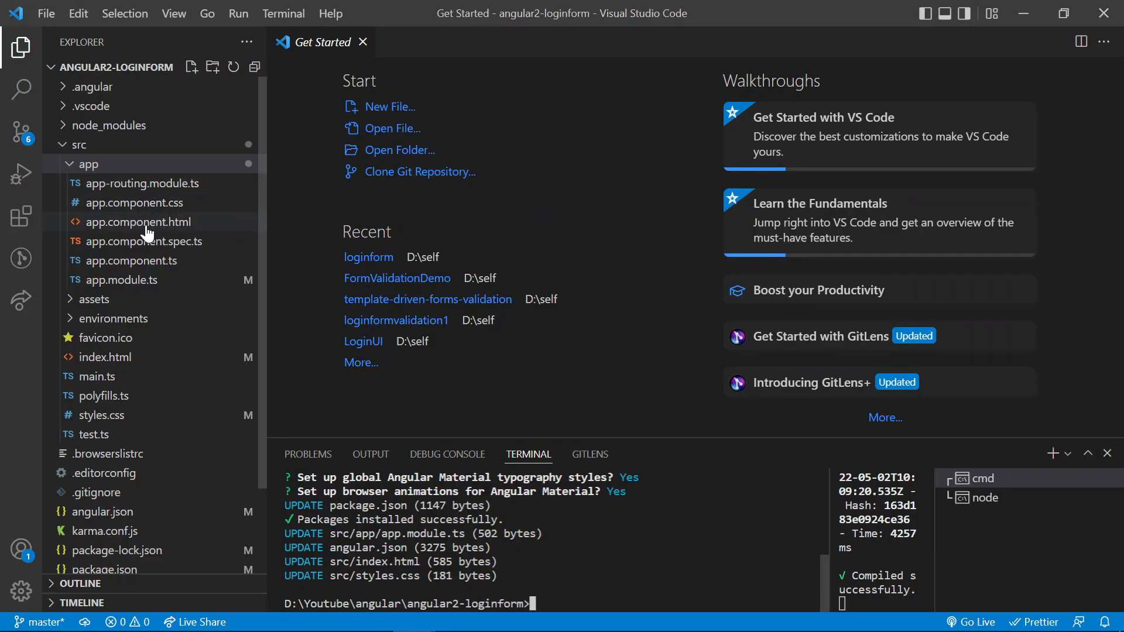
Step: View app.component.html, check the finished login form demo, then return to the Material docs
double_click(138, 223)
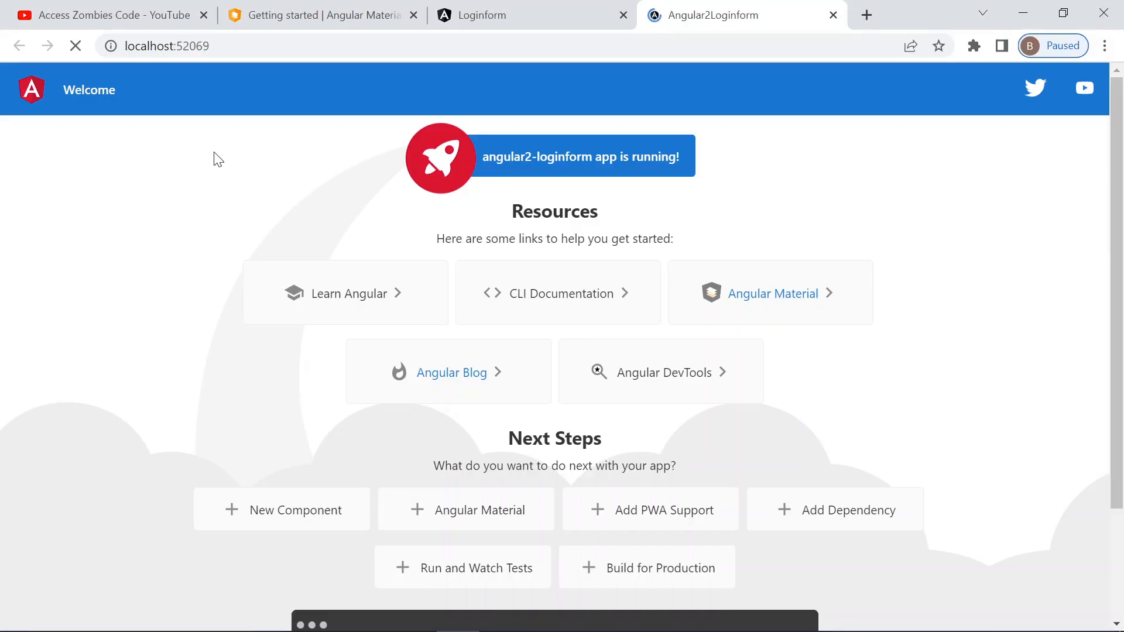
click(519, 15)
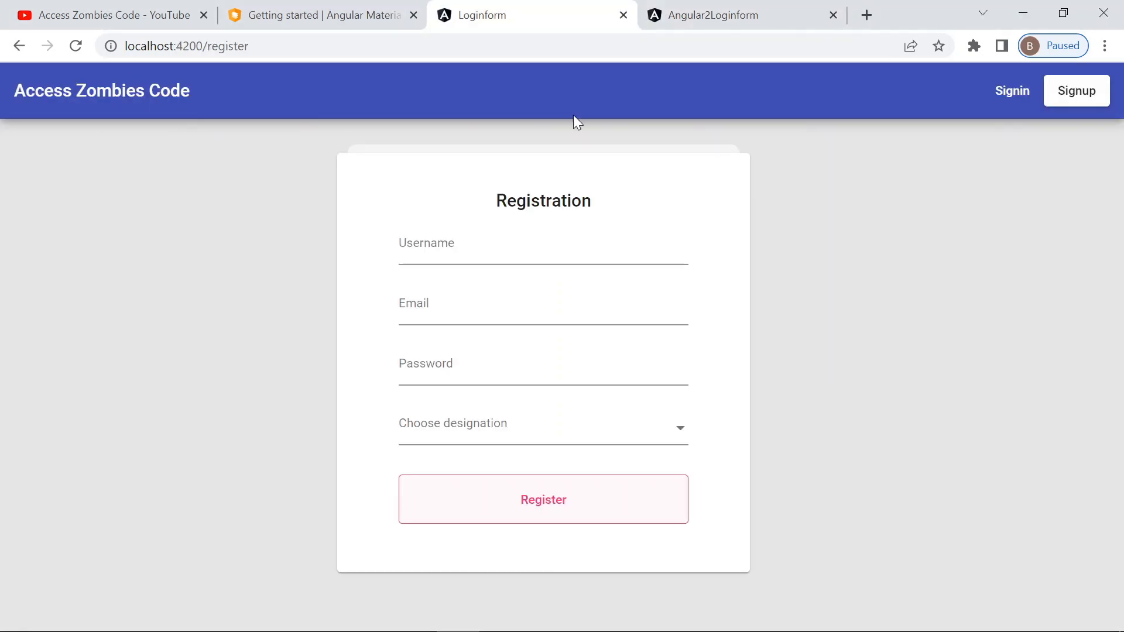
click(326, 16)
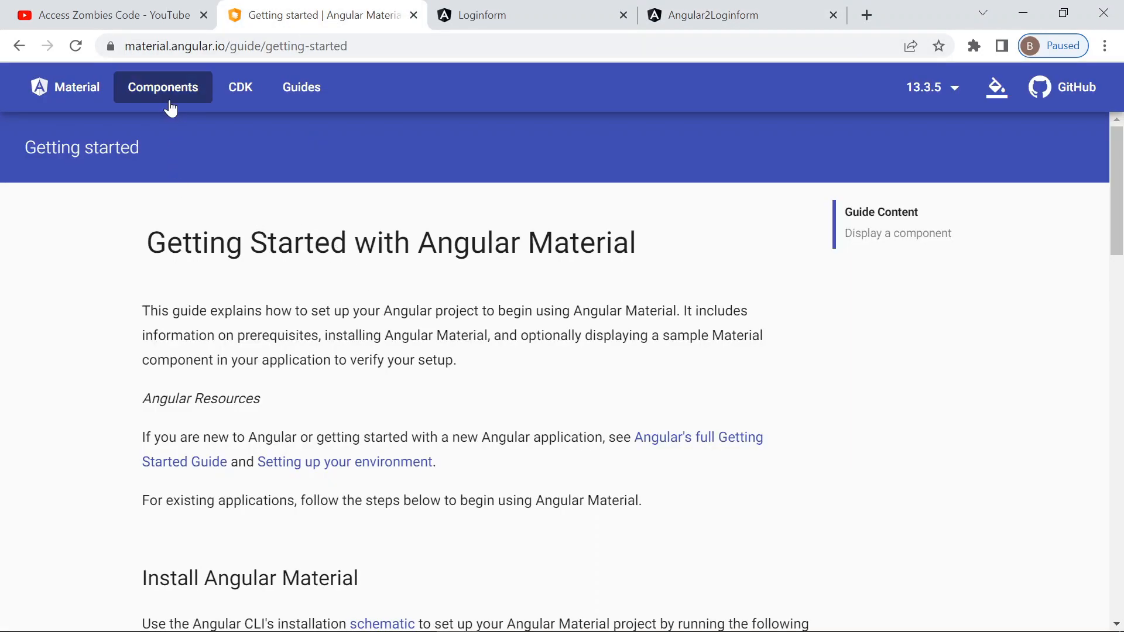
Step: From Components, show the Toolbar examples' source and select the toolbar-with-icons markup
click(162, 86)
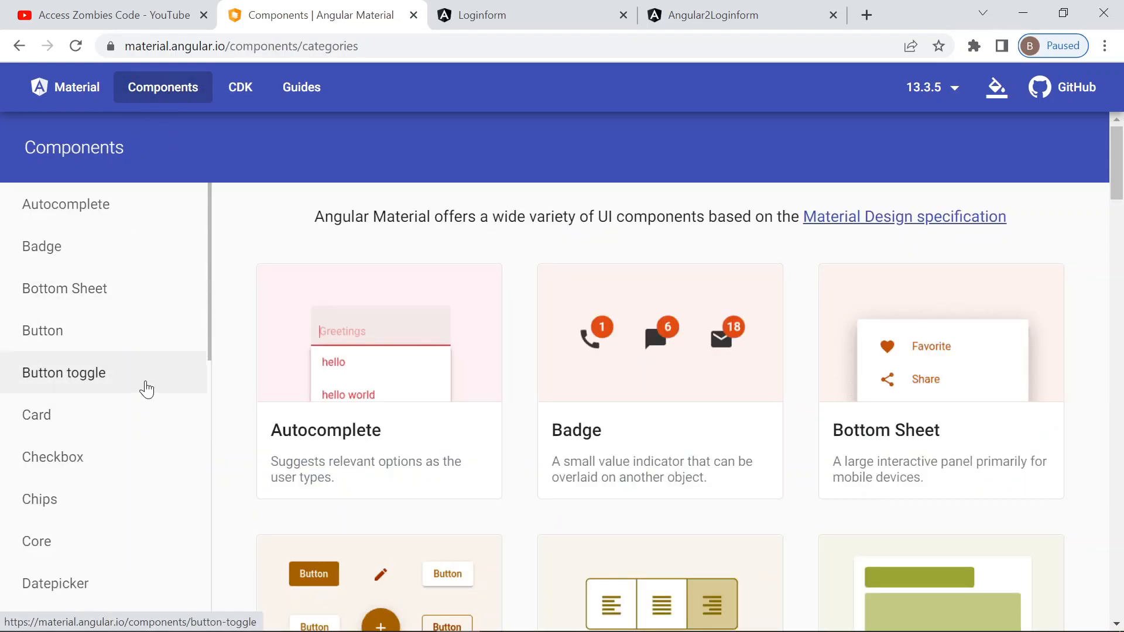
scroll(down, 3)
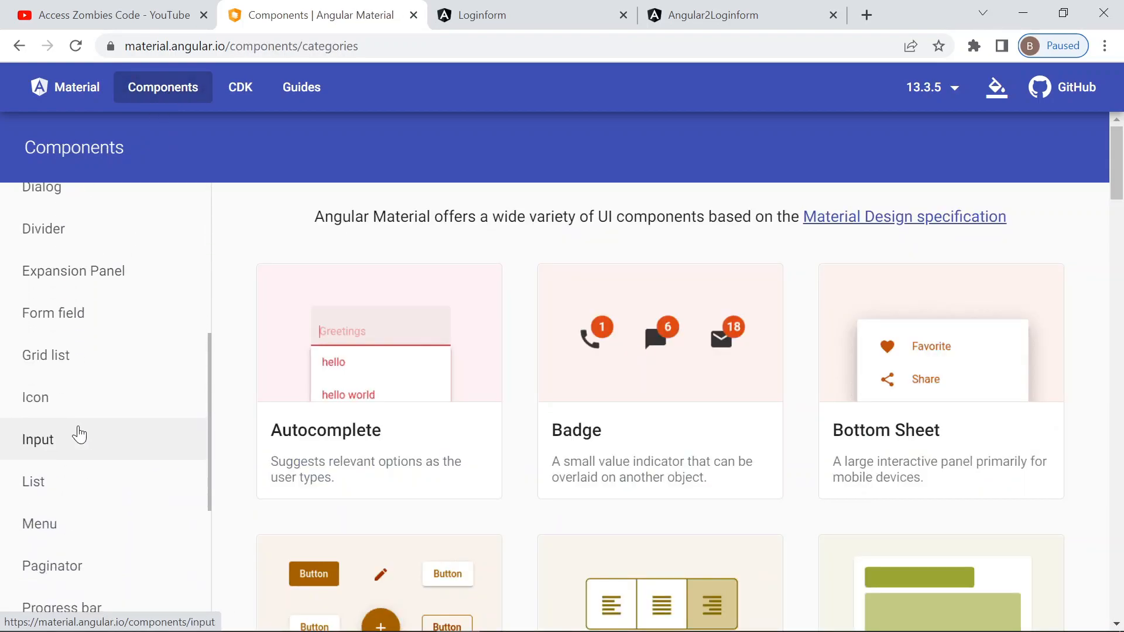
scroll(down, 3)
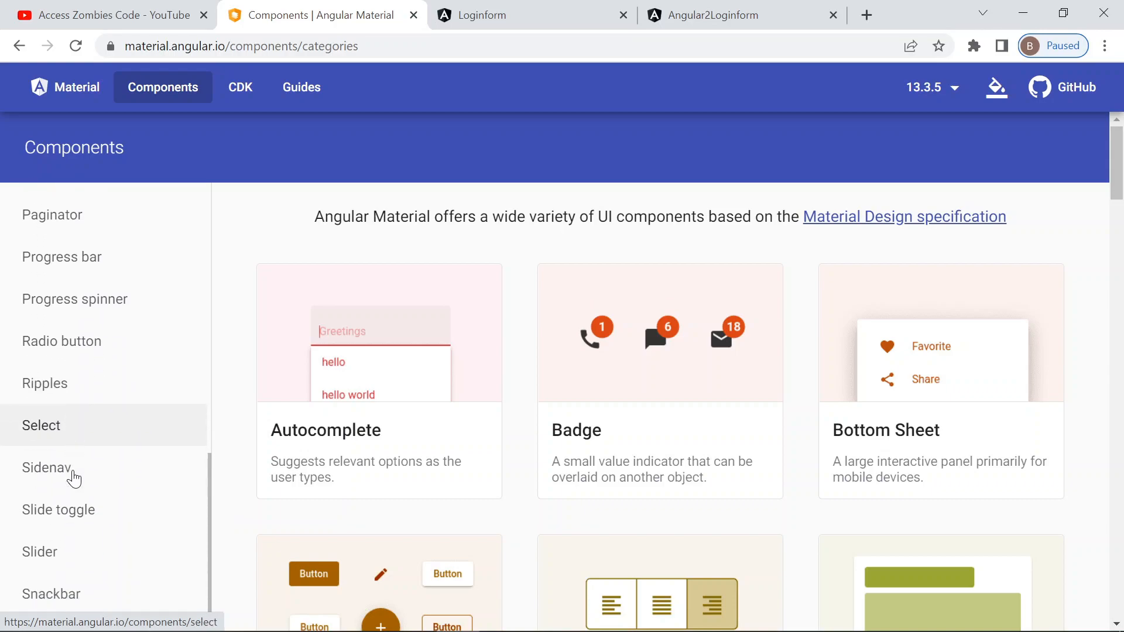
scroll(down, 3)
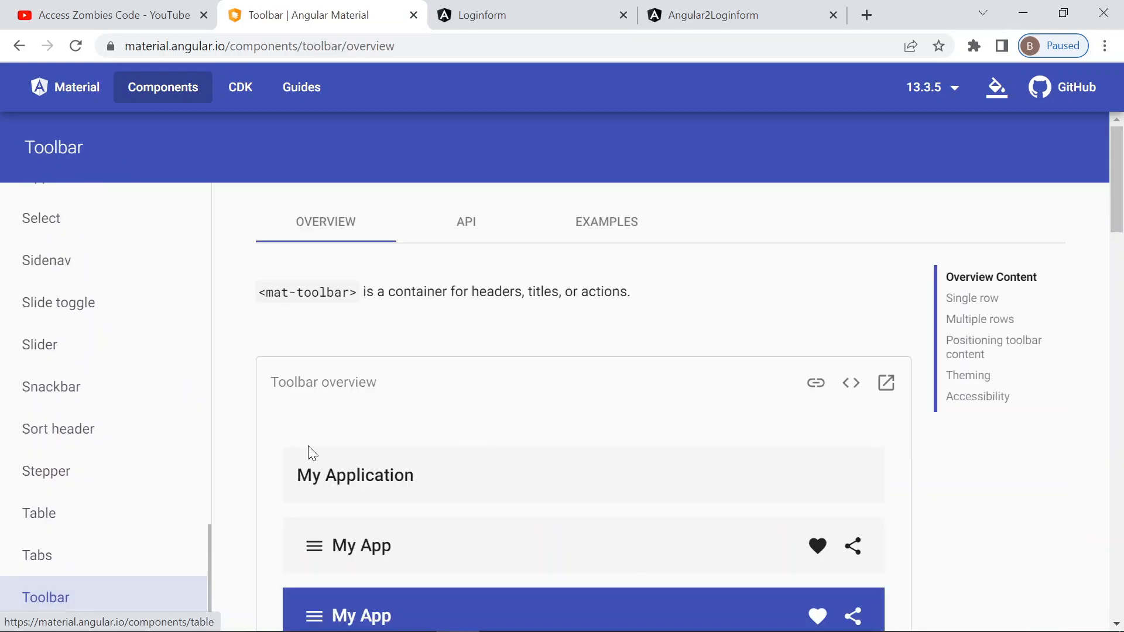
scroll(down, 3)
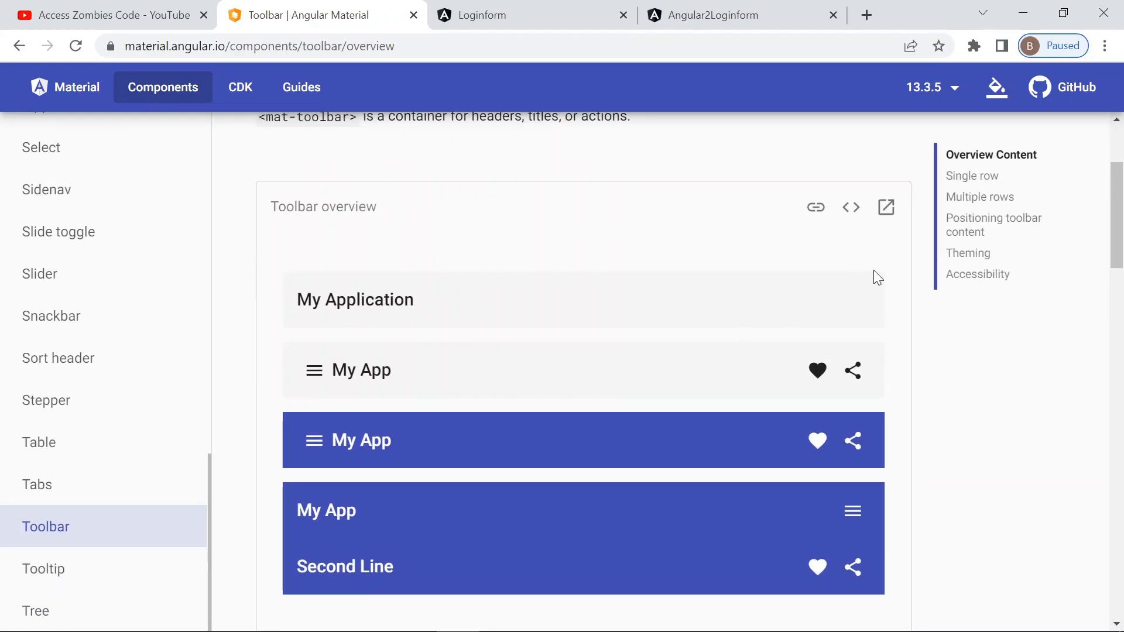
click(850, 208)
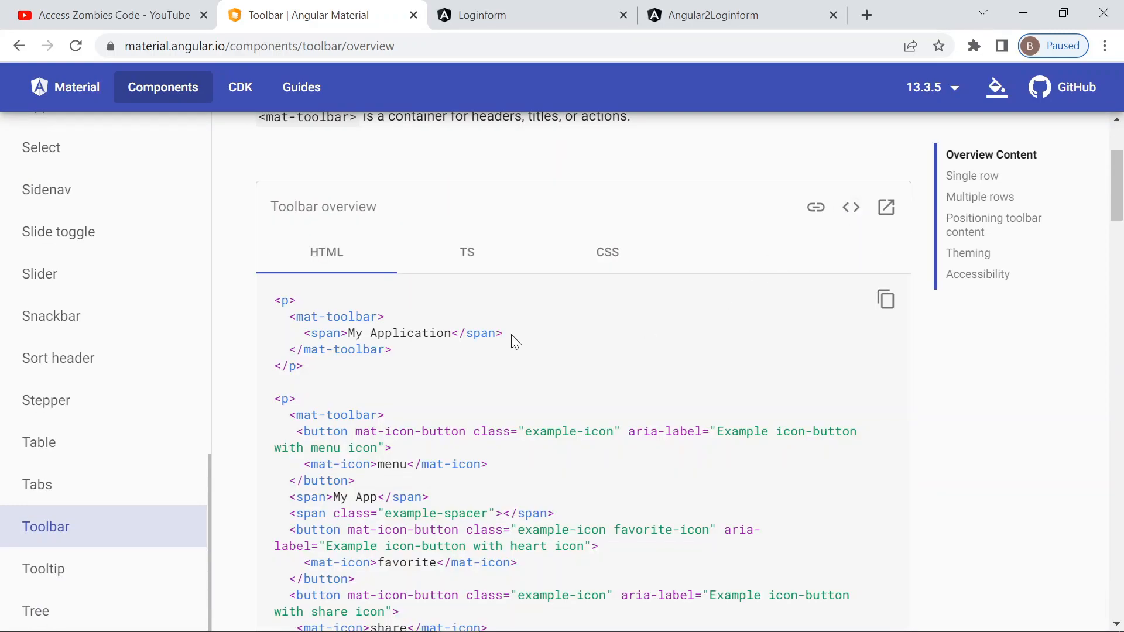
scroll(down, 3)
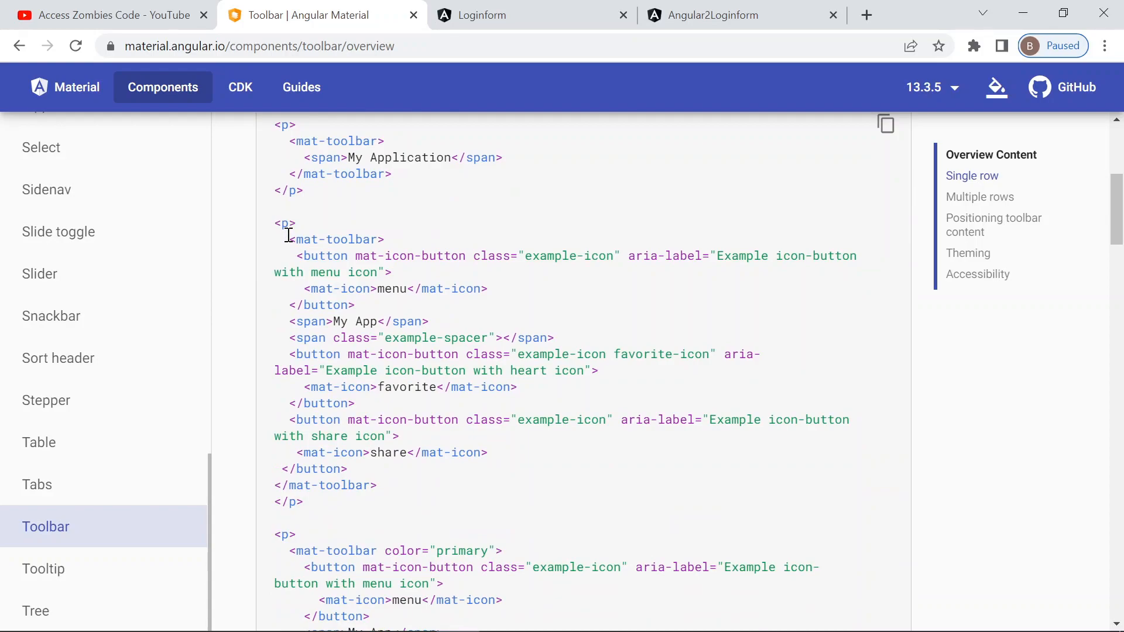
drag(290, 238, 351, 288)
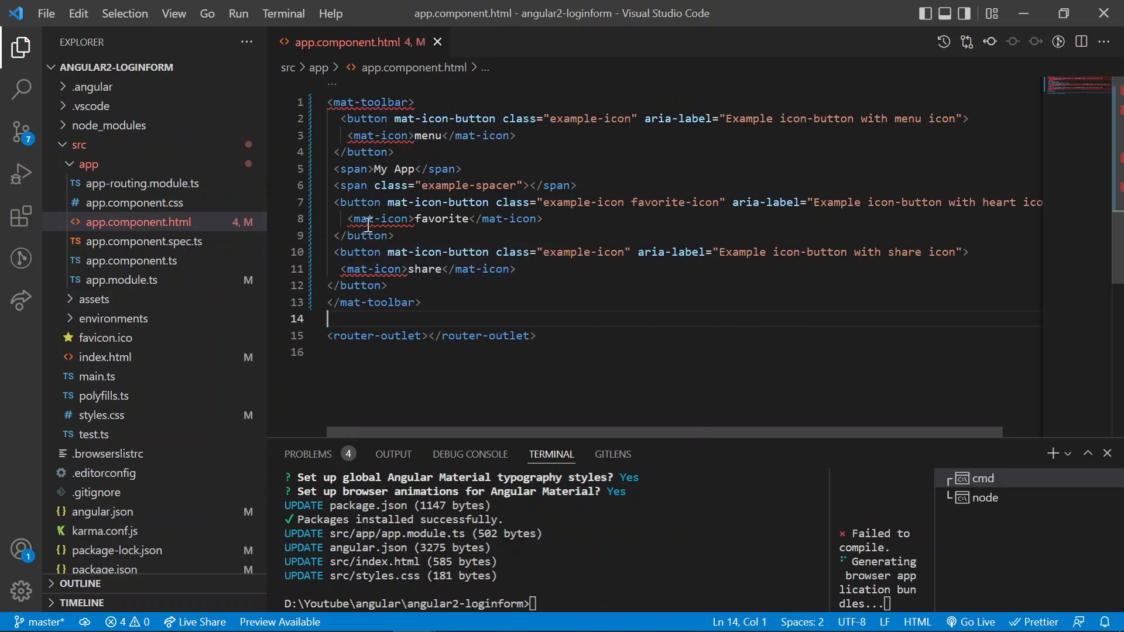
mouse_move(363, 103)
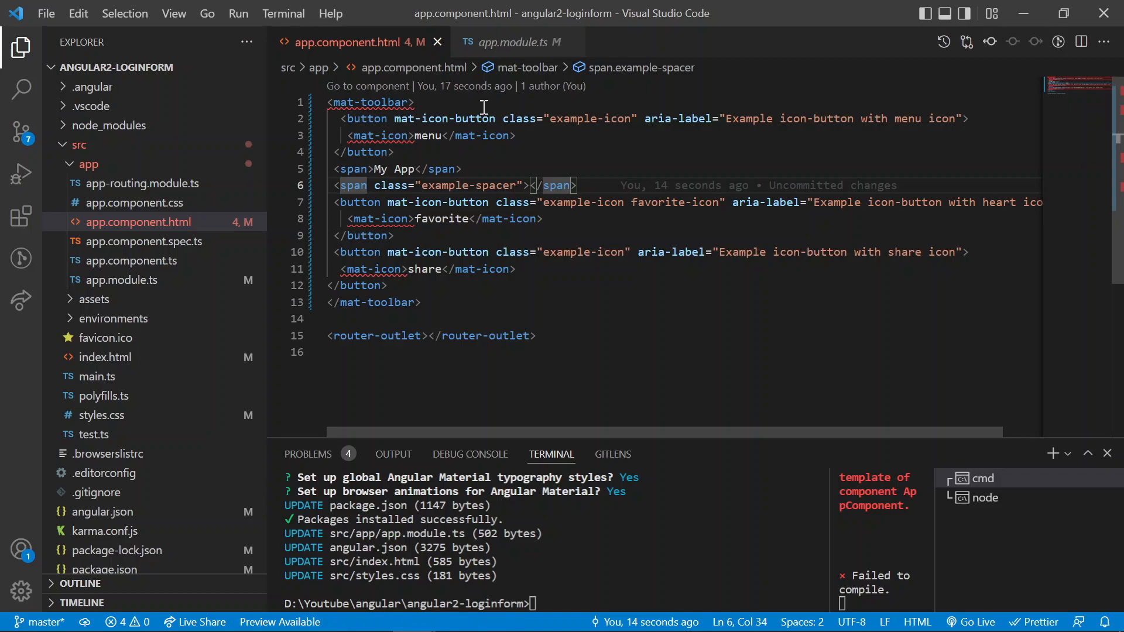
Step: Review the Material imports in app.module.ts, then return to app.component.html
click(513, 42)
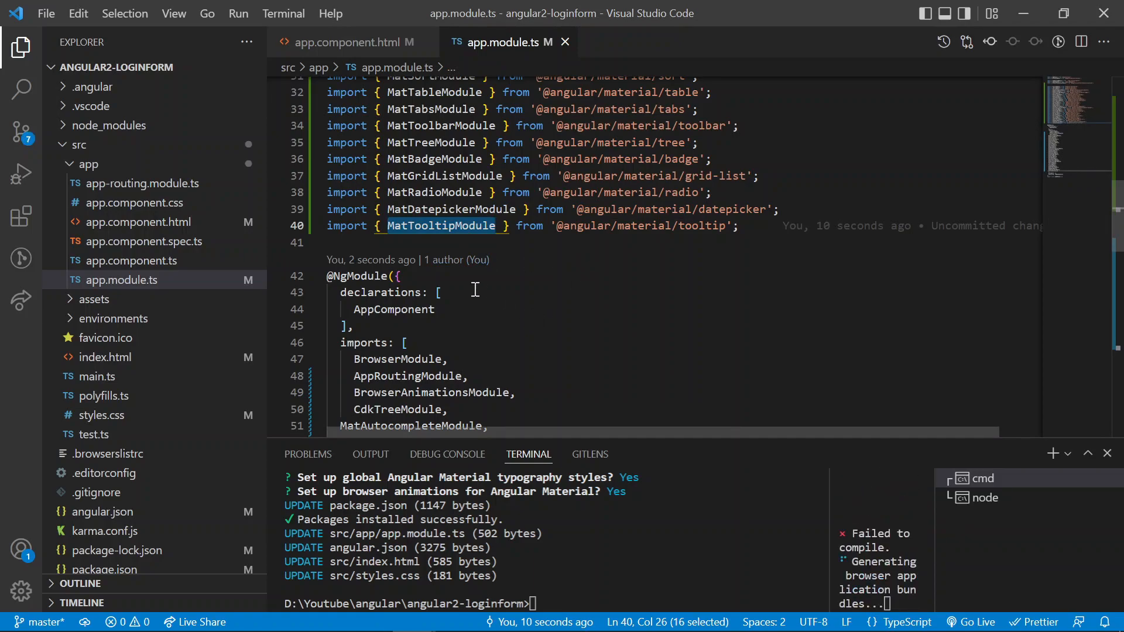
scroll(down, 3)
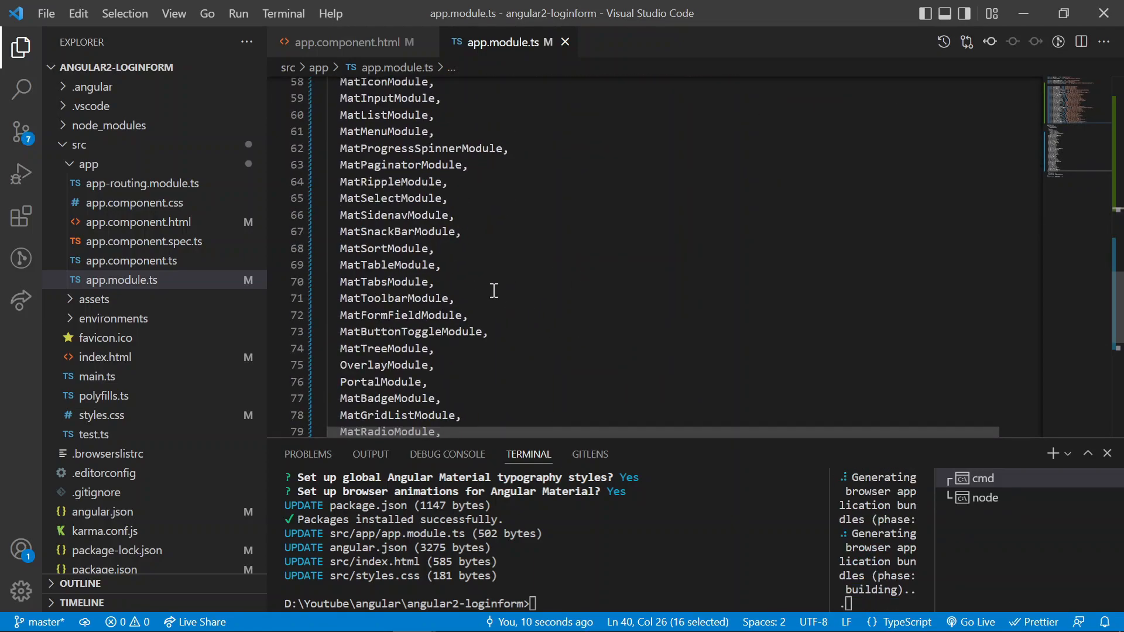
click(353, 43)
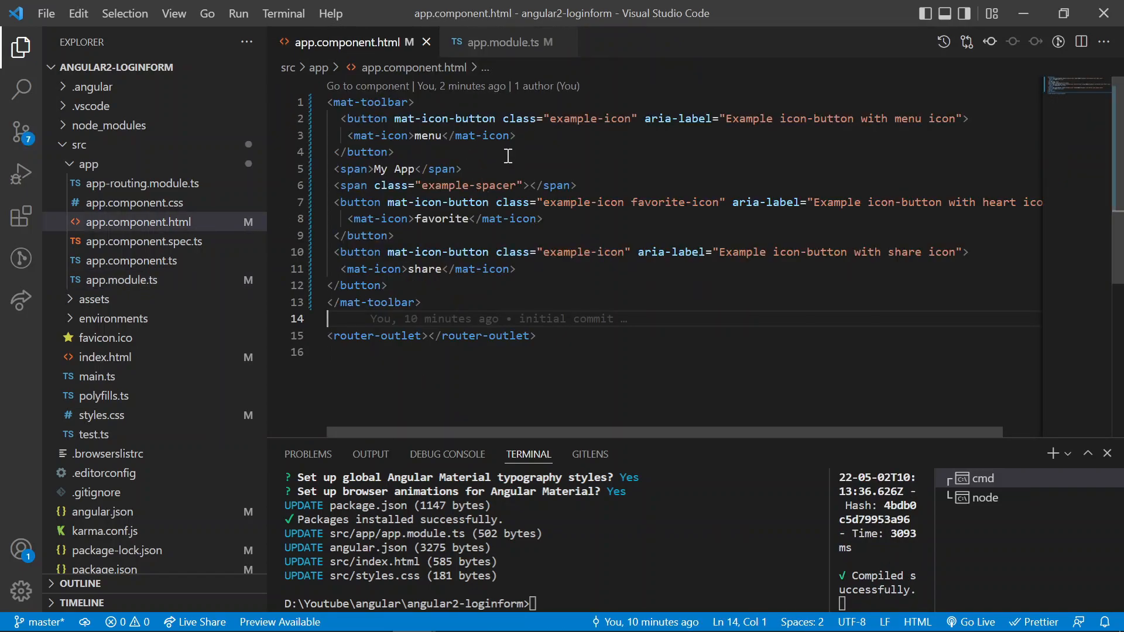
mouse_move(603, 169)
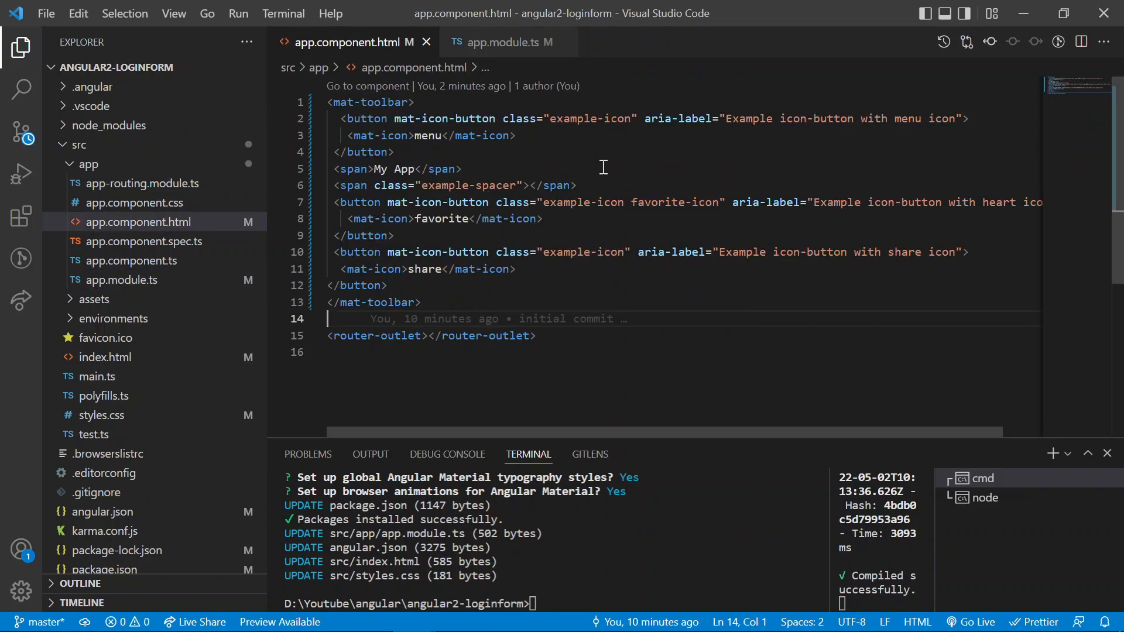
mouse_move(318, 130)
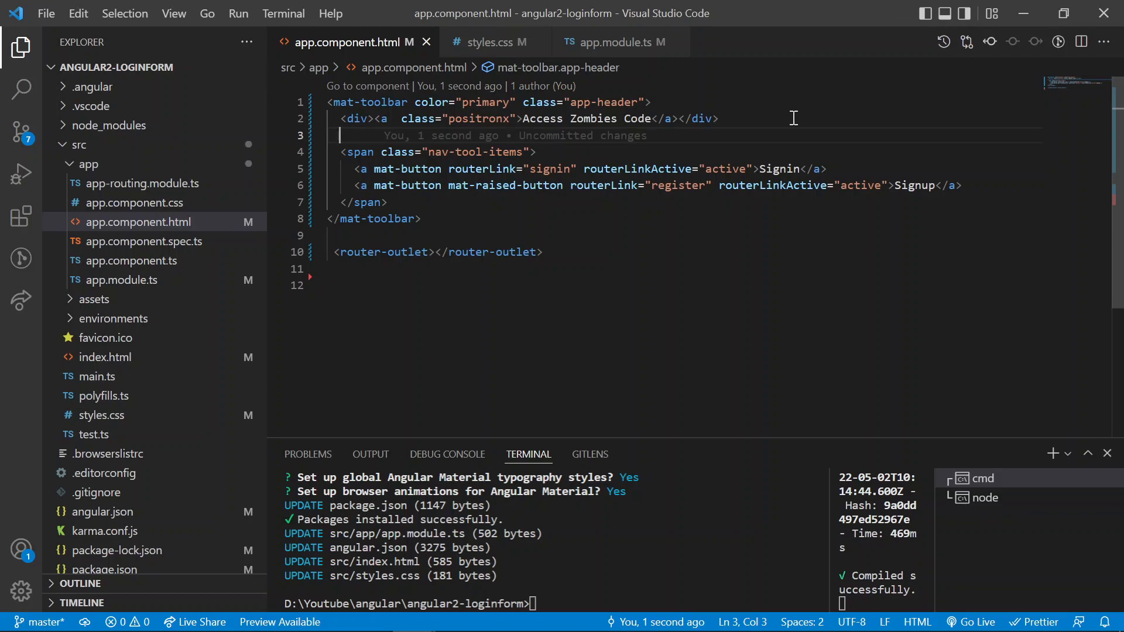
mouse_move(631, 102)
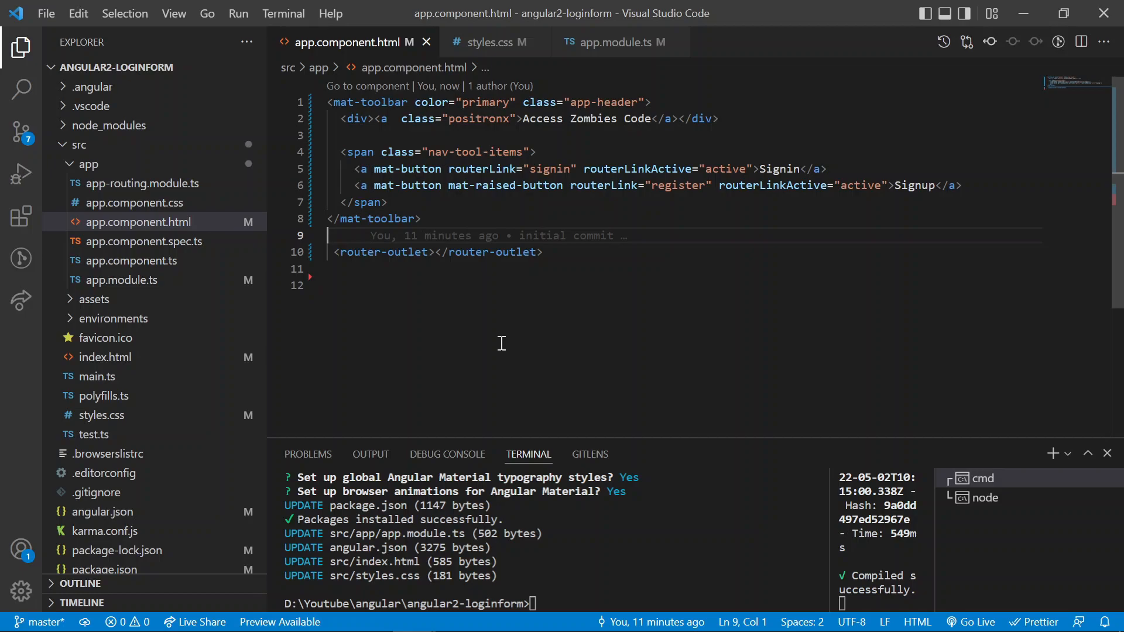
mouse_move(632, 585)
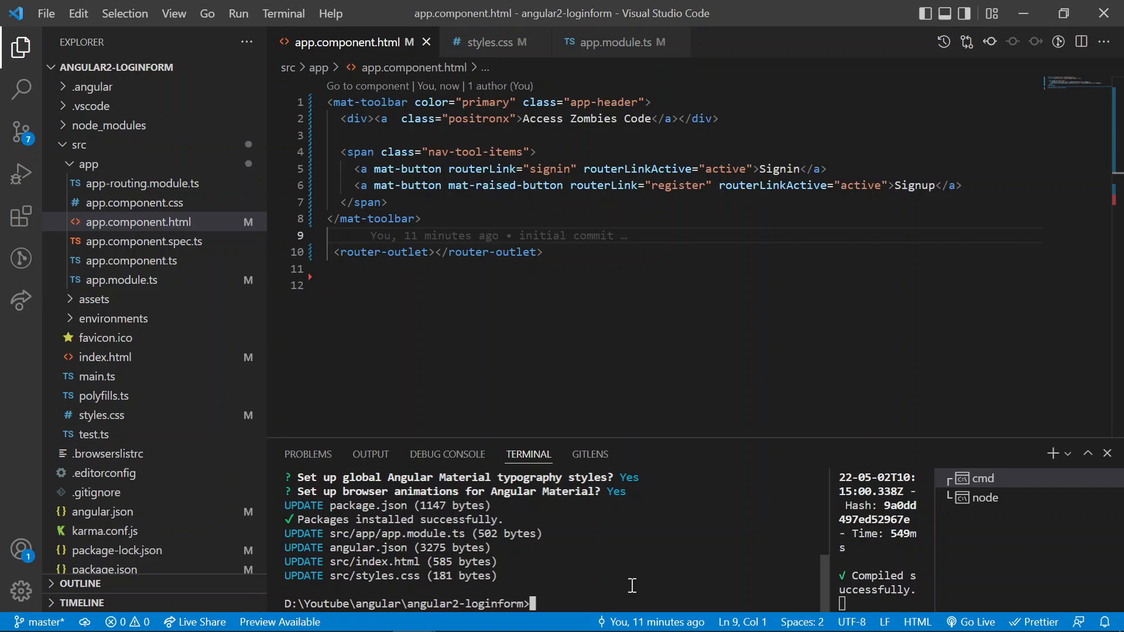
Step: Generate components/signin with ng g c --module app
text(ng g)
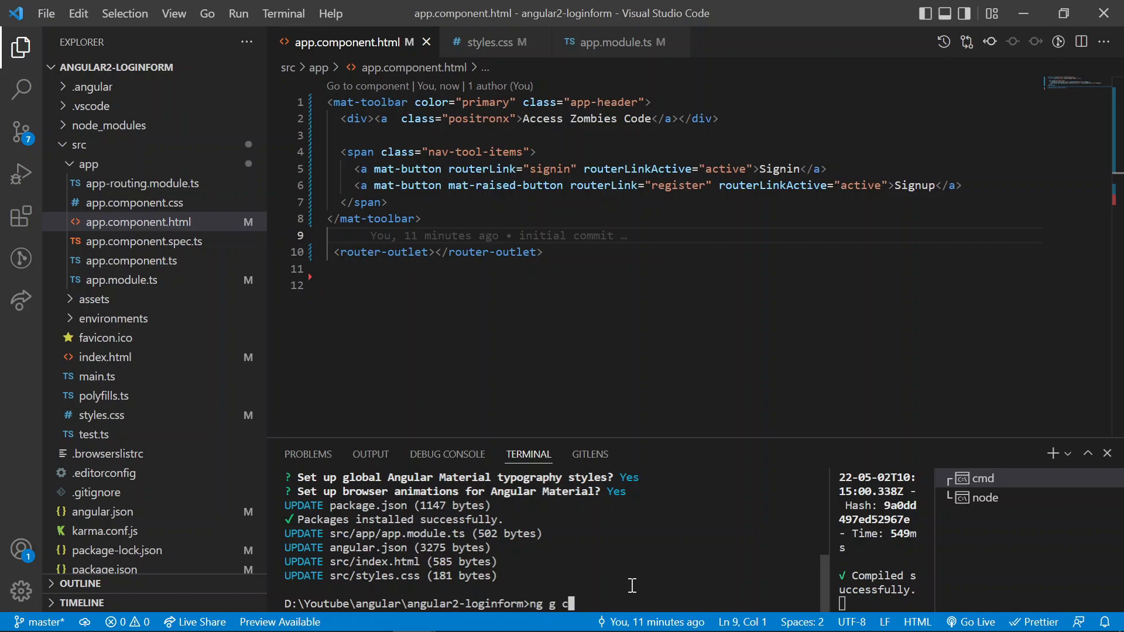
text(components/)
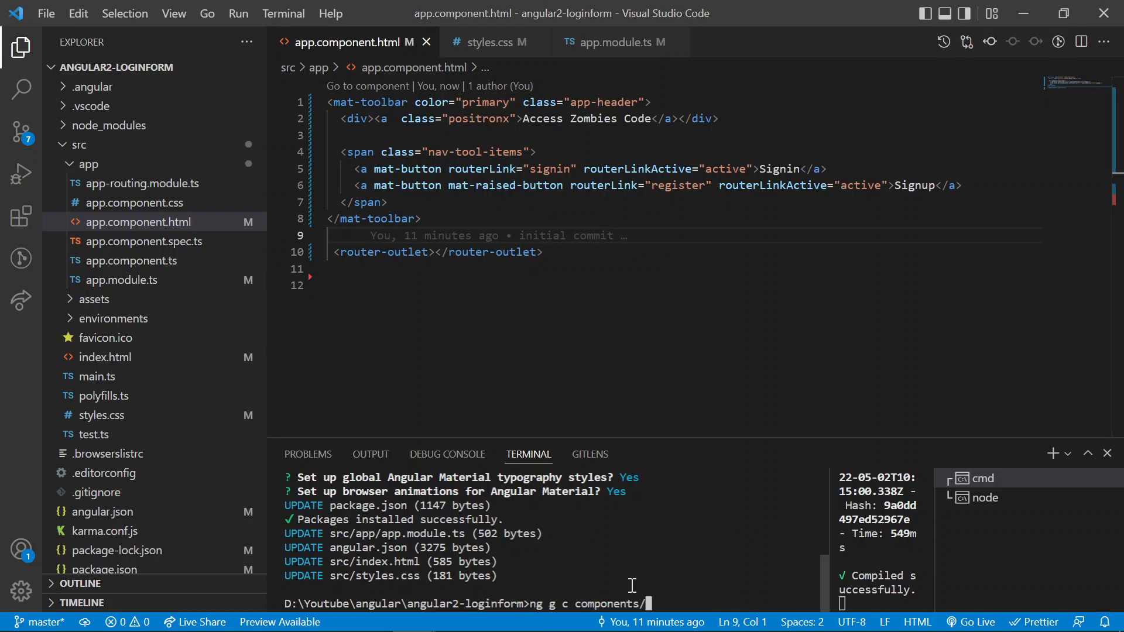
text(si)
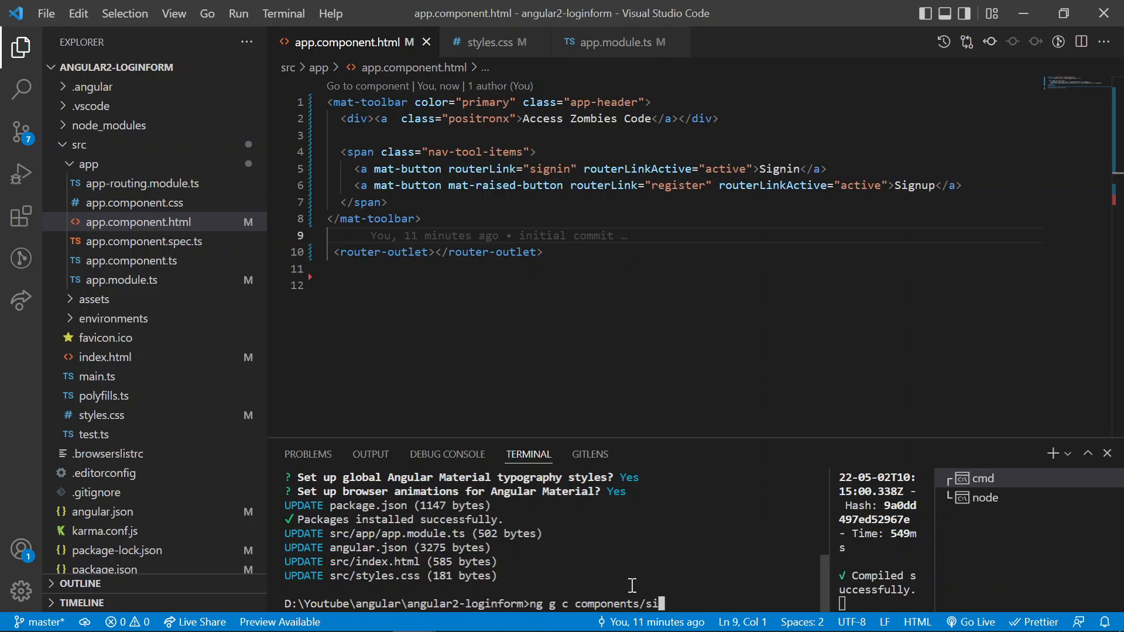
text(gnin)
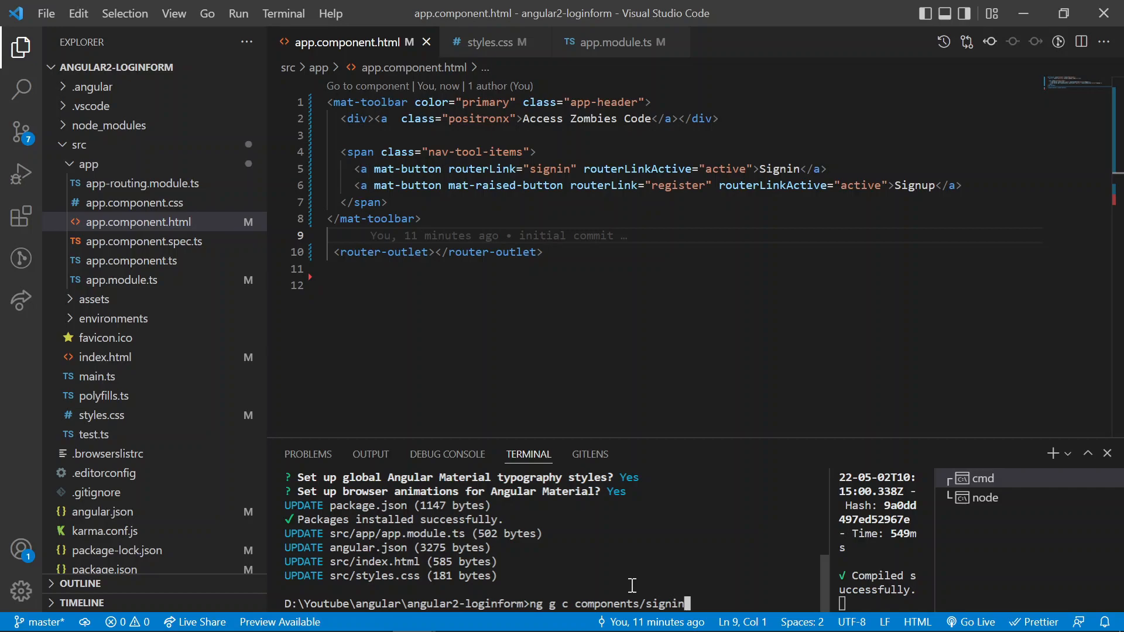
text(--module a)
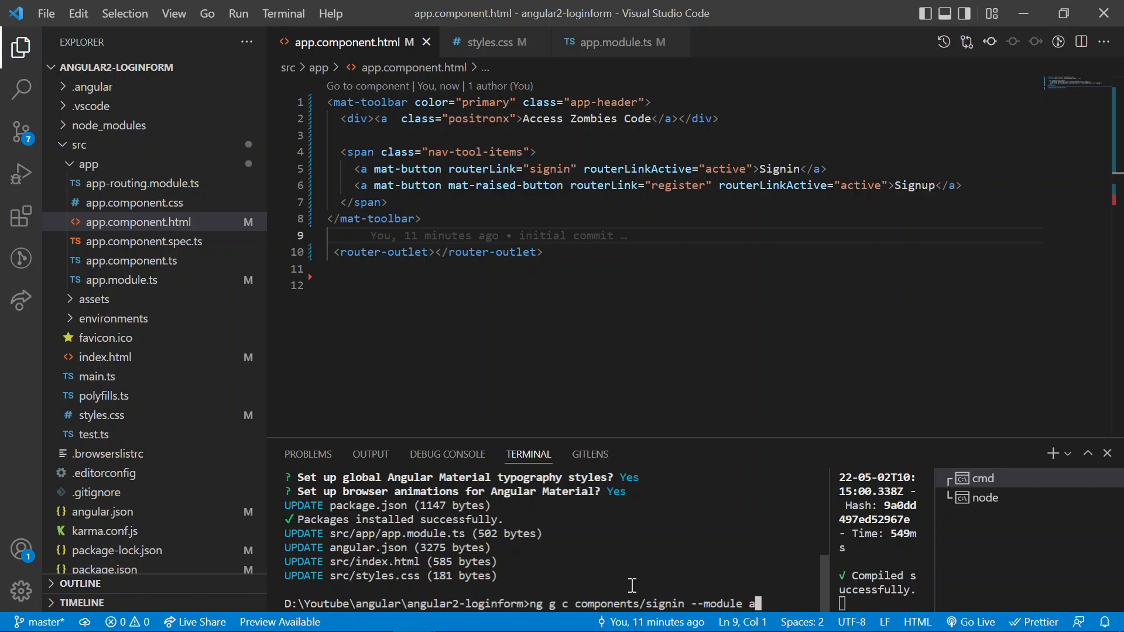
text(pp)
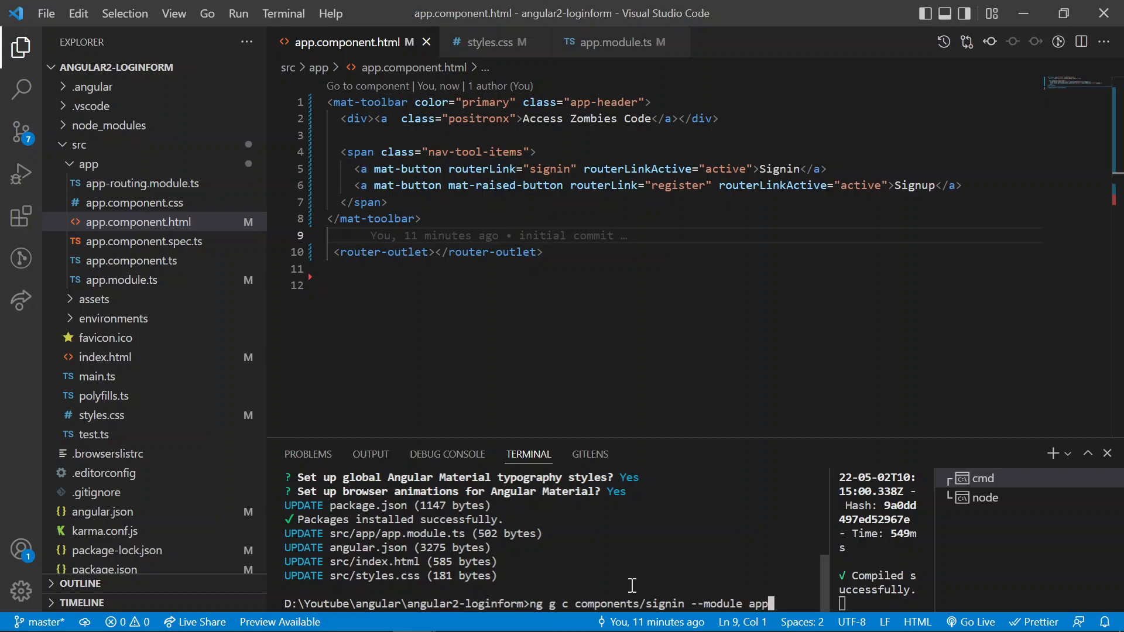
key(Enter)
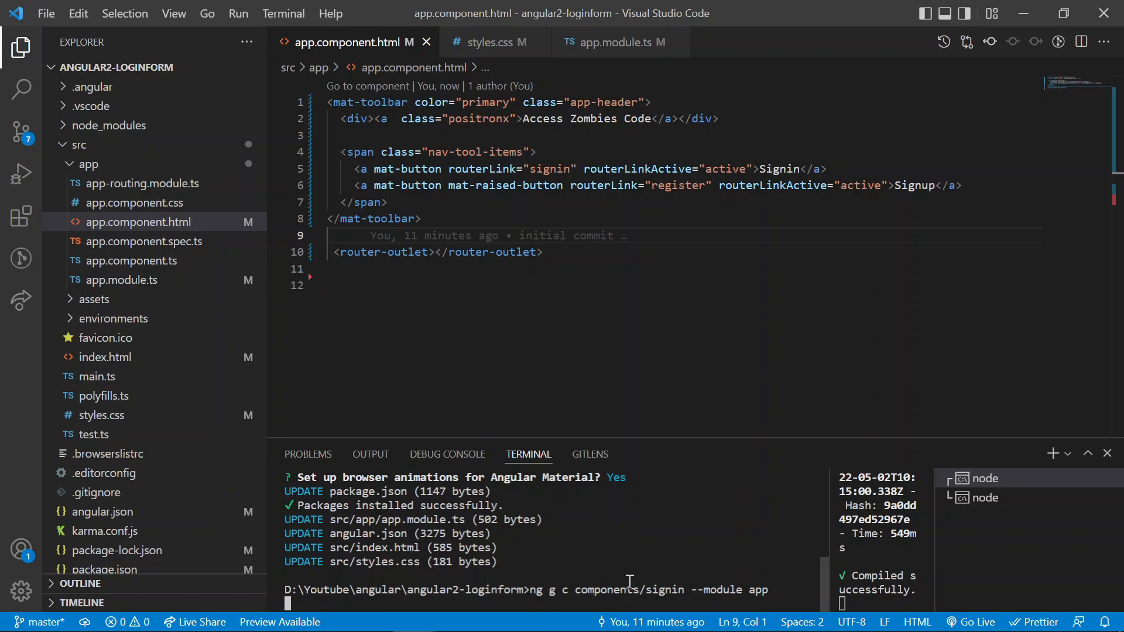
mouse_move(641, 559)
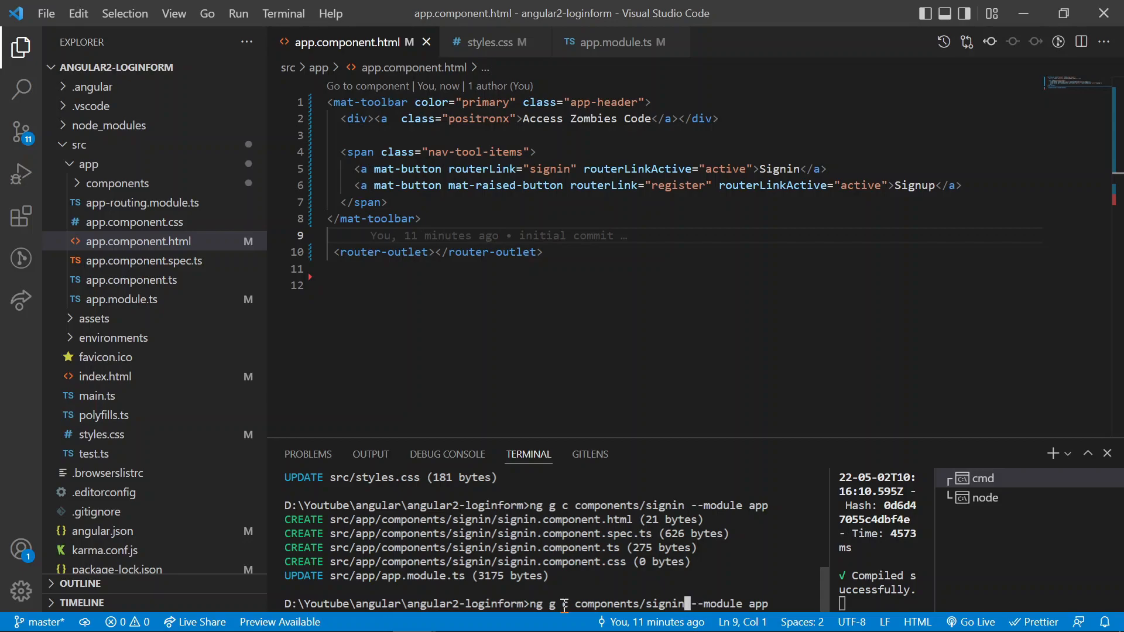
Step: Recall the command and change the name to components/register
key(Backspace)
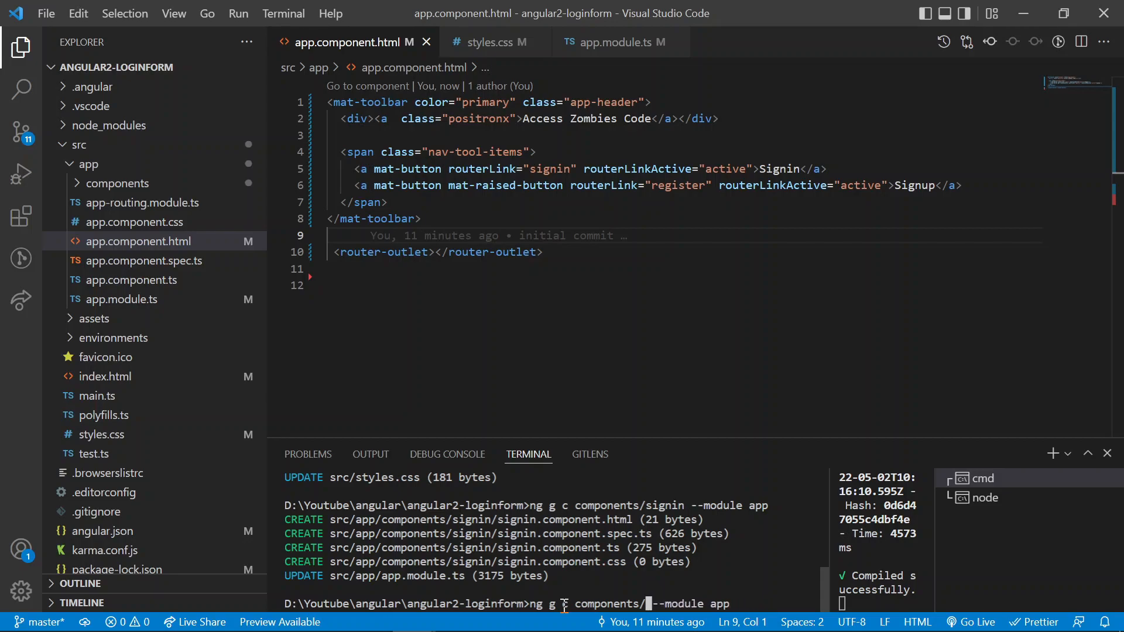
text(reg)
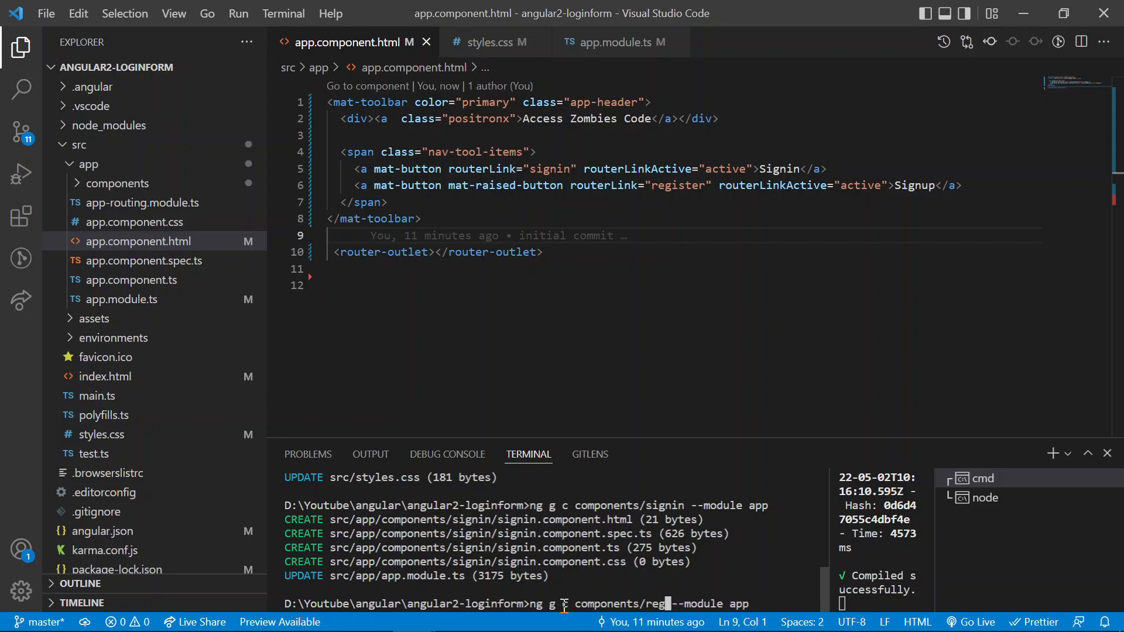
text(r)
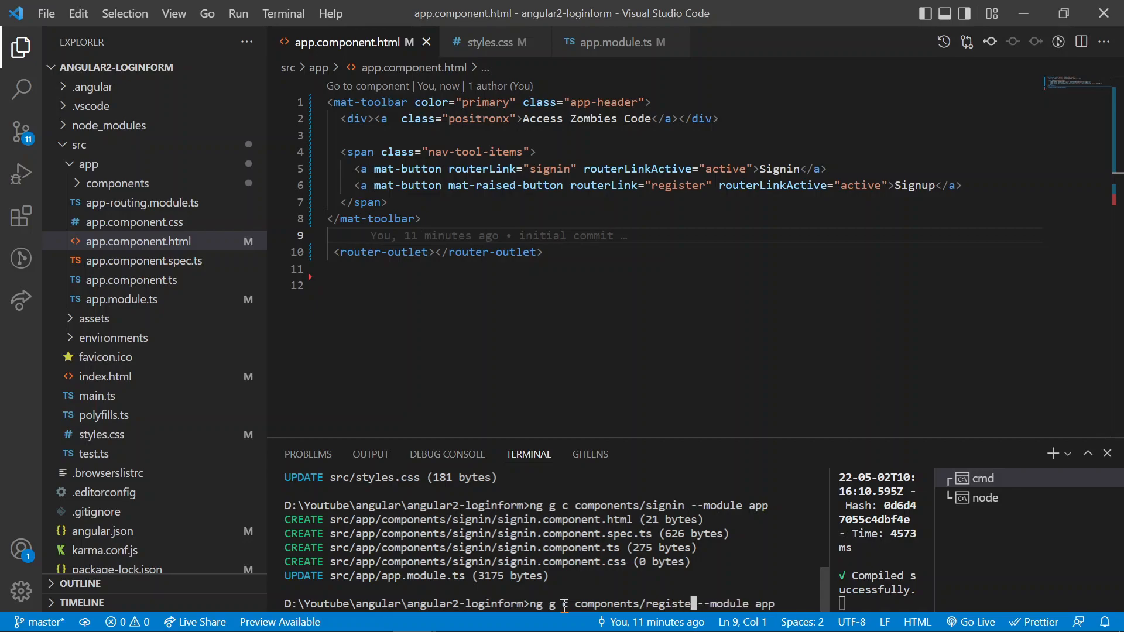
text(r)
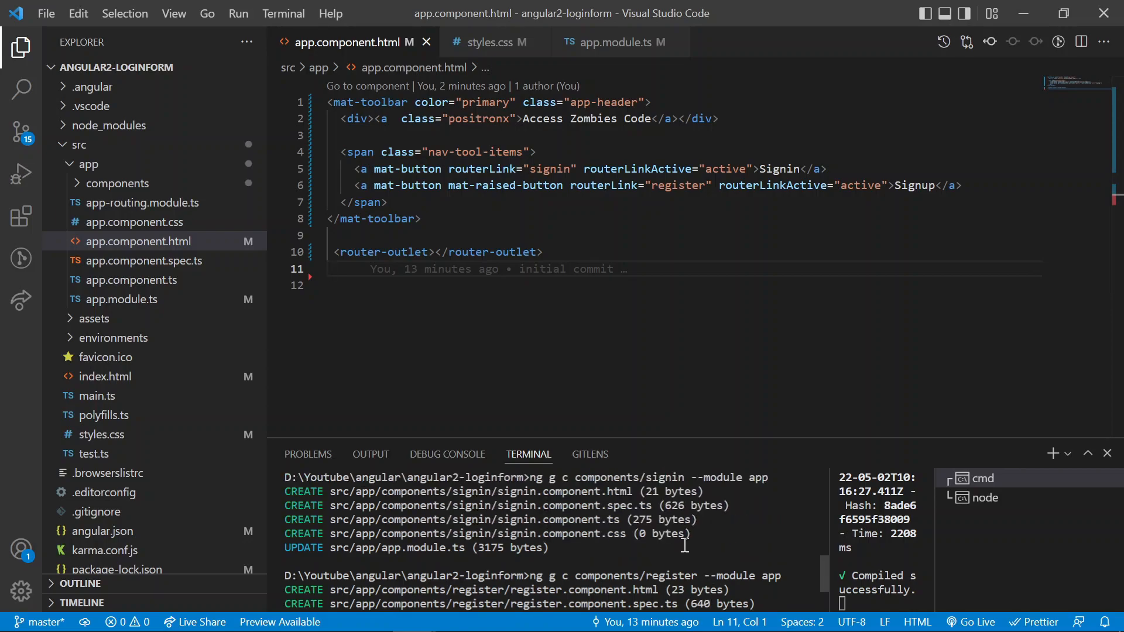
Step: In app-routing.module.ts, add a route redirecting the empty path '' to 'signin'
click(142, 202)
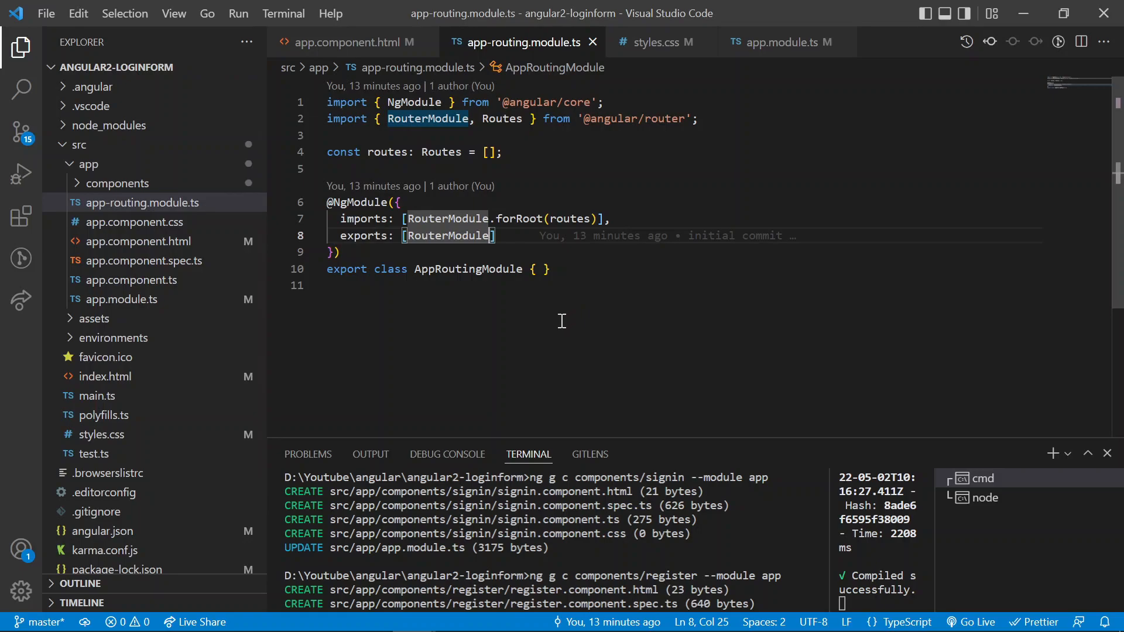
mouse_move(562, 360)
text({)
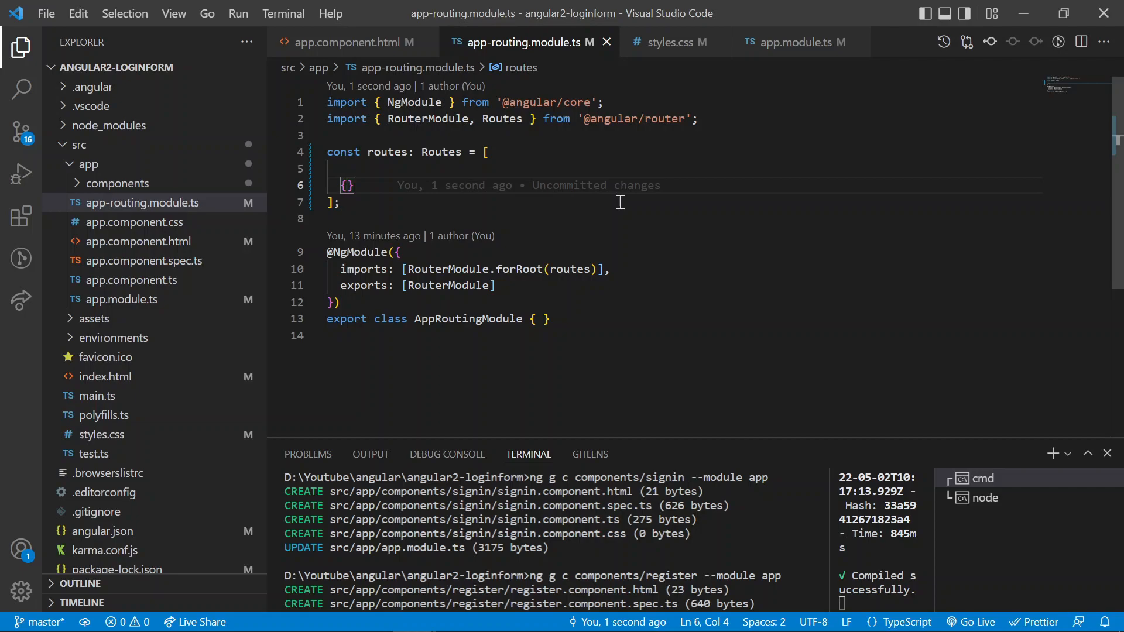
text(path)
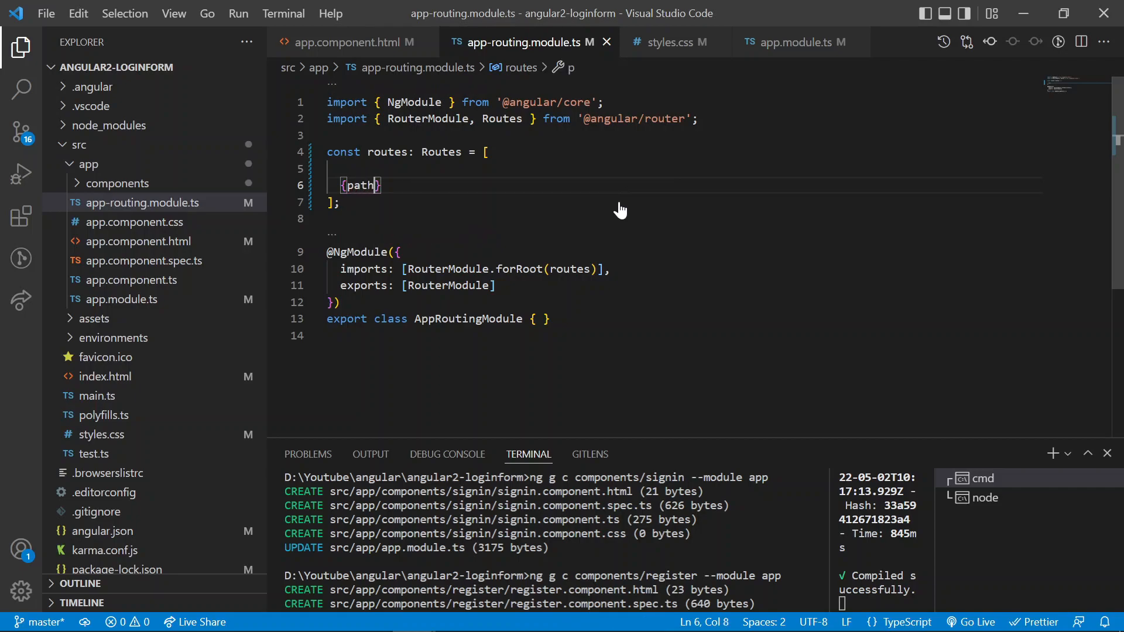
text(:)
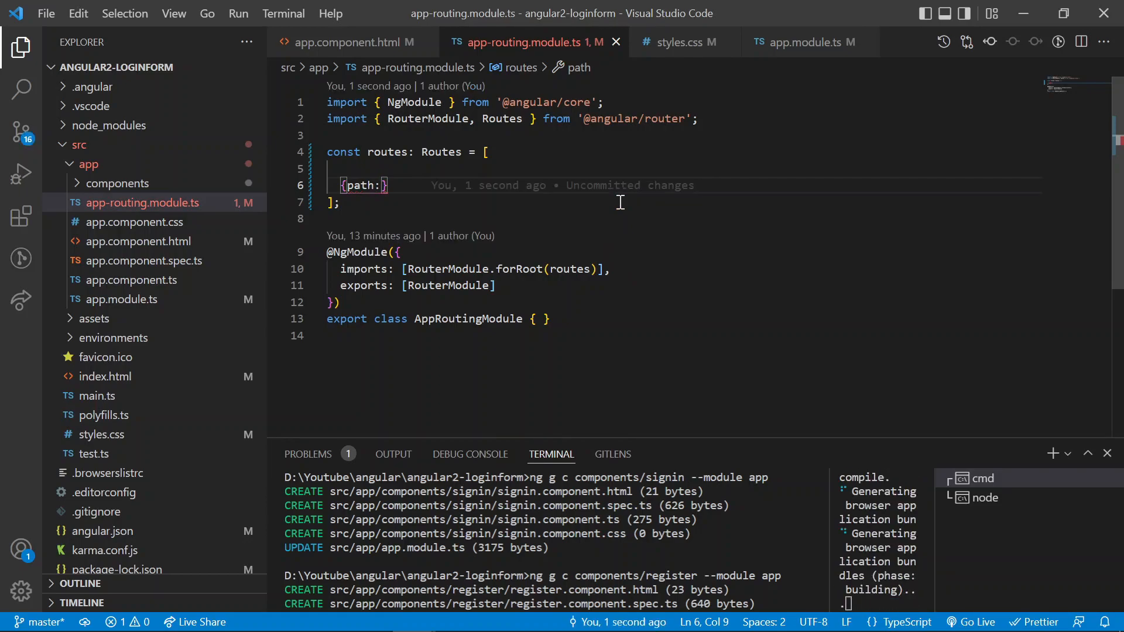
text('')
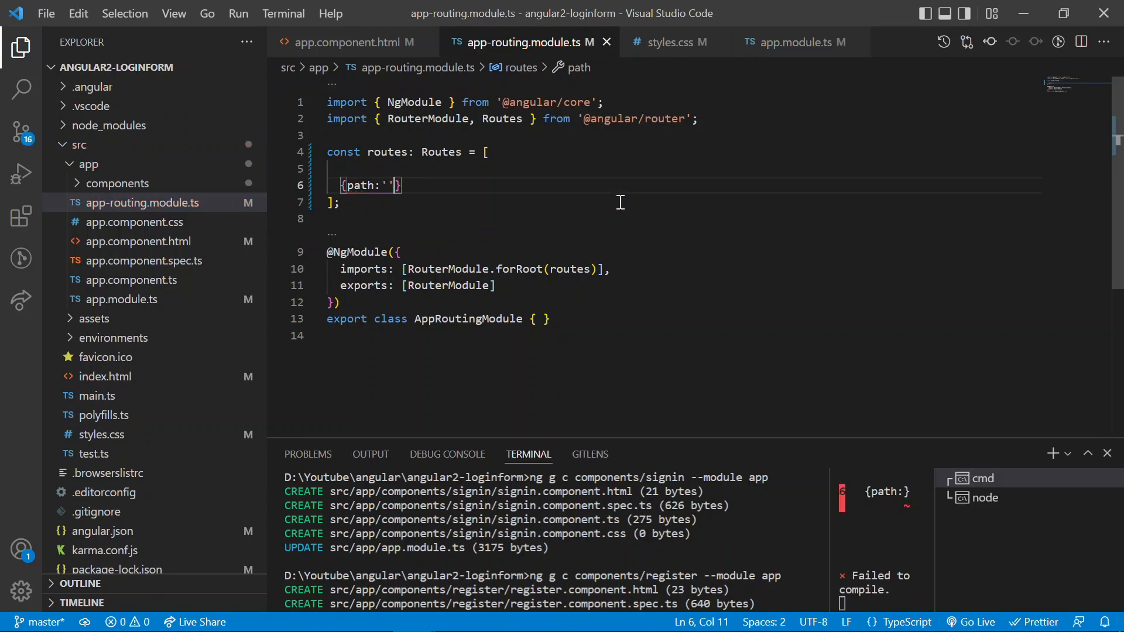
text(,)
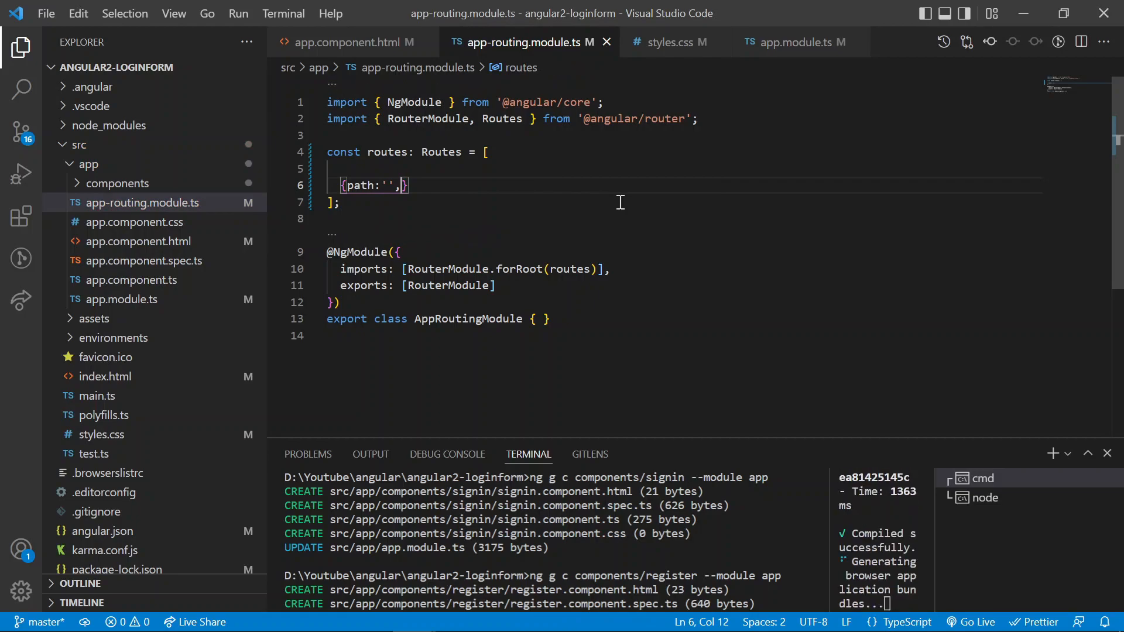
text(pathMatch:'full',redirectTo:')
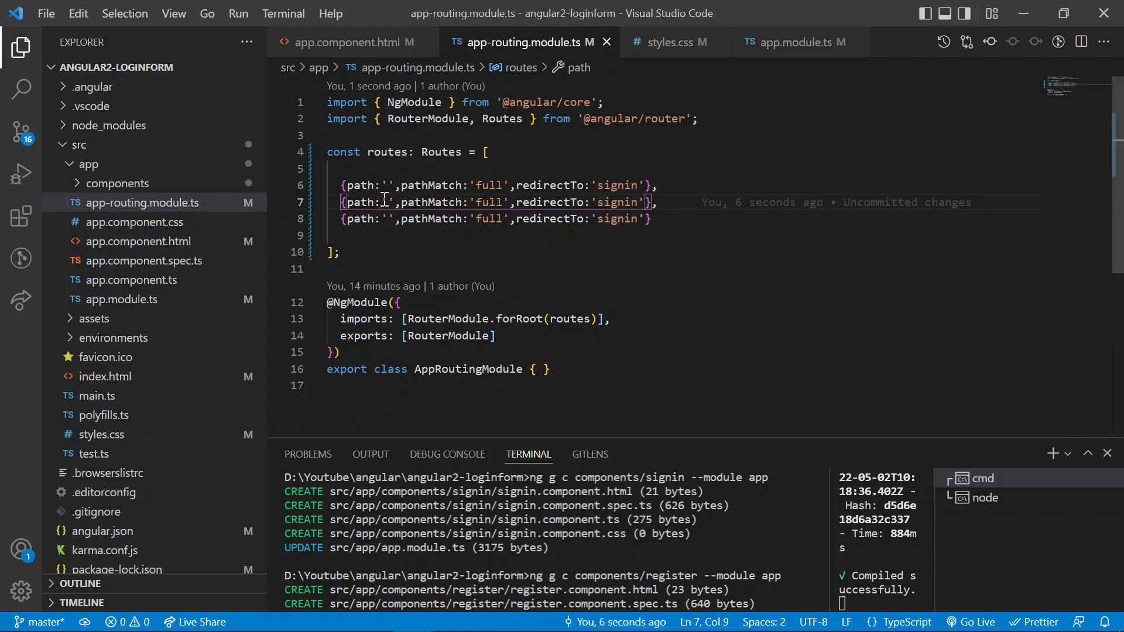
text(signin)
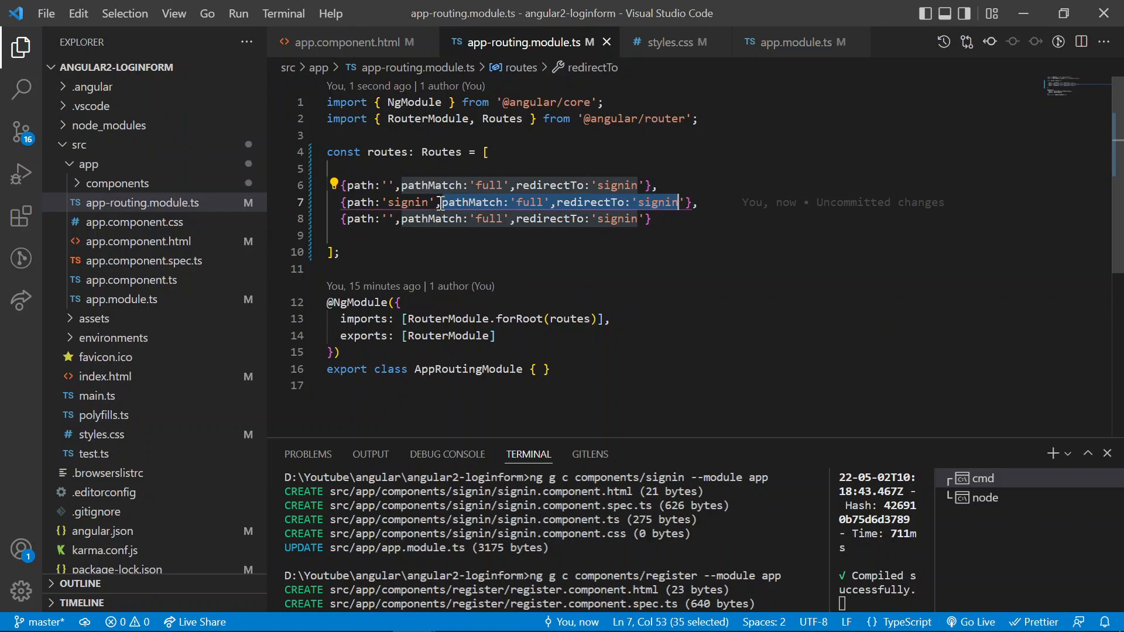
Step: Map 'signin' and 'register' paths to SigninComponent and RegisterComponent with auto-imports
key(Shift+Right)
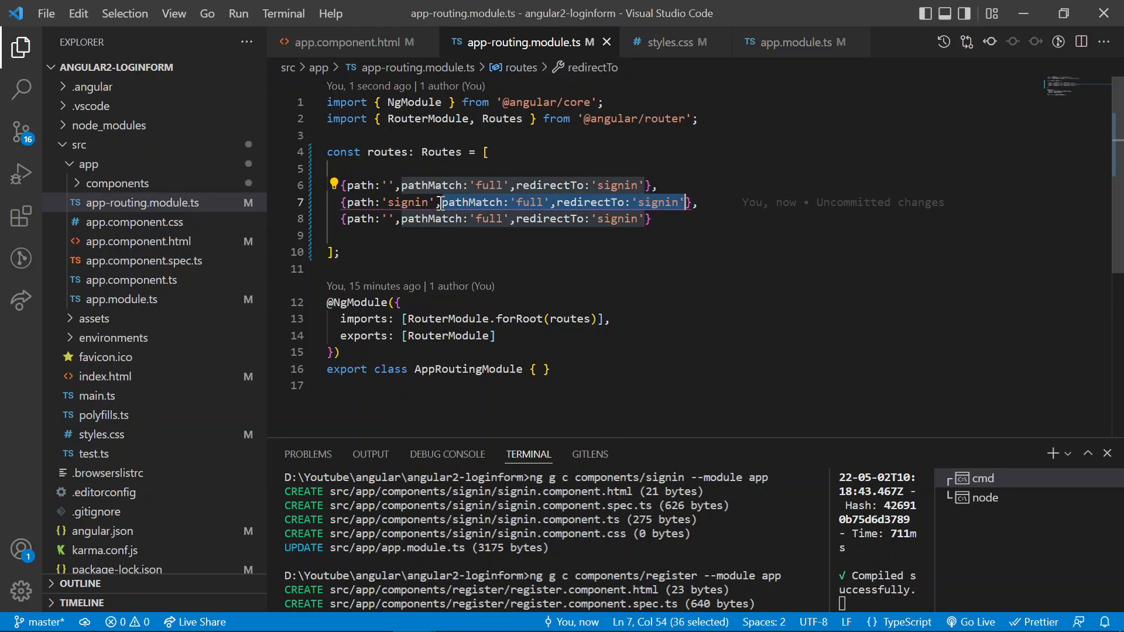
text(component},)
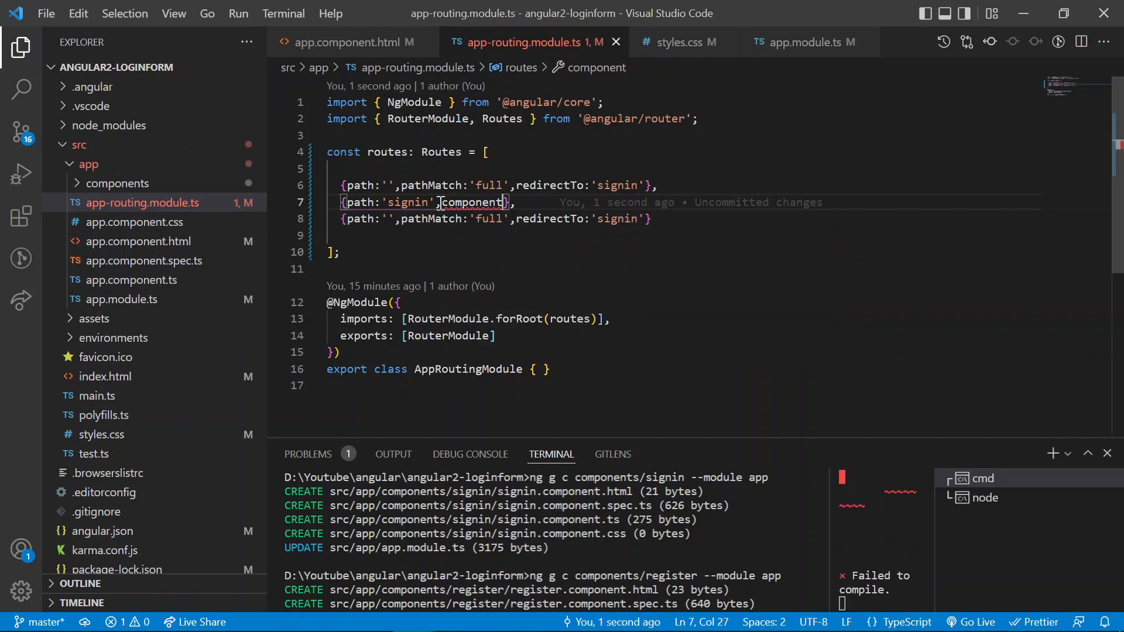
text(:s)
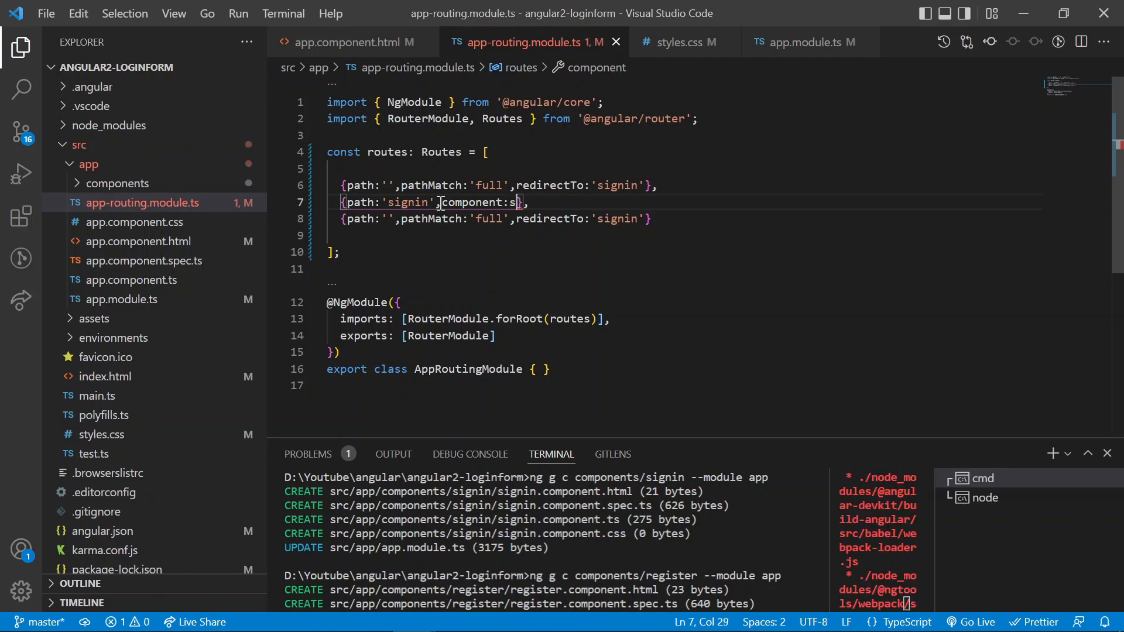
text(o)
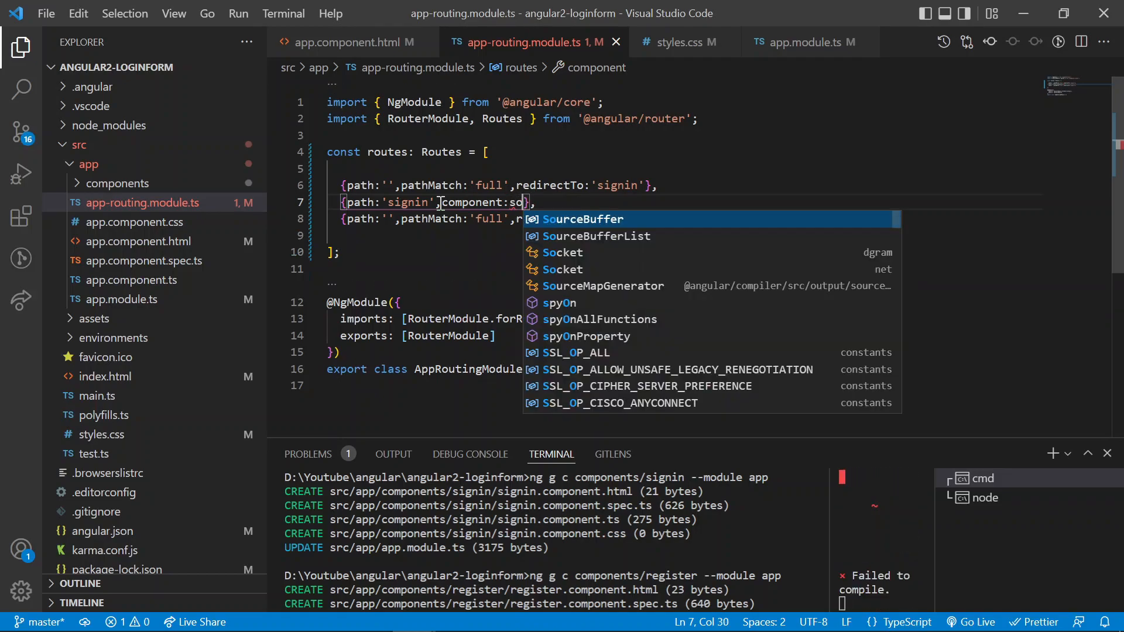
text(i)
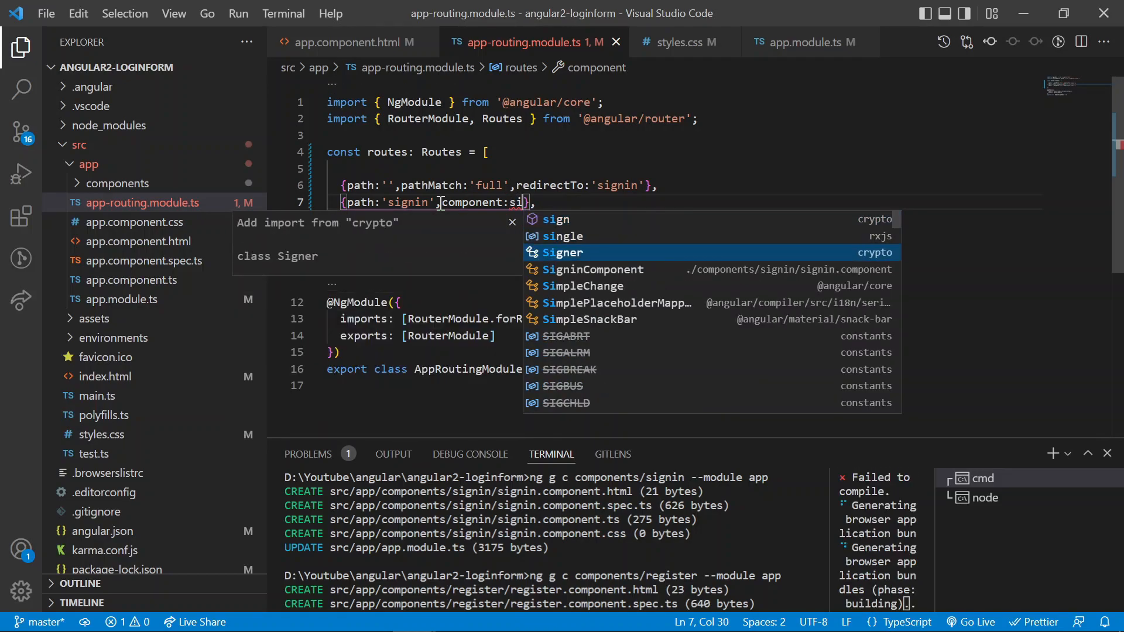
click(593, 270)
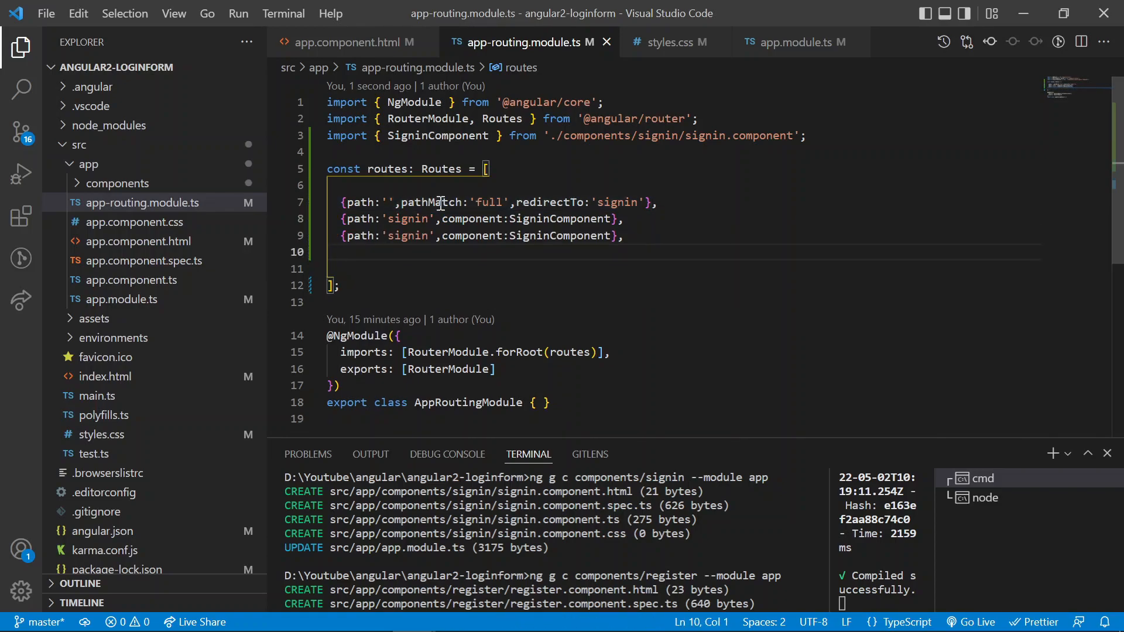
double_click(560, 236)
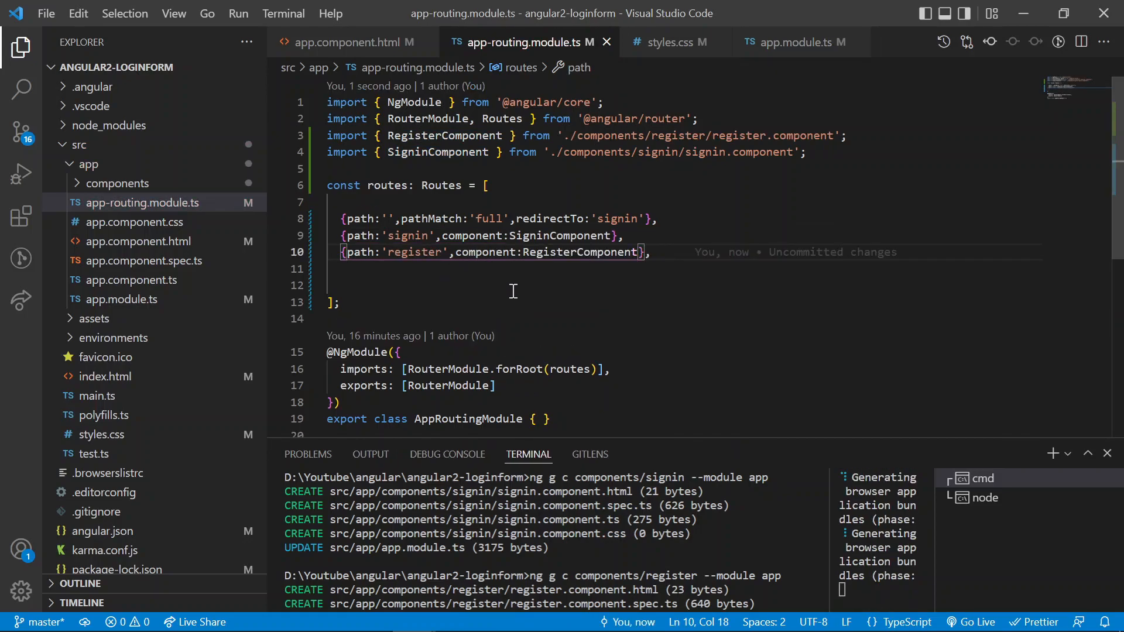
click(679, 252)
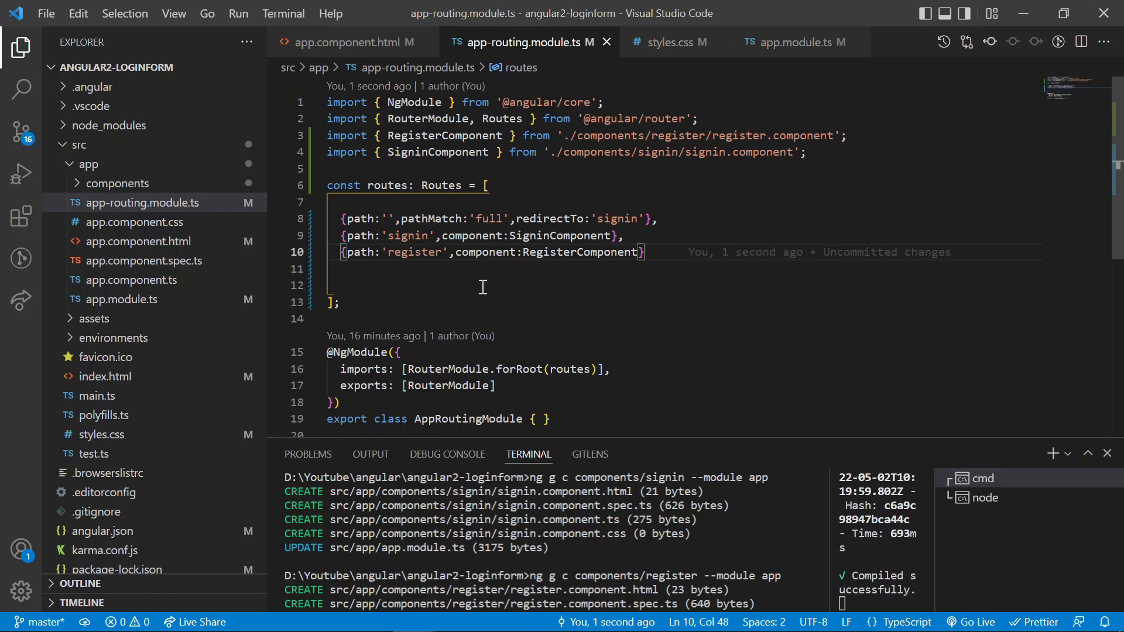
mouse_move(434, 343)
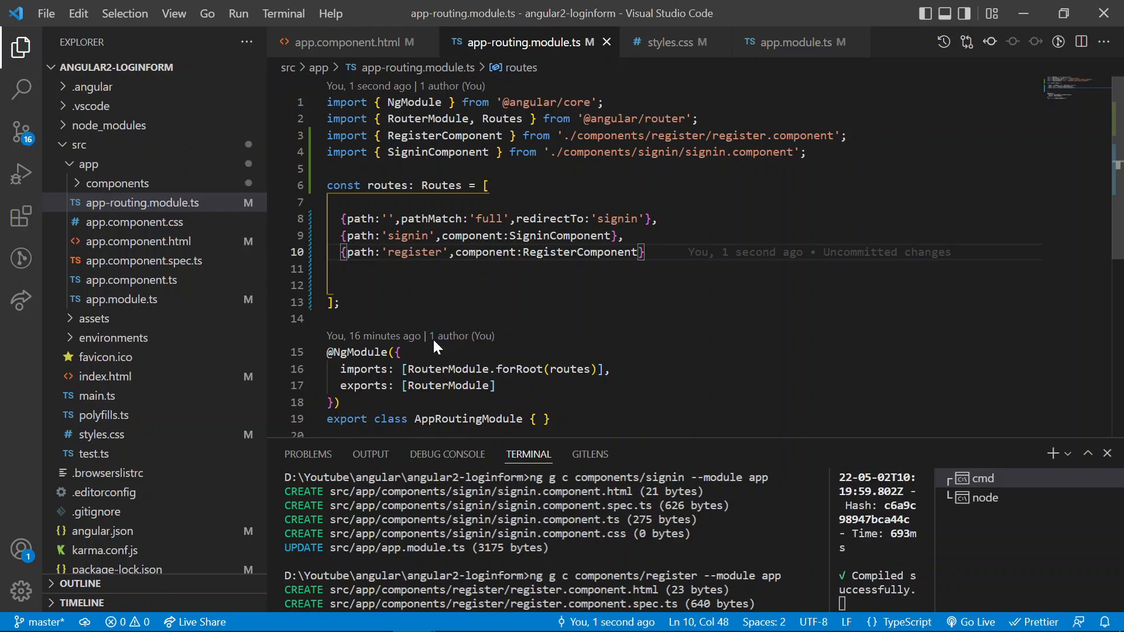
mouse_move(459, 281)
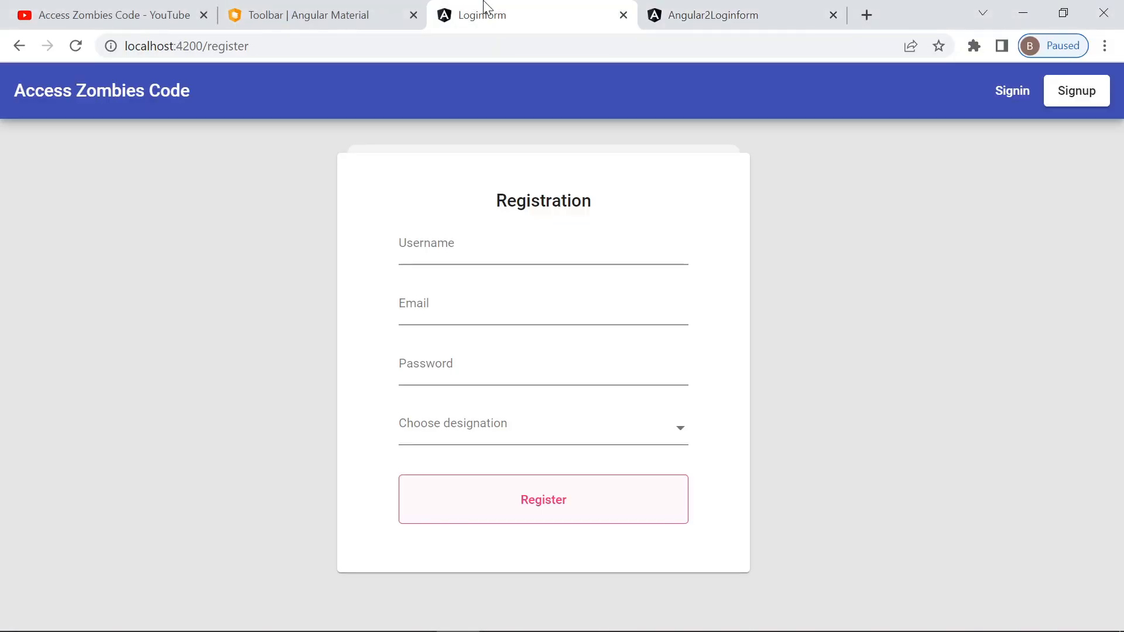
Step: View the running localhost:4200/signin page, then return to the Angular Material Toolbar docs
click(1011, 91)
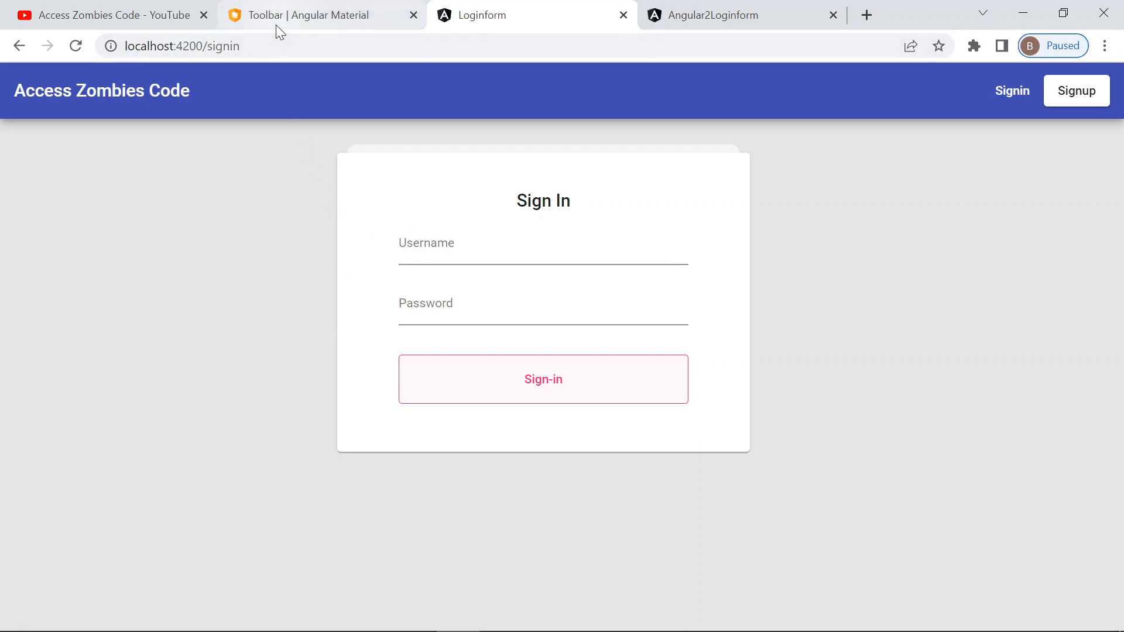
click(309, 15)
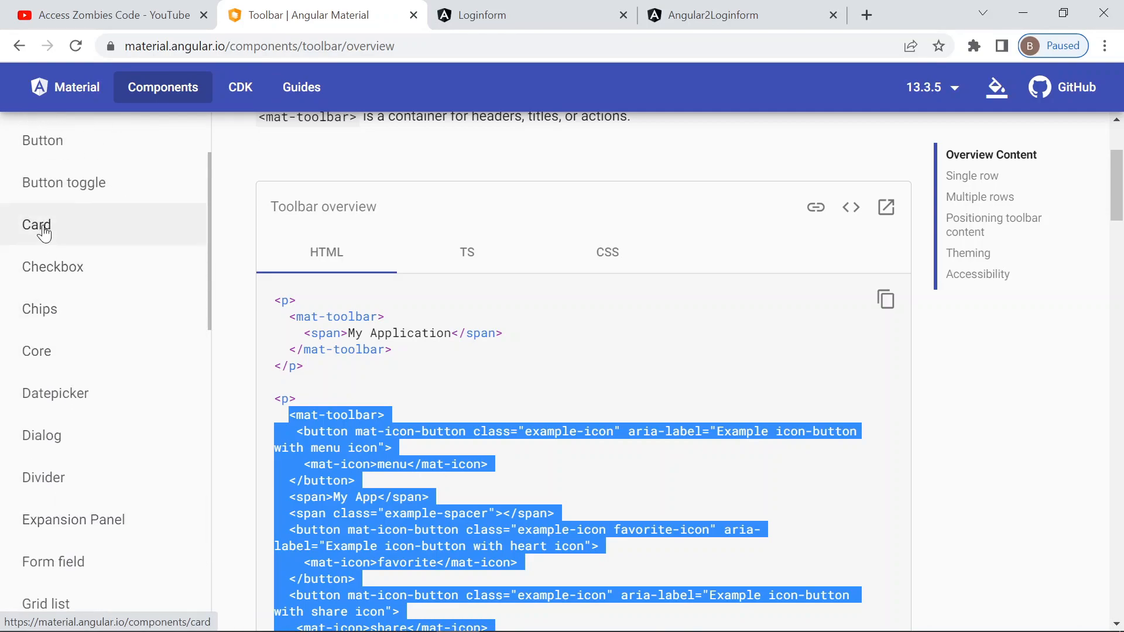
Step: Review the Basic cards example code and select the first mat-form-field markup in the Input docs
click(36, 224)
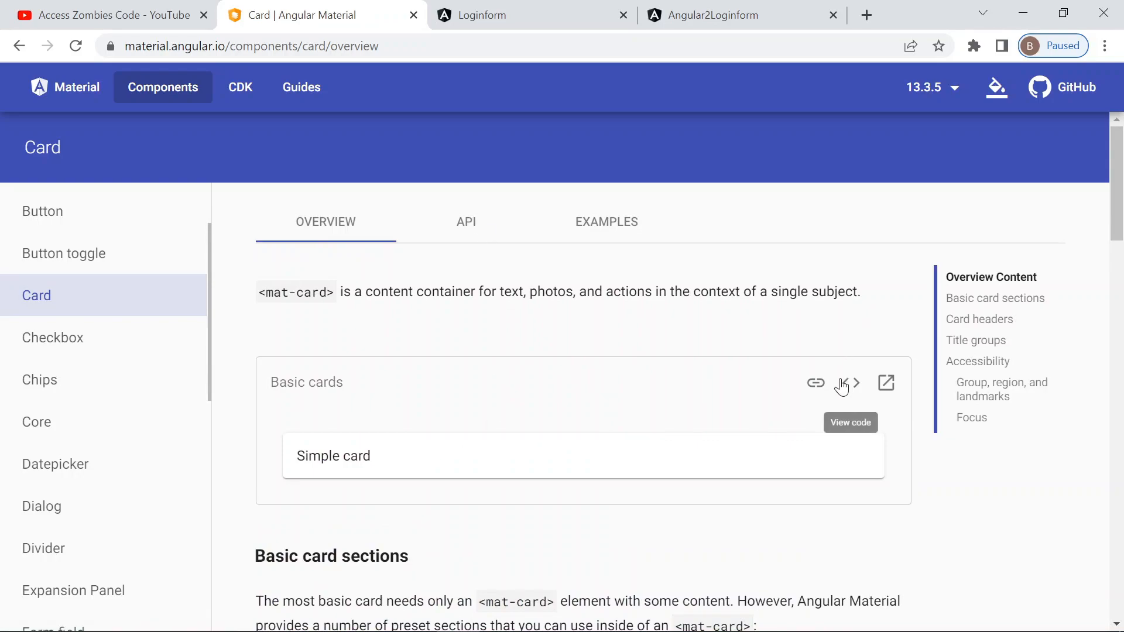
click(849, 383)
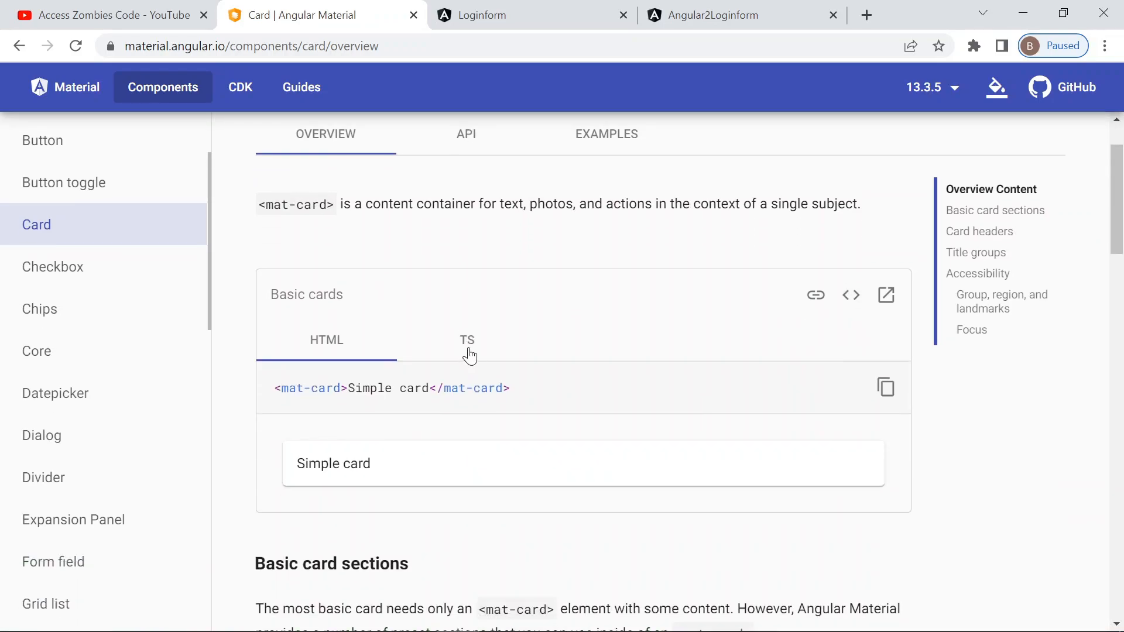
scroll(down, 3)
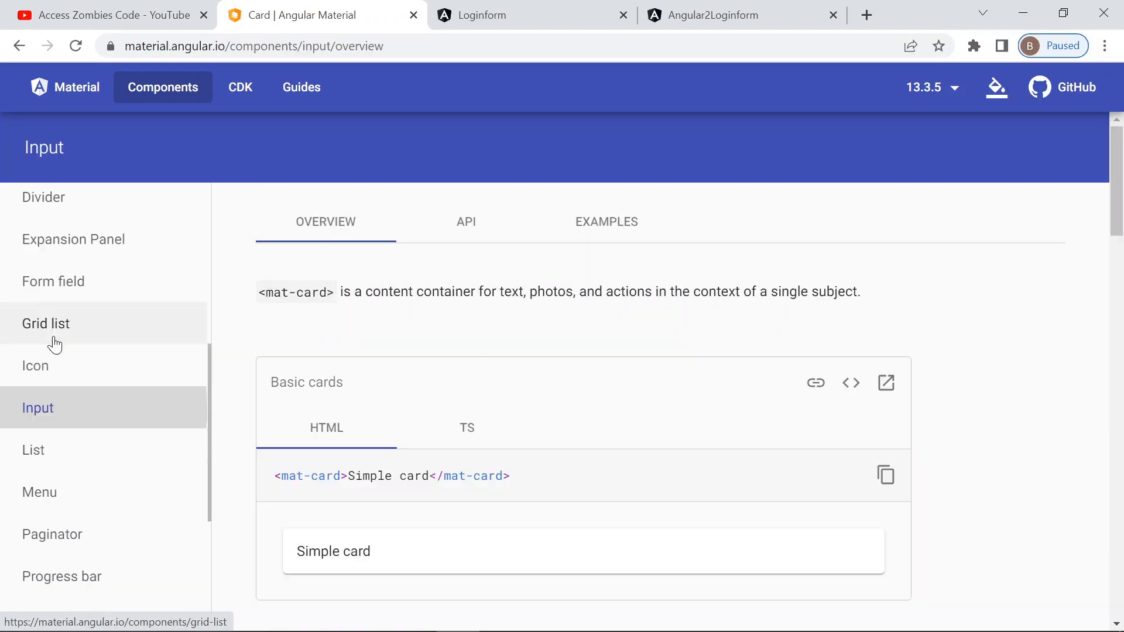
click(37, 408)
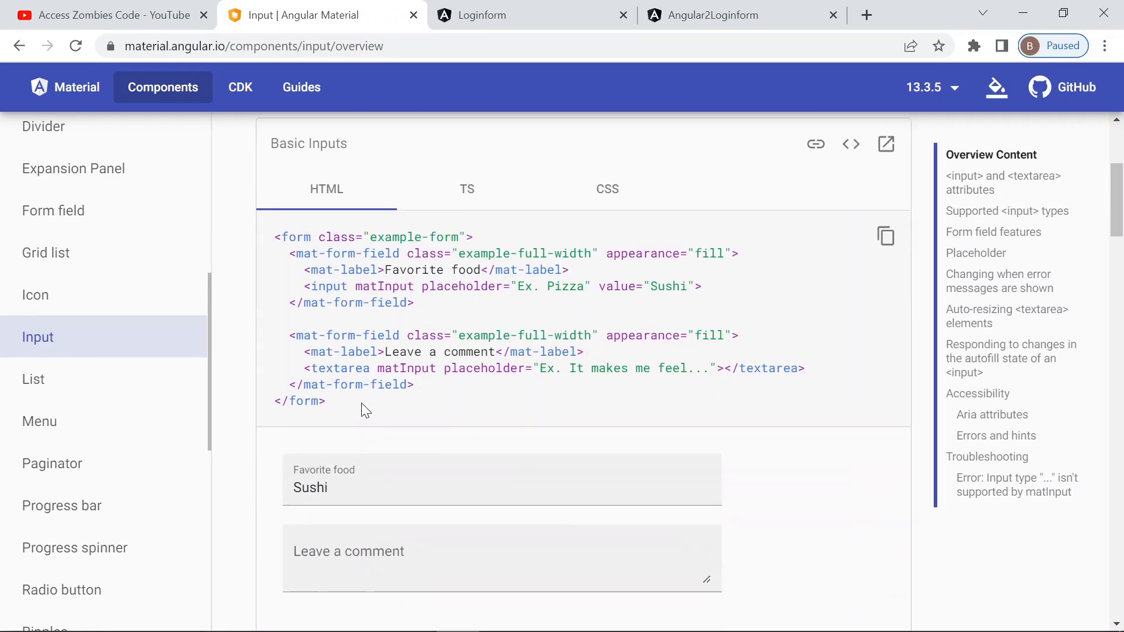
drag(289, 253, 413, 302)
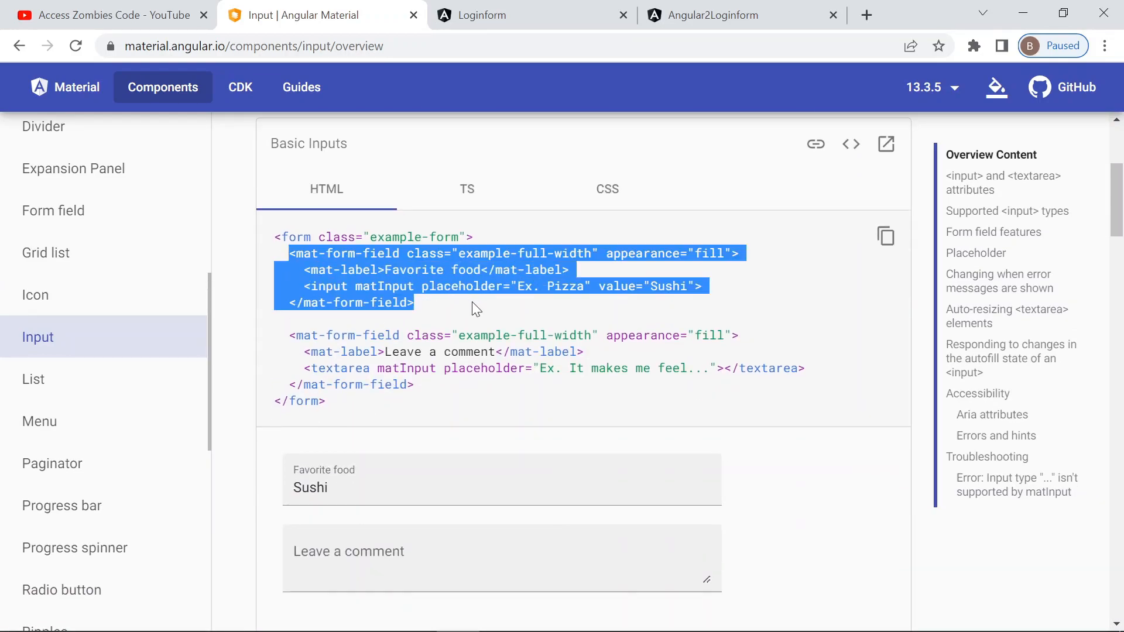
scroll(down, 3)
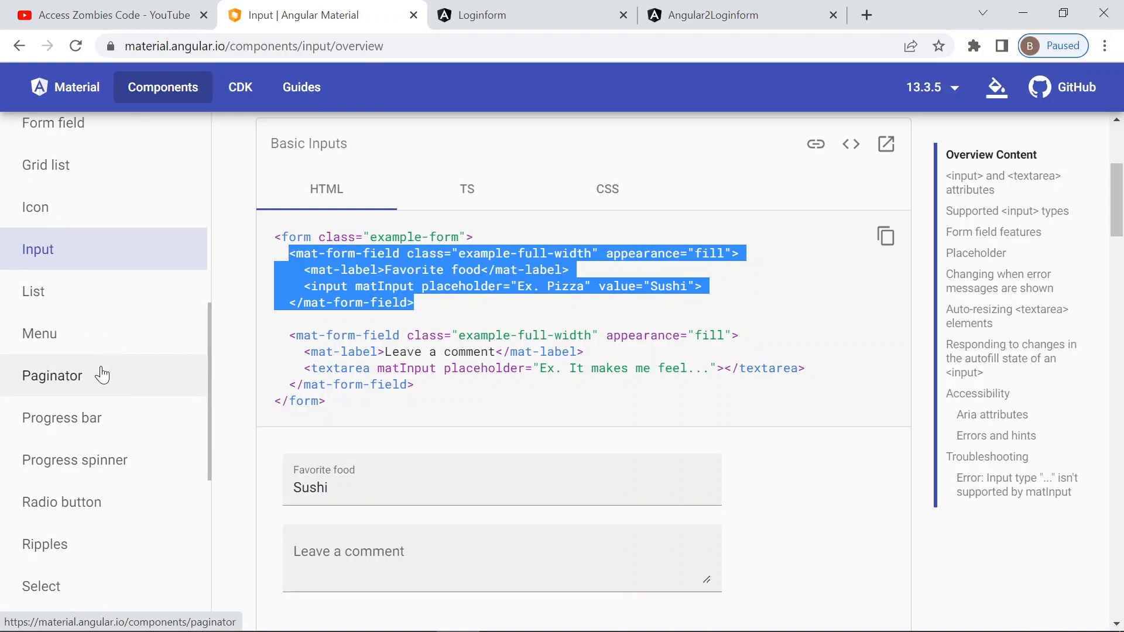
scroll(down, 3)
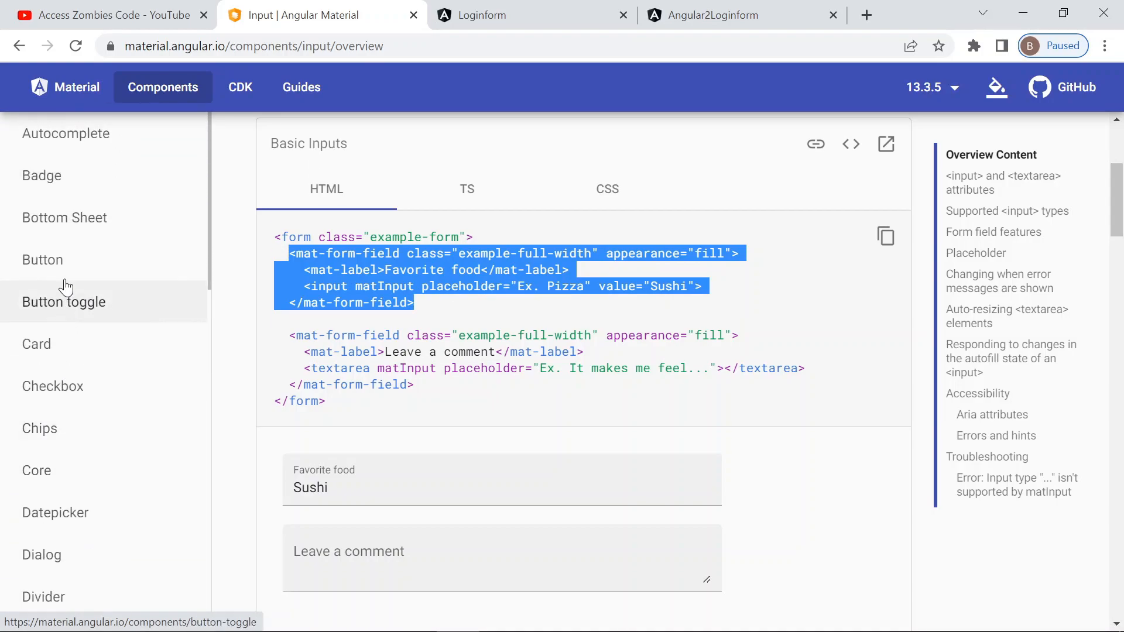
Step: Look over the Button component overview and its example code
click(42, 260)
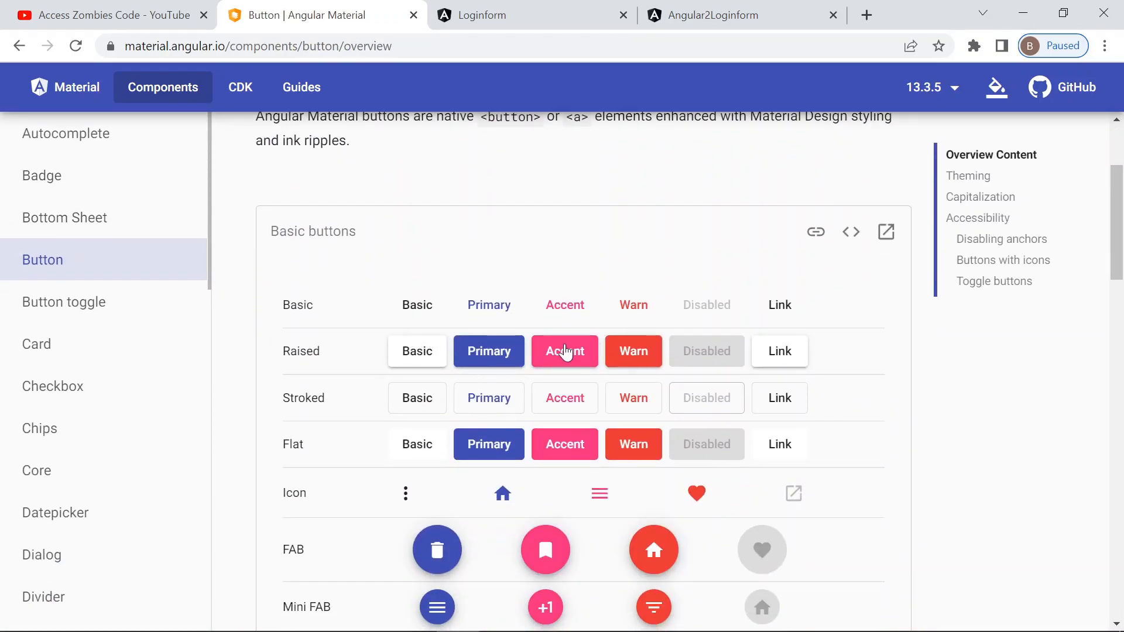
mouse_move(611, 378)
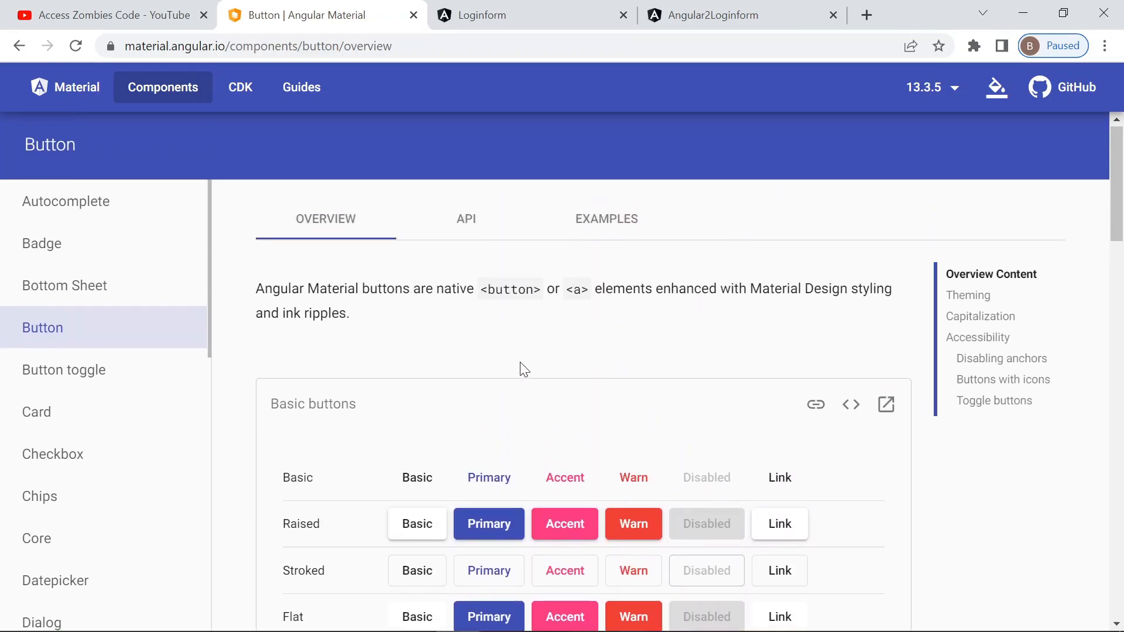
click(850, 404)
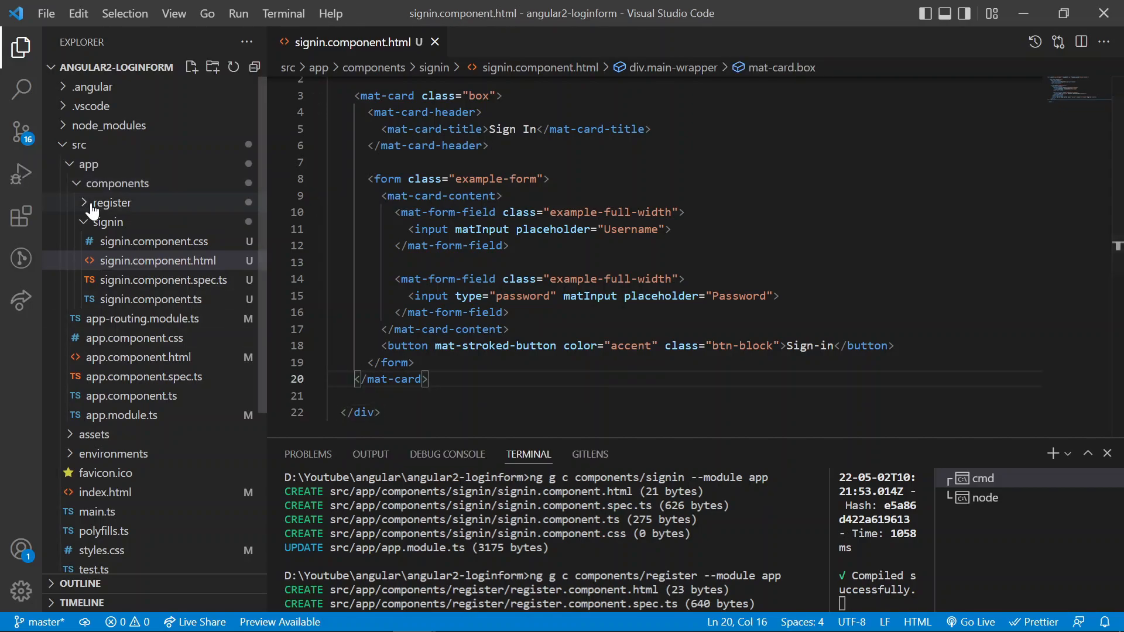
Step: Select the whole mat-card Sign In markup in signin.component.html for review
click(519, 246)
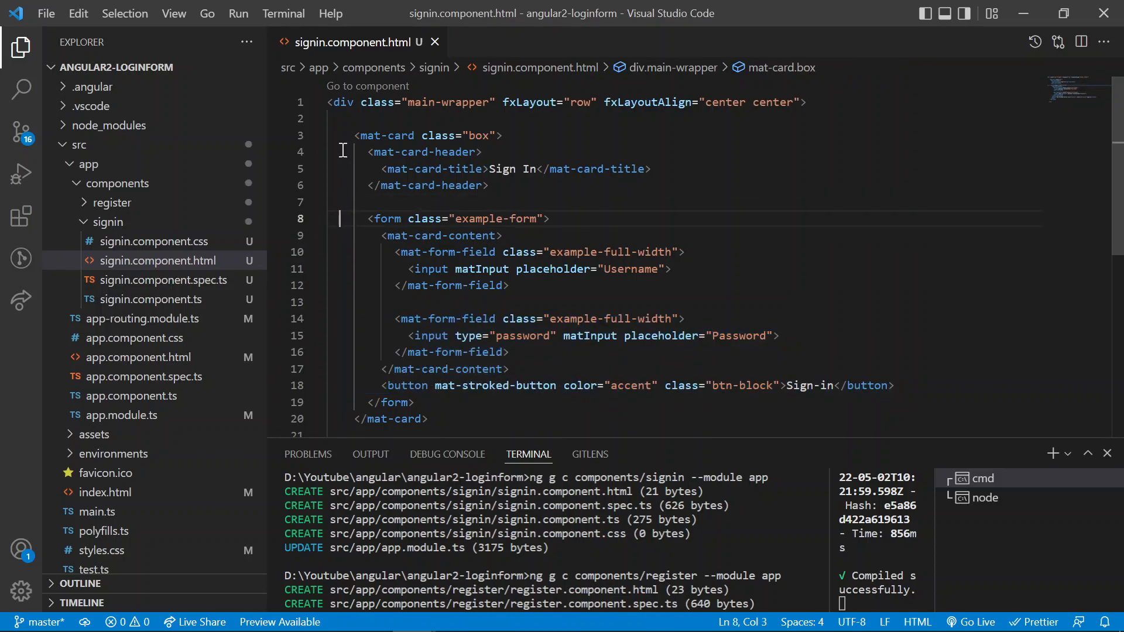
drag(344, 134, 416, 402)
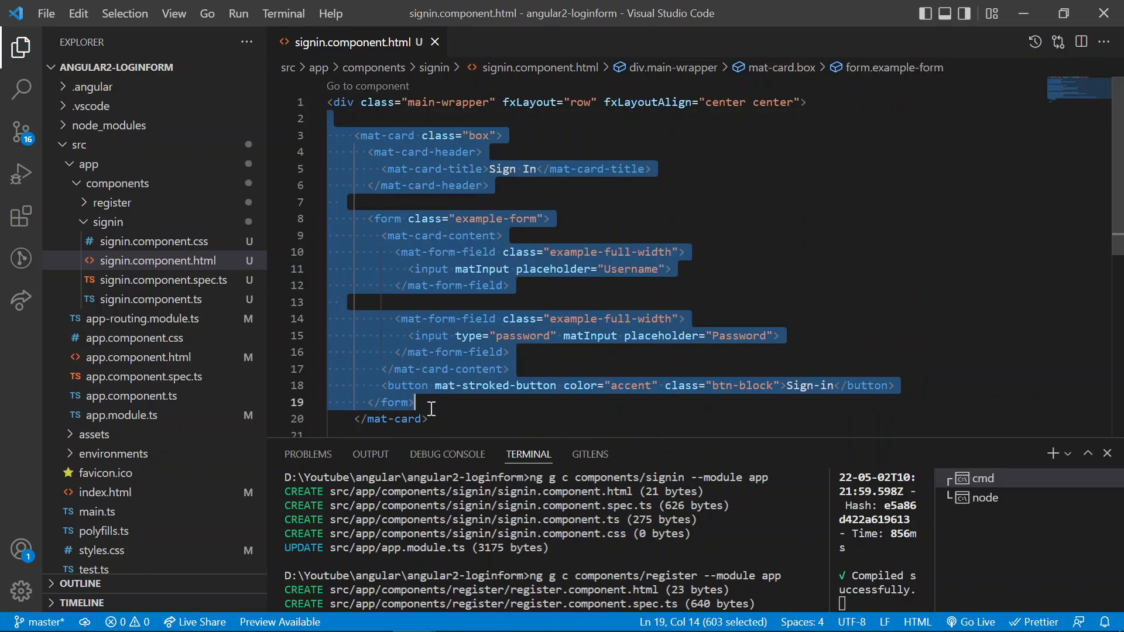
scroll(down, 3)
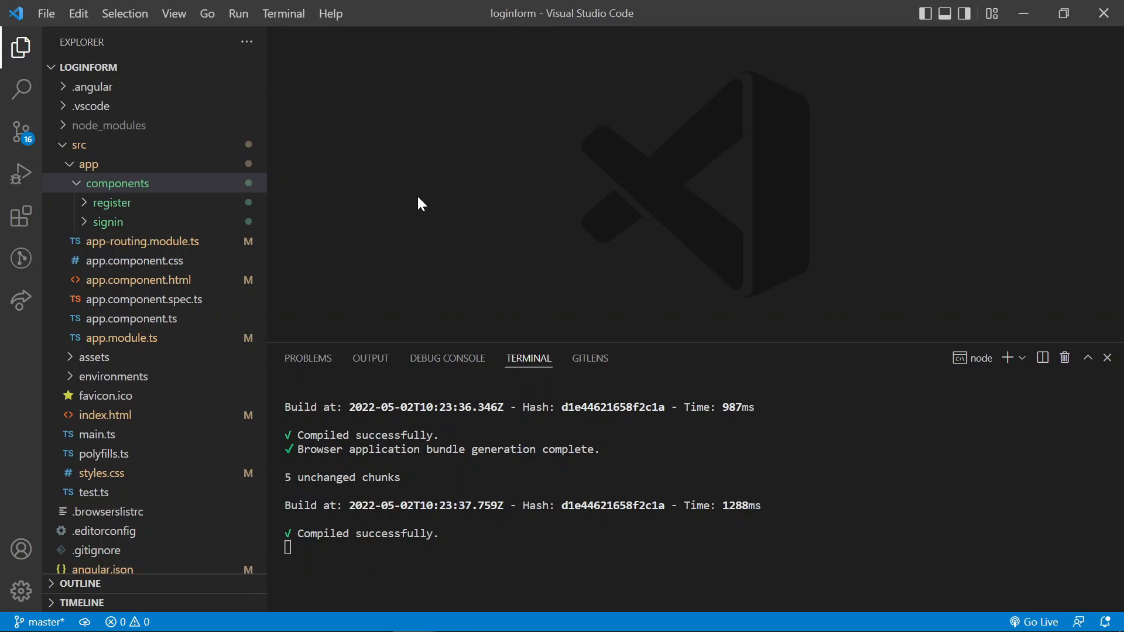
Step: View register.component.html's registration markup in the loginform project
click(108, 222)
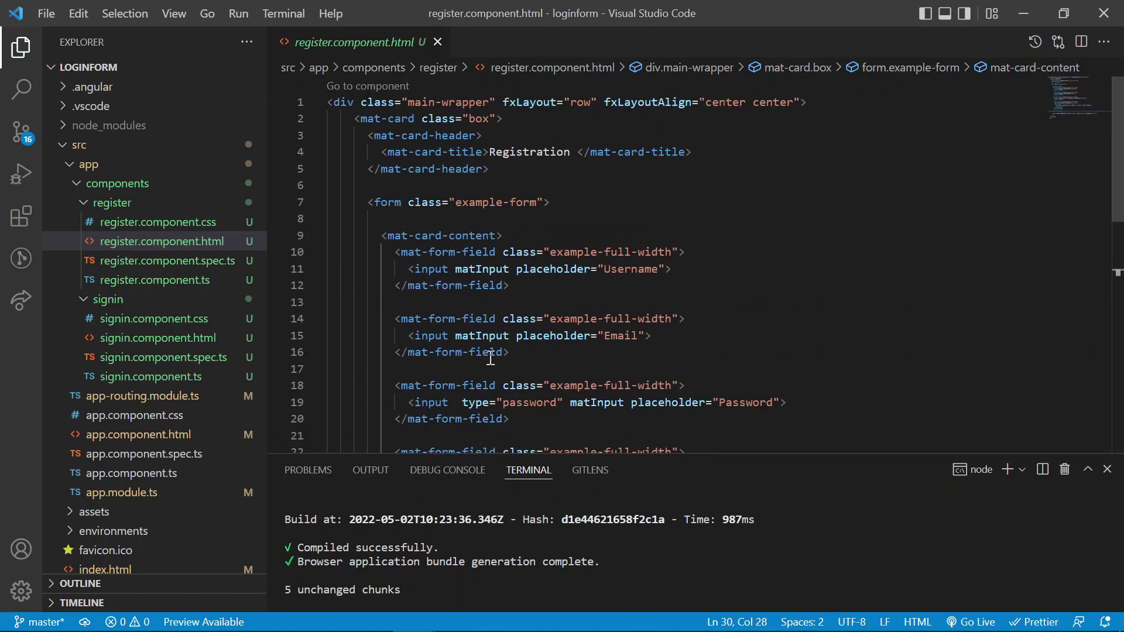
scroll(down, 3)
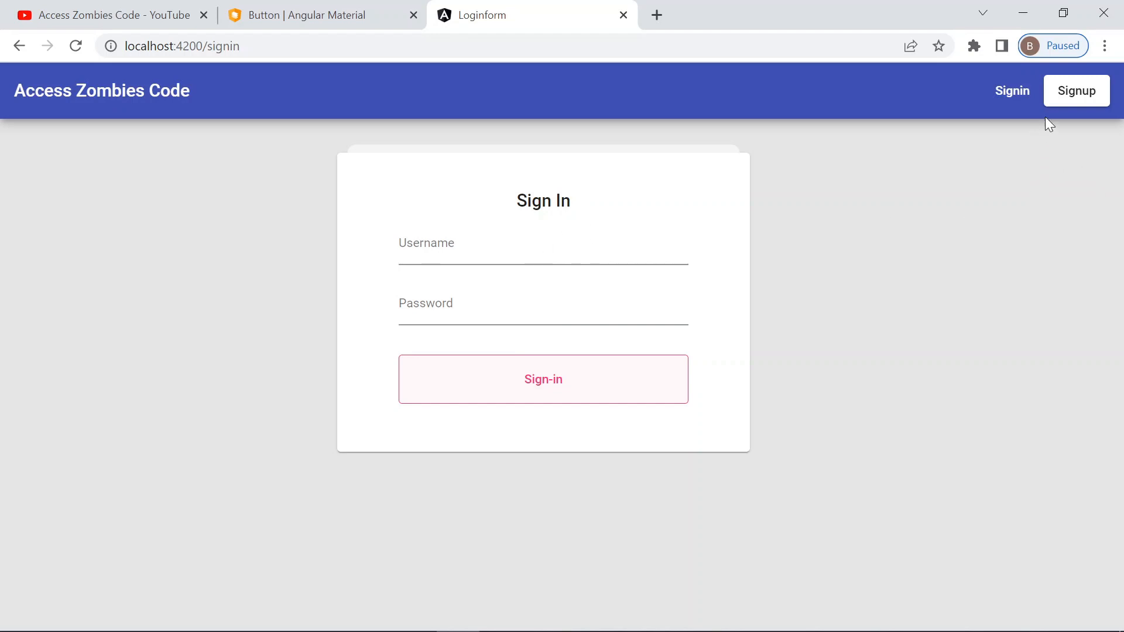
Step: Go to Signup and pick a designation from the Super Admin, Manager, User choices
click(1077, 90)
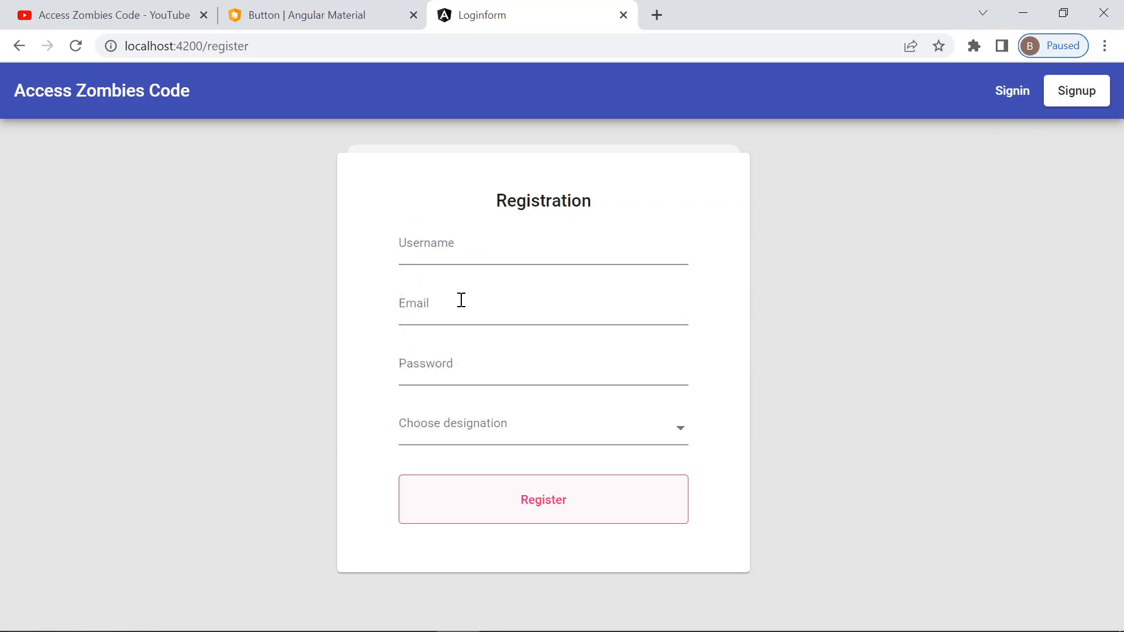
click(543, 429)
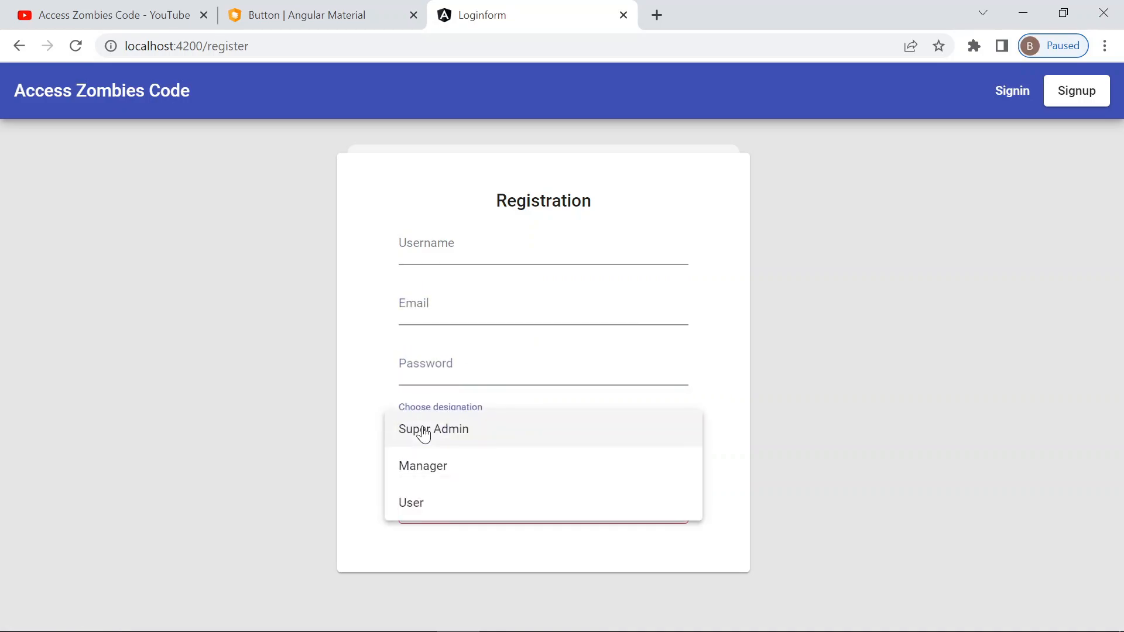
click(422, 466)
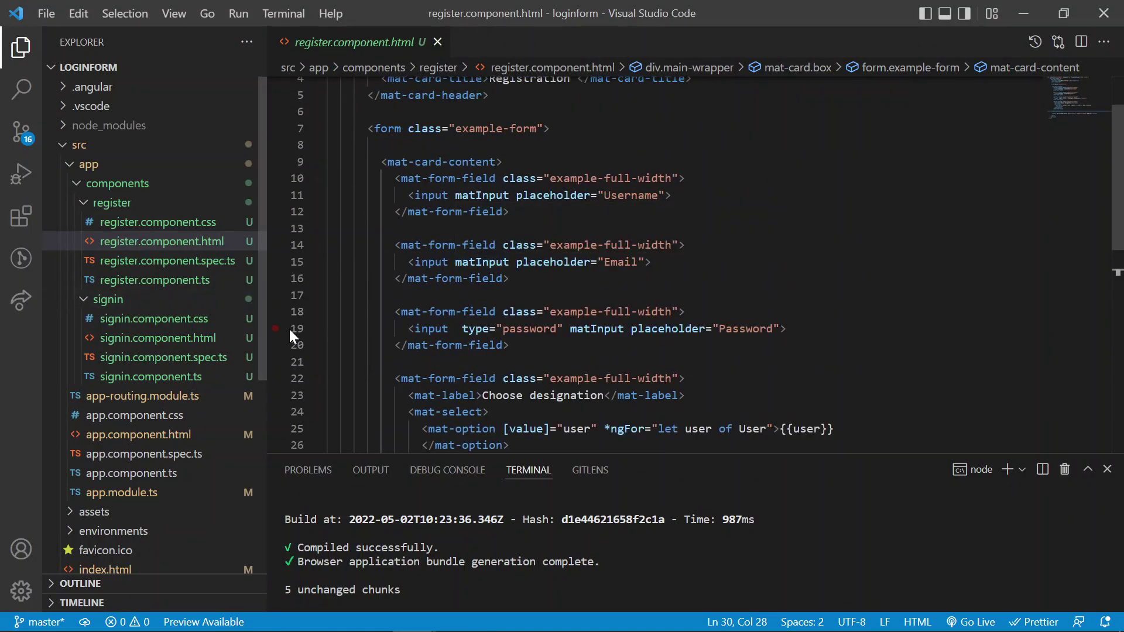
Step: View signin.component.html's username and password input markup in the loginform project
click(158, 337)
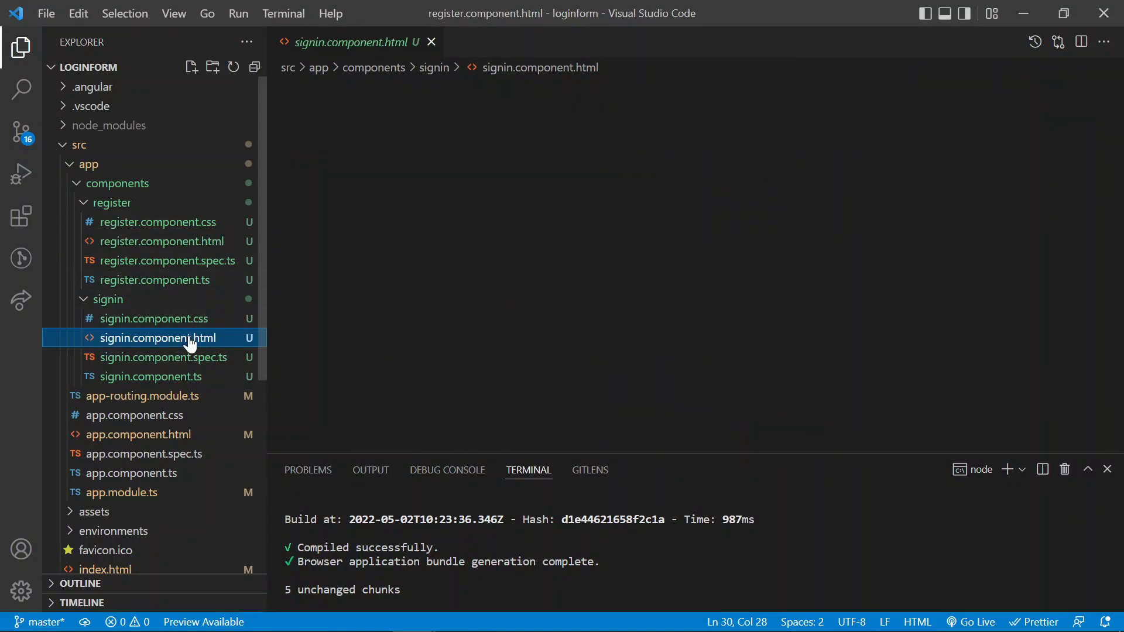
double_click(157, 337)
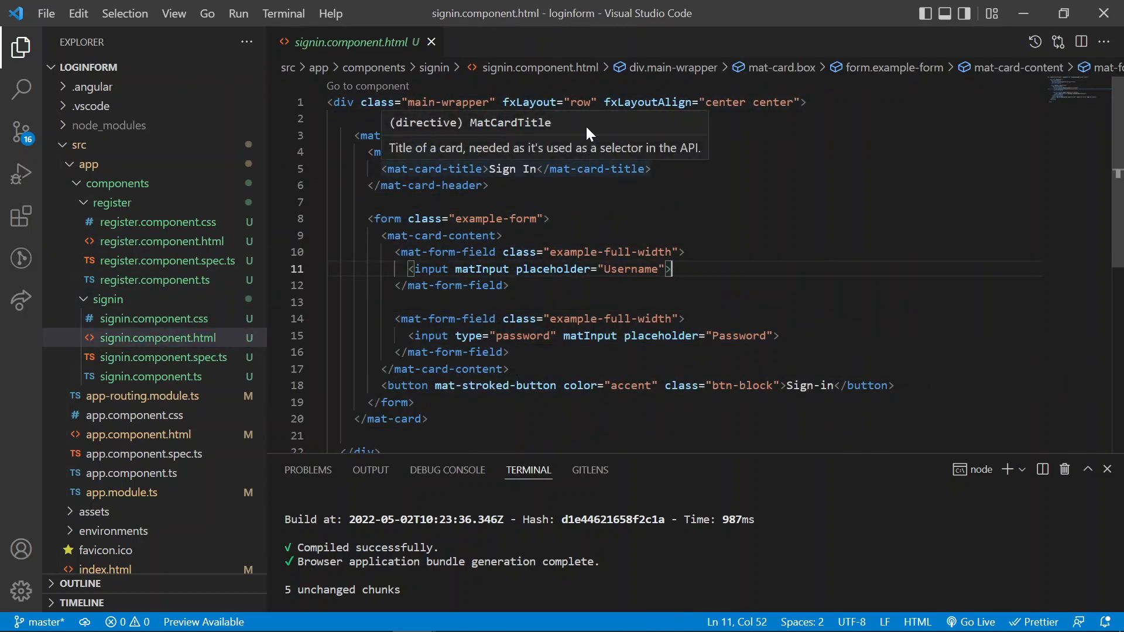
click(739, 336)
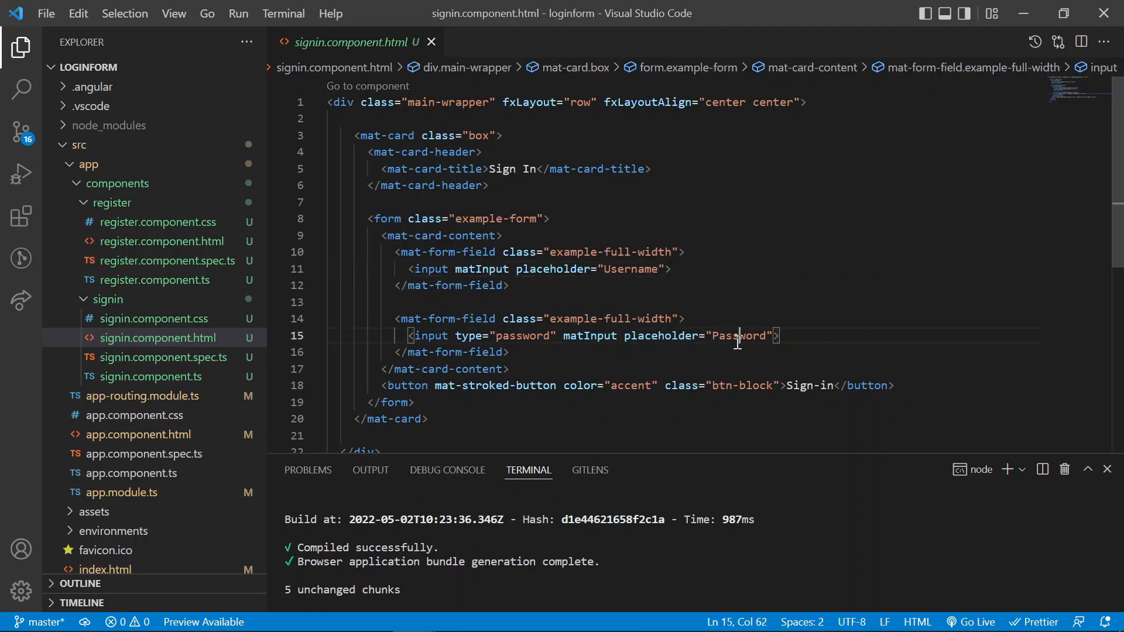